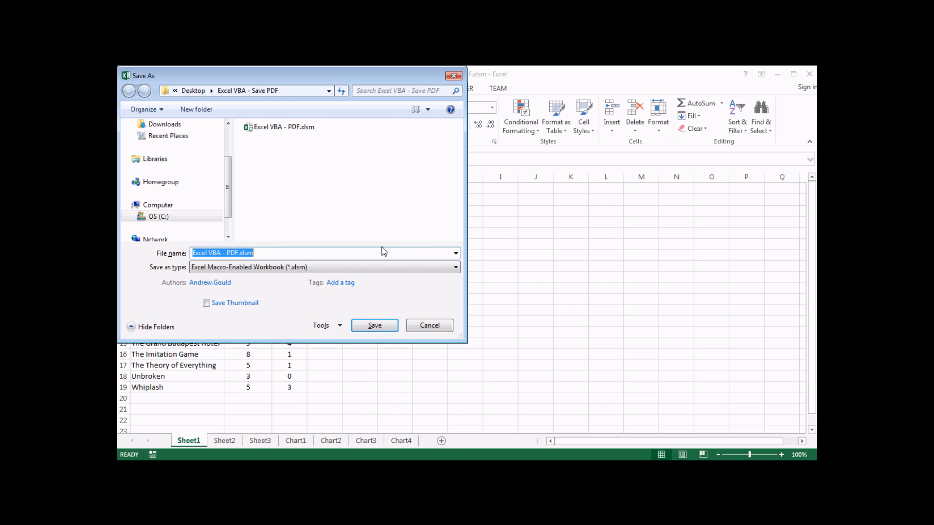
- Cancel the Save As dialog without saving and open the Visual Basic editor from Developer
click(455, 267)
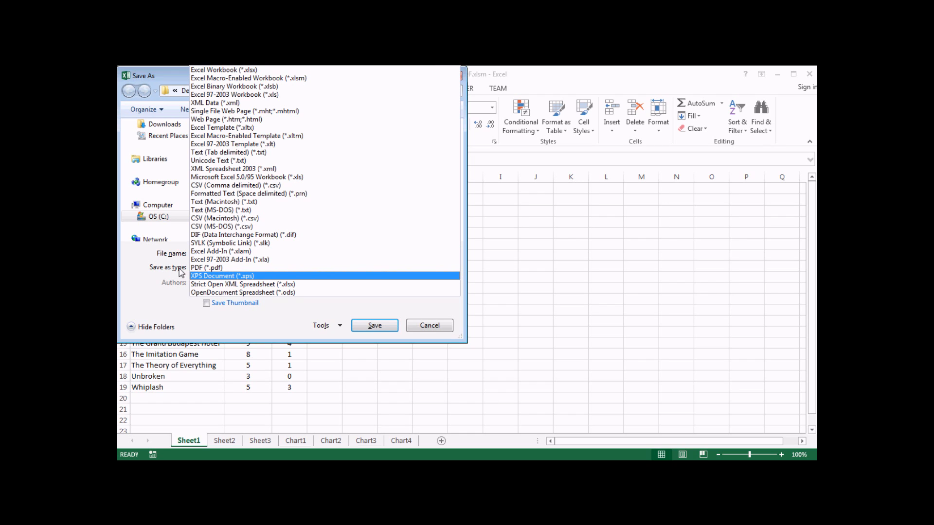
mouse_move(169, 277)
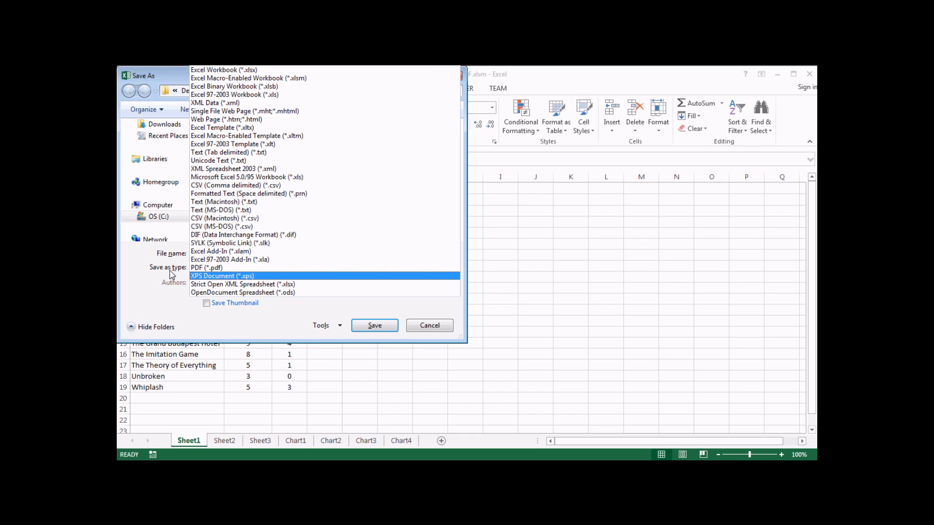
click(206, 267)
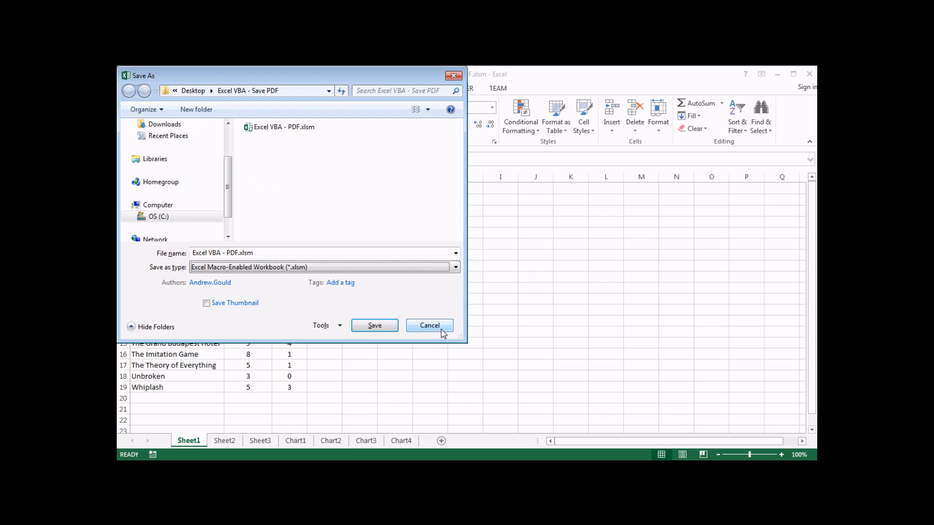
click(429, 325)
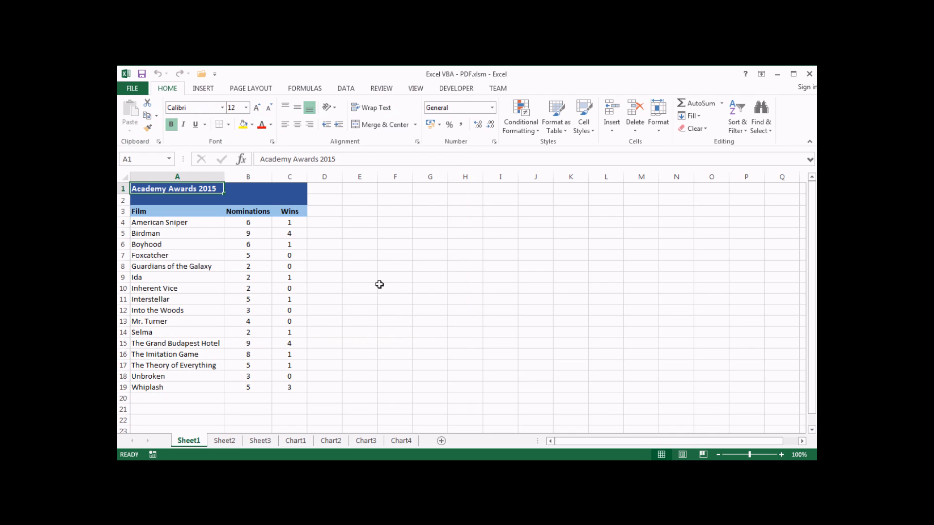
click(455, 88)
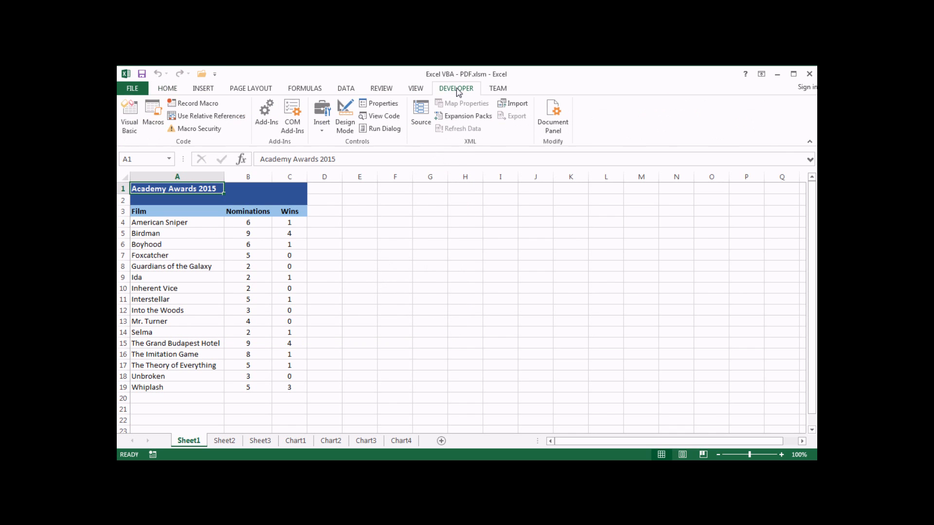
mouse_move(130, 116)
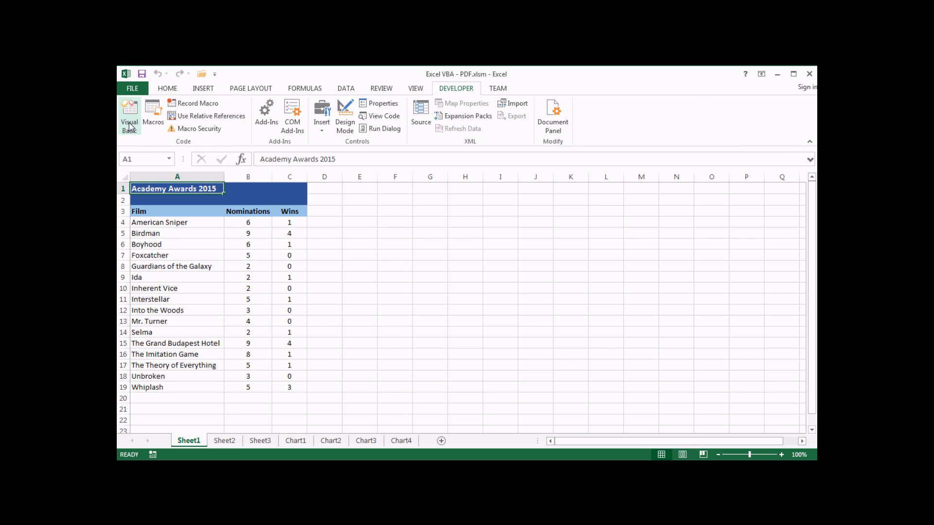
click(130, 117)
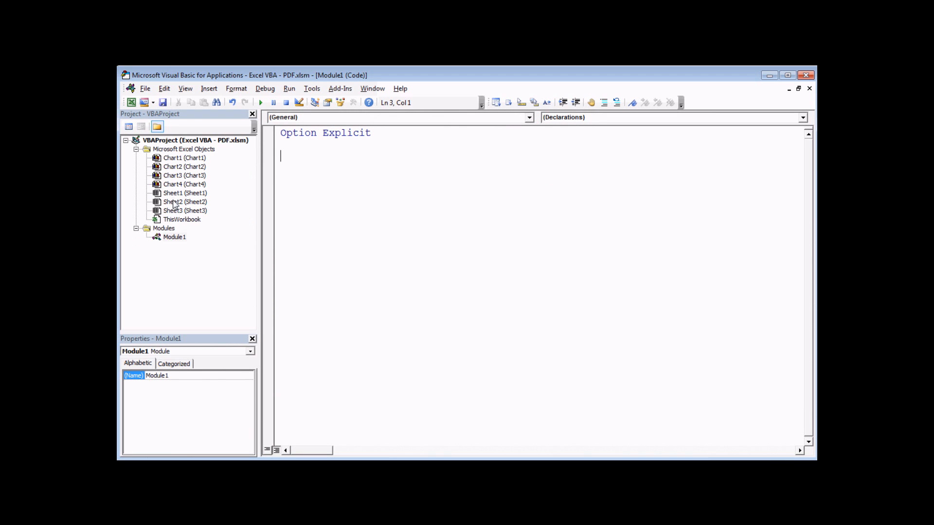
- Declare Sub SaveWorkbookAsPDF in Module1 and begin typing ThisWorkbook.SaveAs inside it
right_click(184, 202)
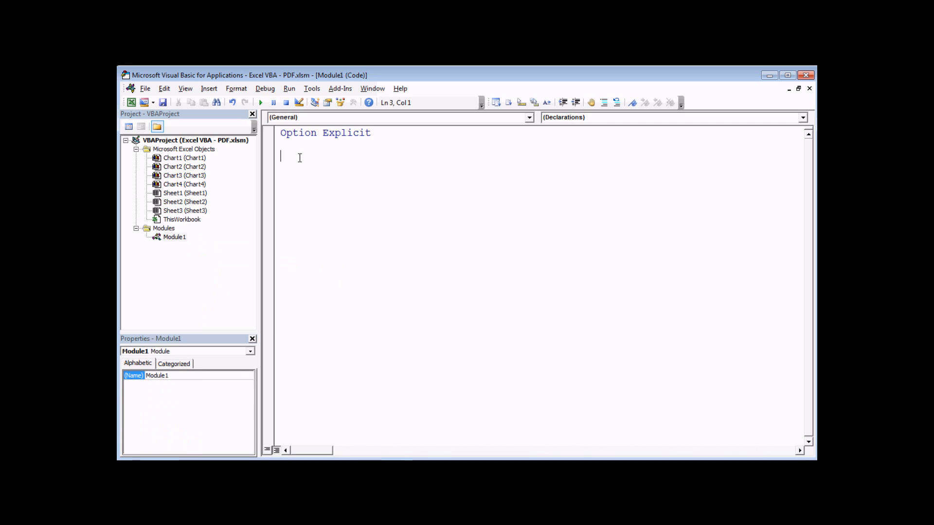
text(sub Sa)
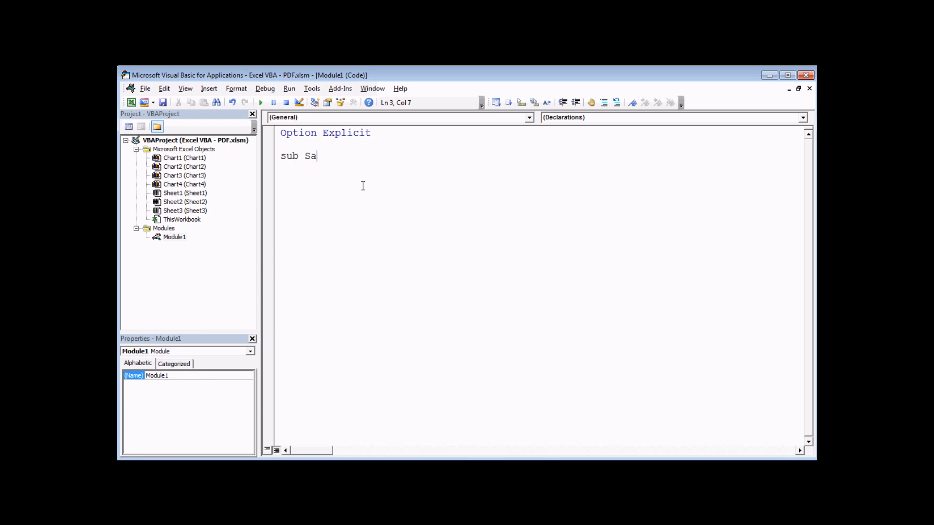
text(veWorks)
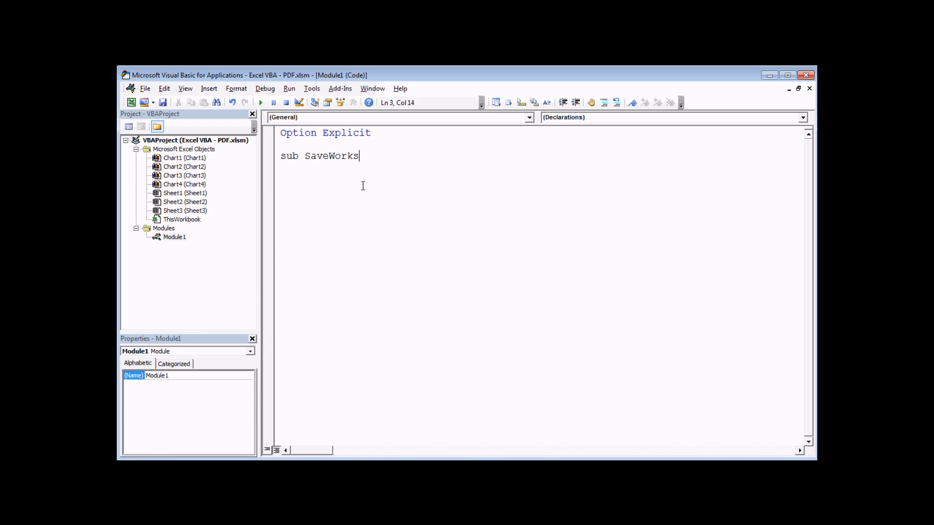
text(bookAsP)
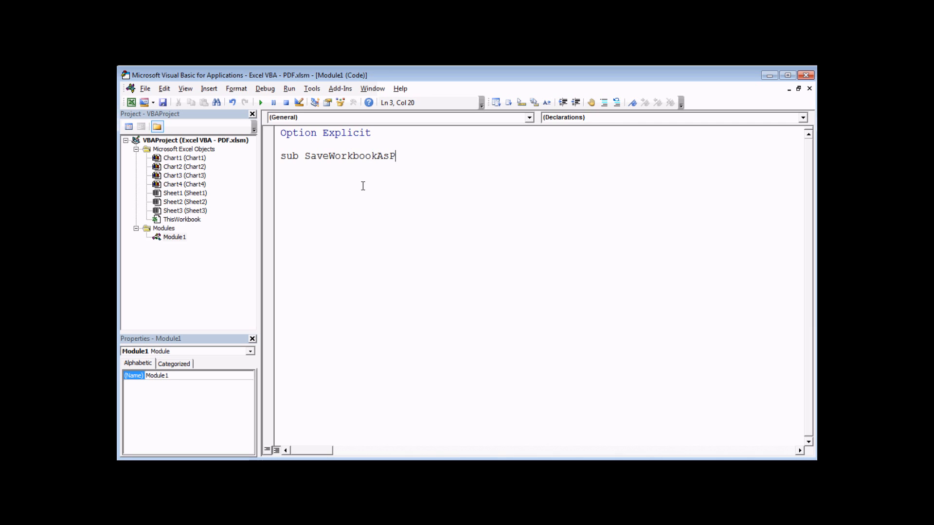
key(enter)
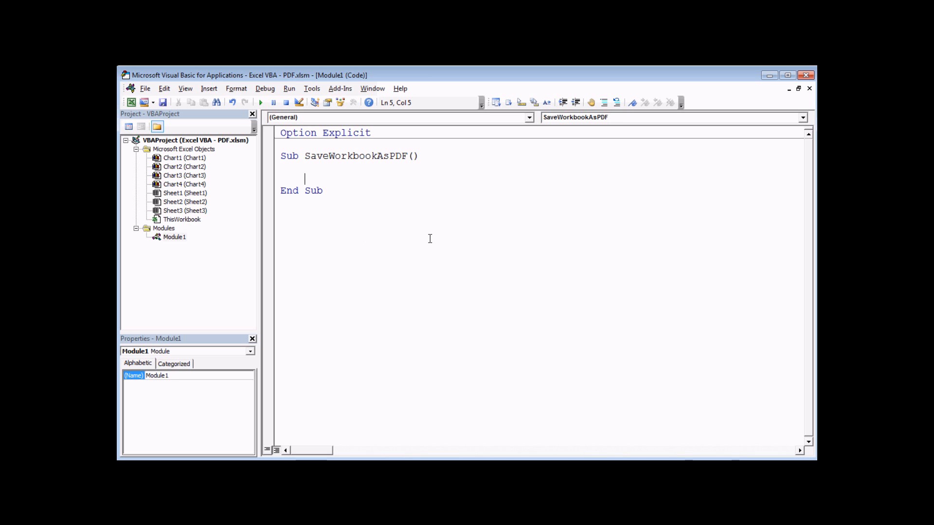
text(thi)
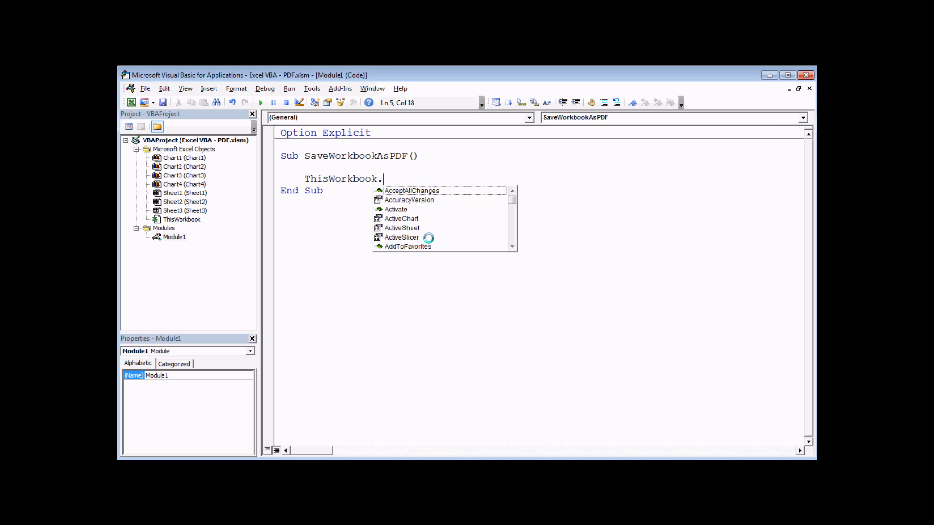
text(sa)
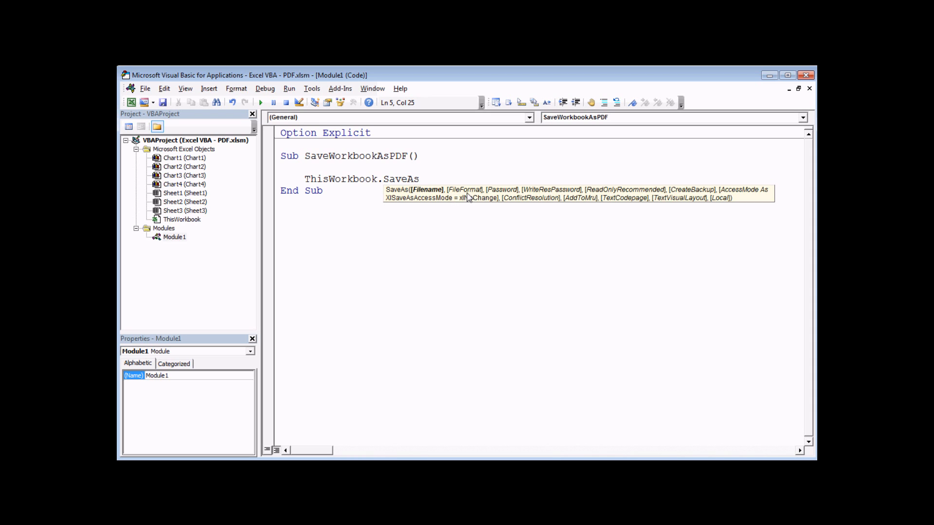
mouse_move(480, 196)
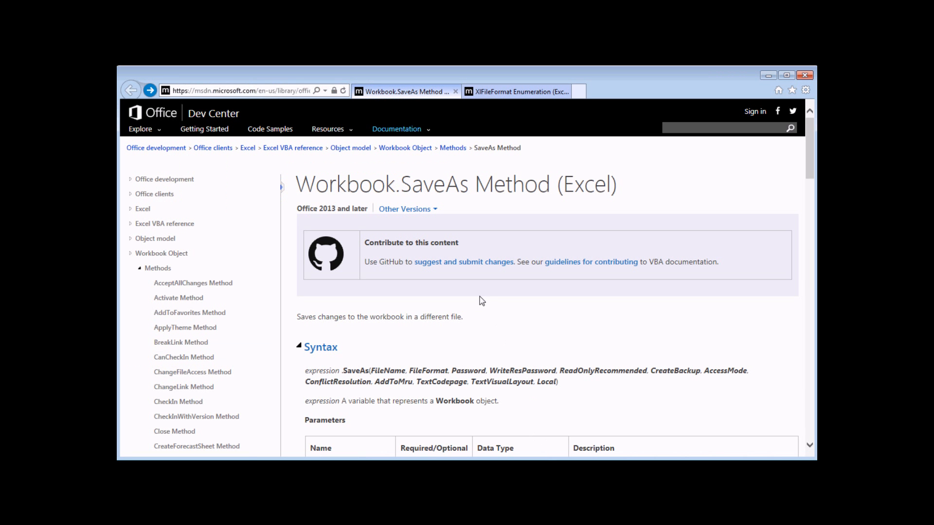
mouse_move(359, 213)
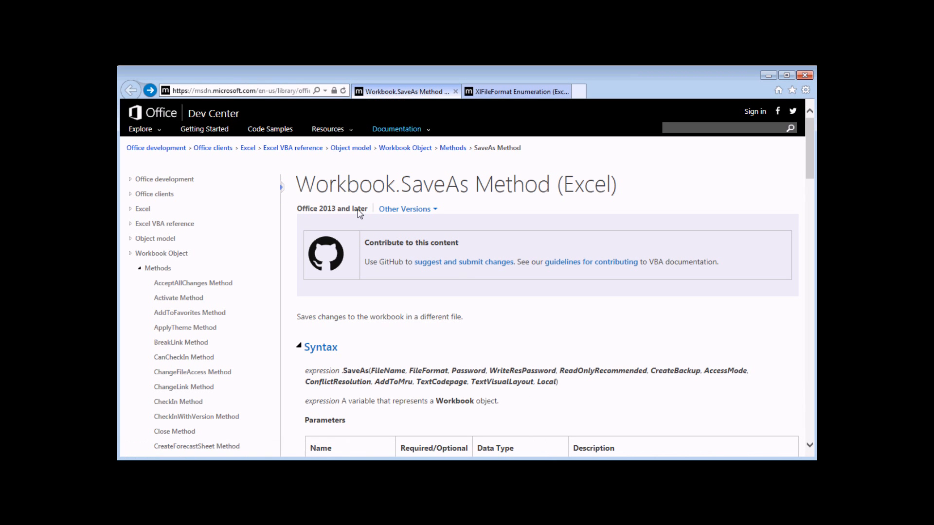
mouse_move(718, 183)
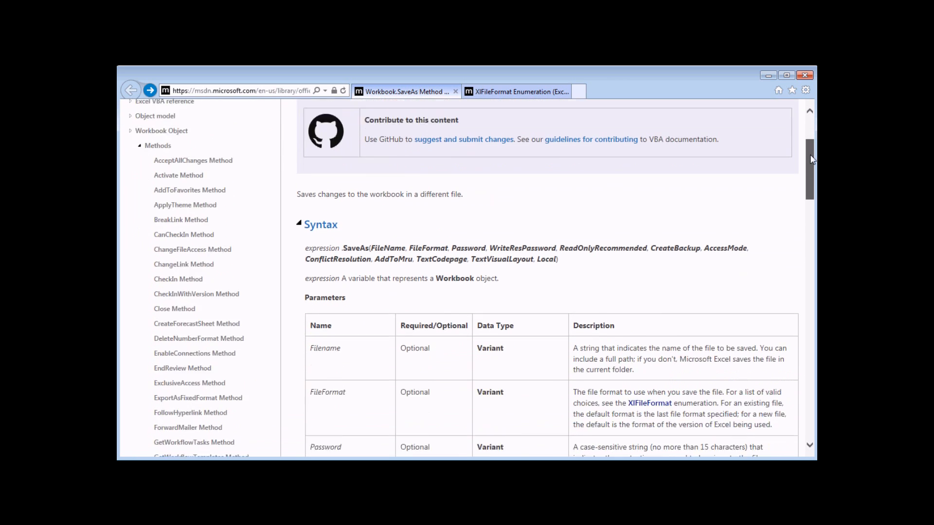
- Scroll to the Workbook.SaveAs Parameters table and follow the XlFileFormat link
scroll(down, 3)
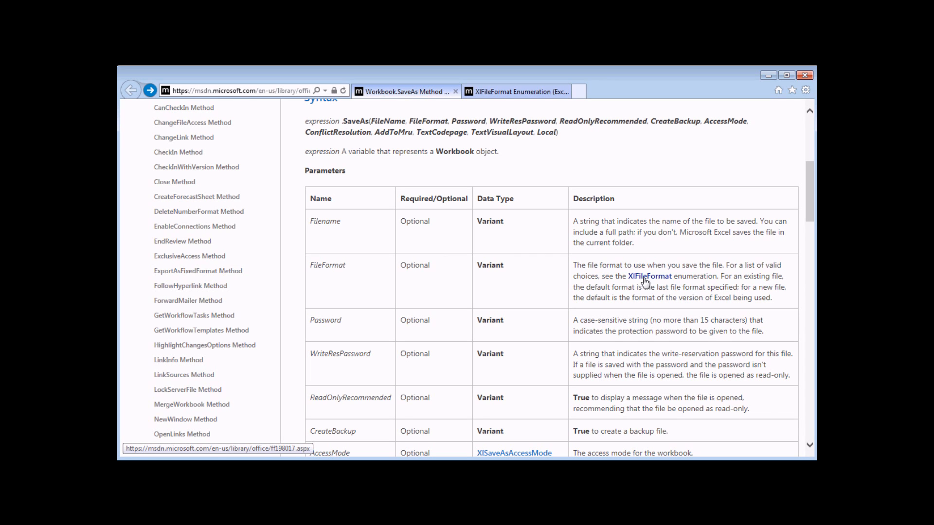
mouse_move(647, 284)
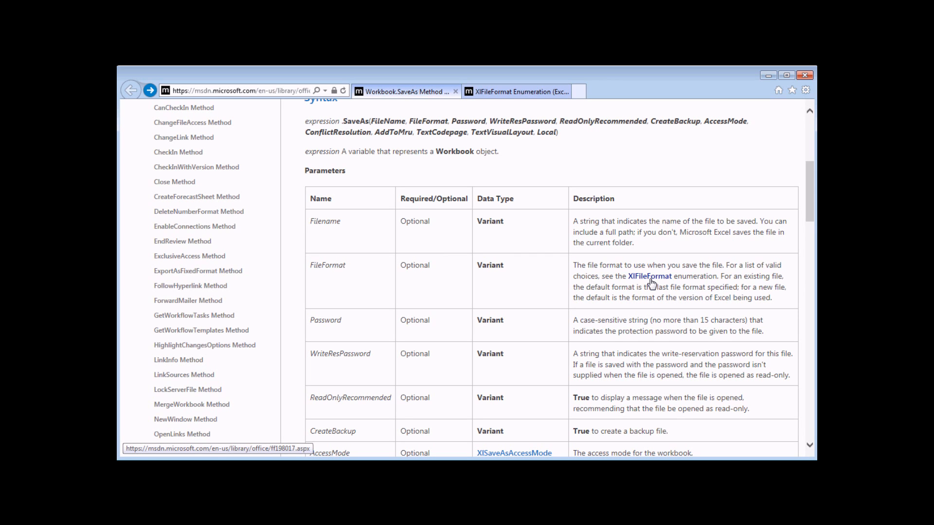
click(517, 90)
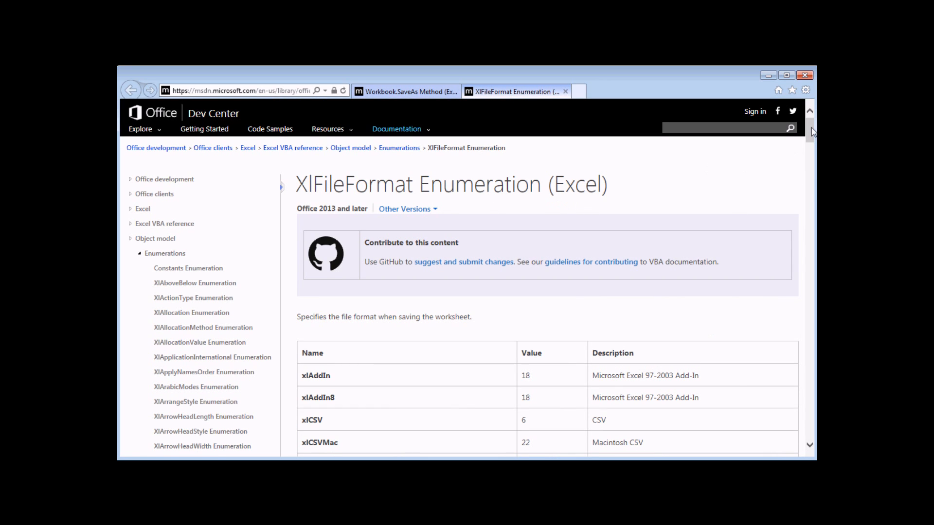
scroll(down, 3)
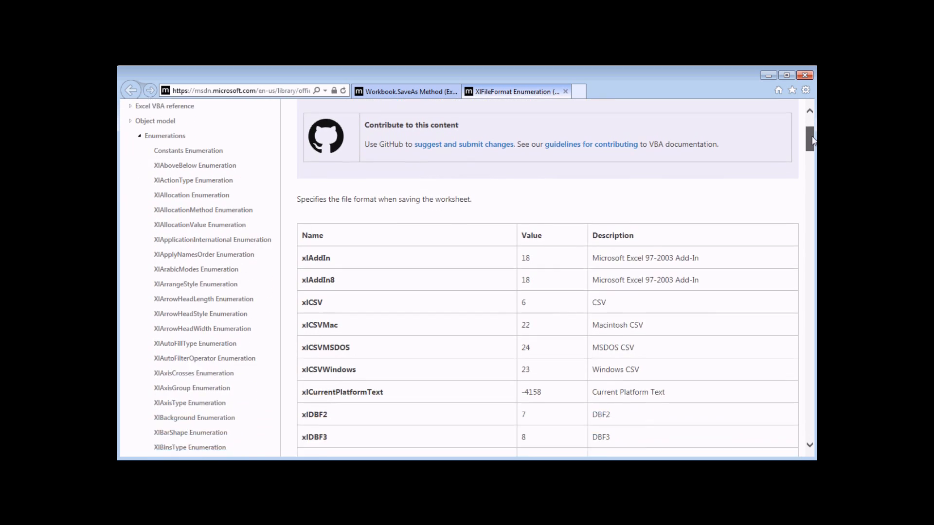
scroll(down, 3)
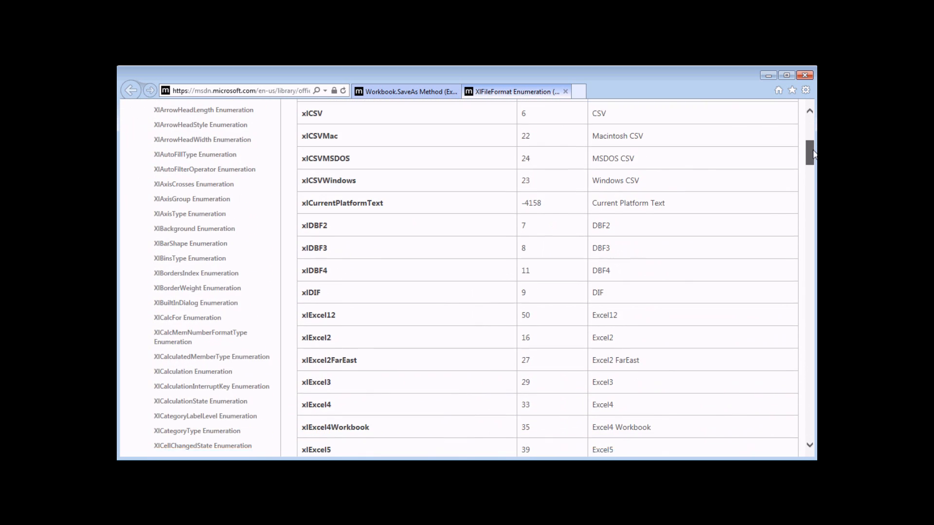
scroll(down, 3)
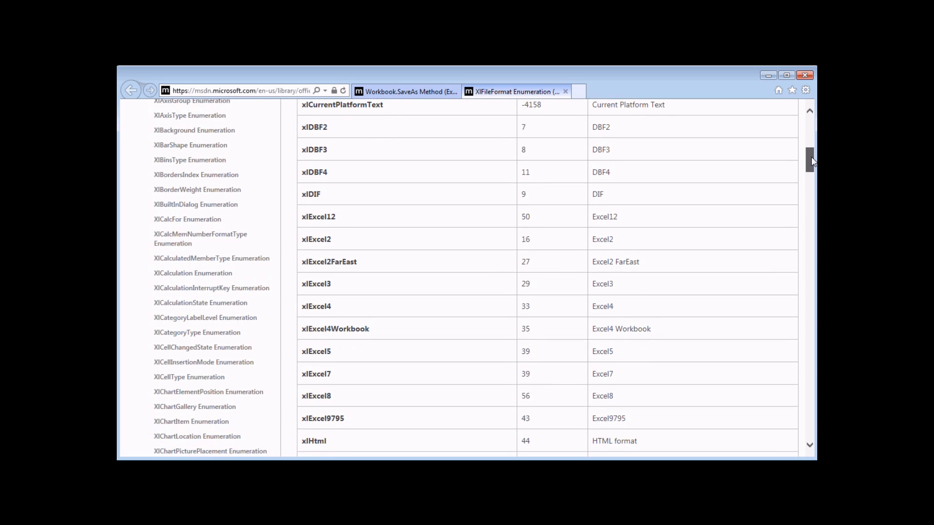
scroll(down, 3)
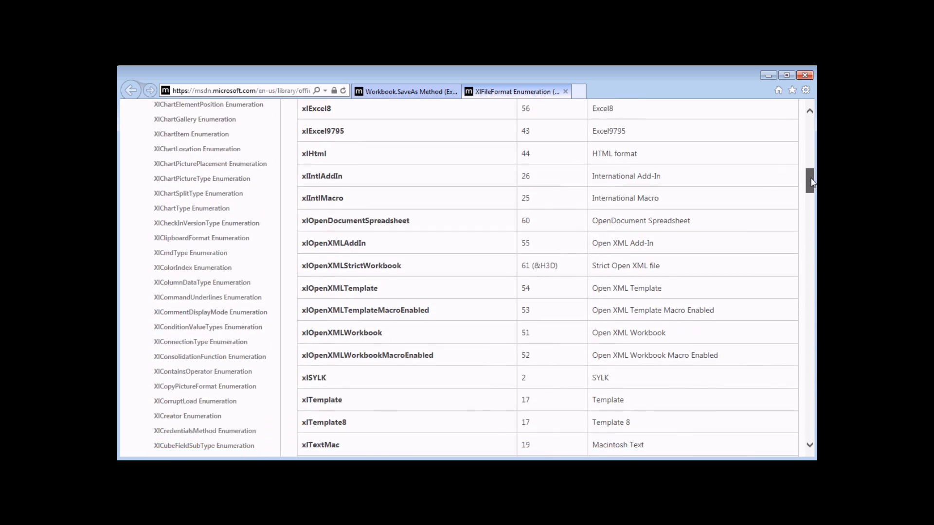
scroll(down, 3)
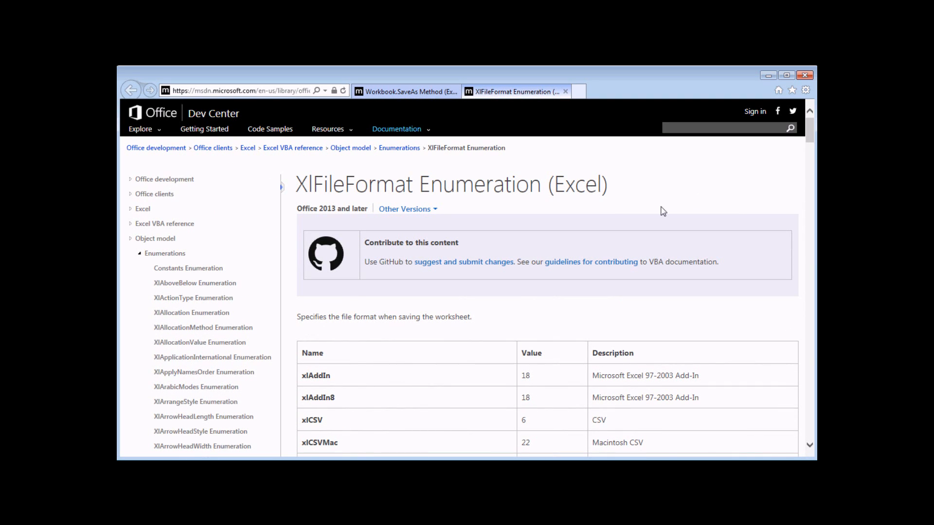
mouse_move(487, 336)
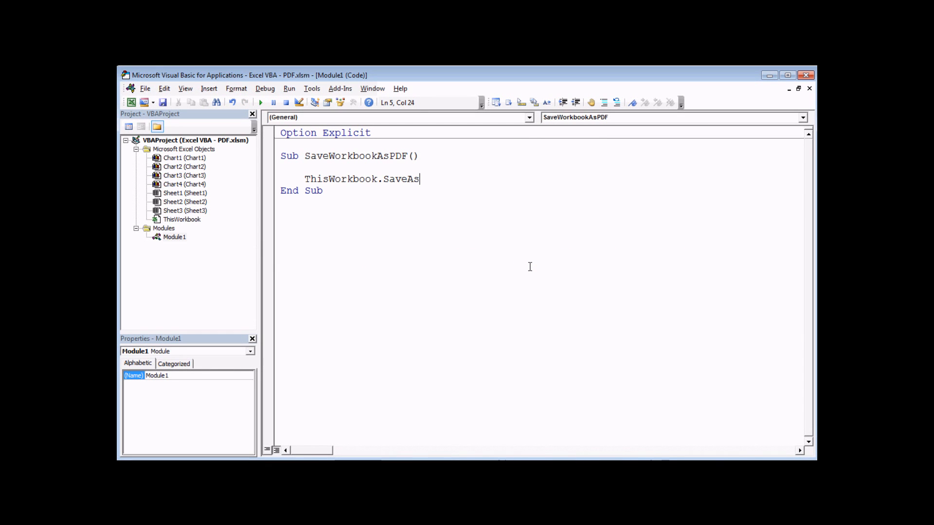
- Replace SaveAs with ThisWorkbook.ExportAsFixedFormat xlTypePDF in the macro
key(BackSpace)
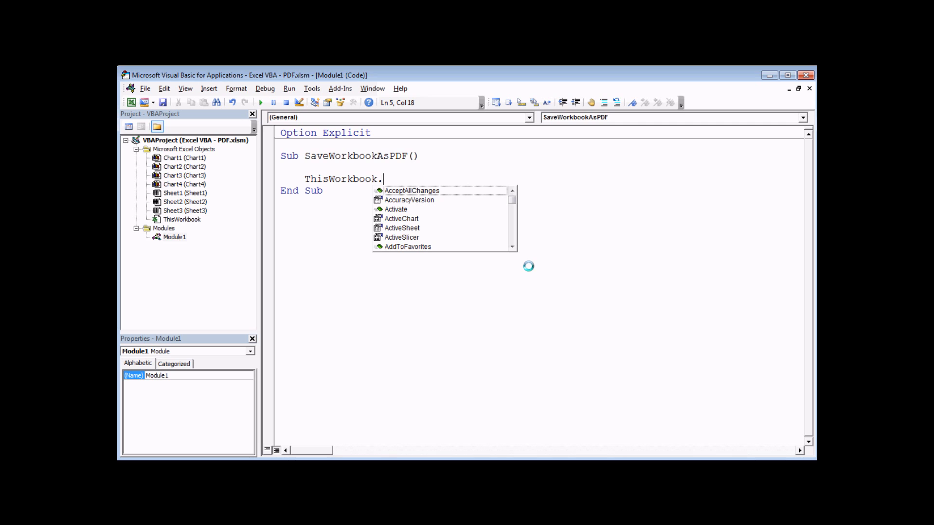
text(expo)
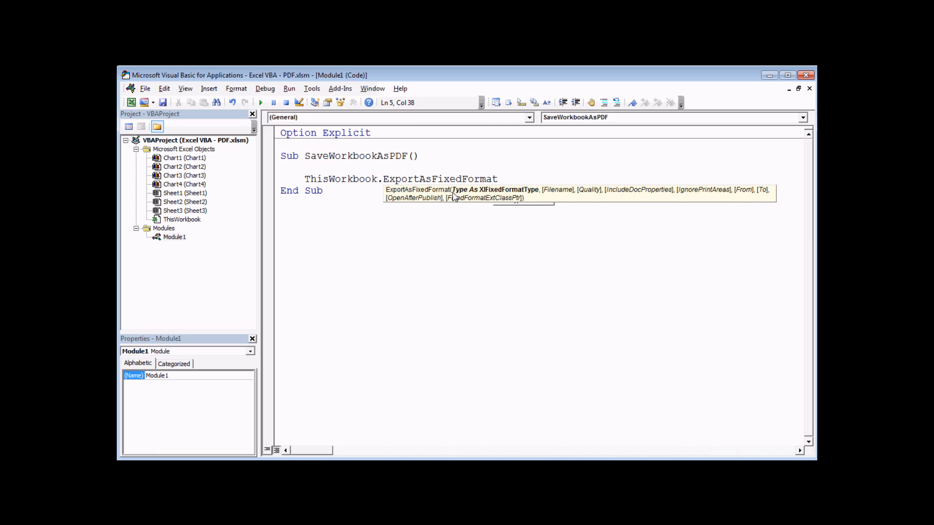
mouse_move(538, 194)
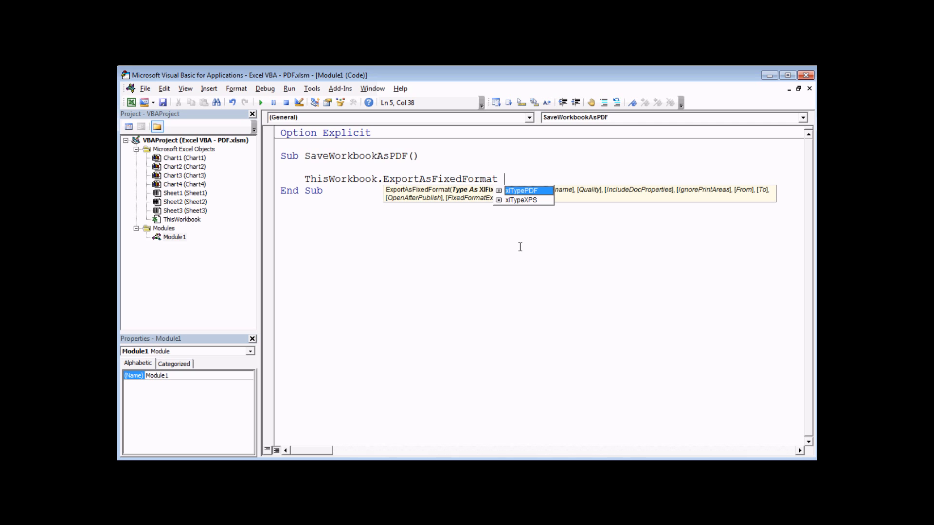
text(xlTypePDF)
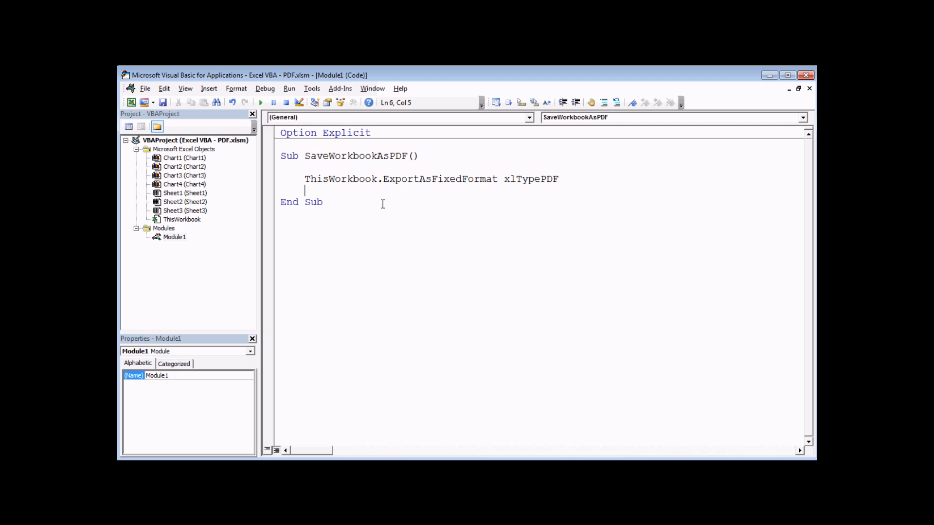
click(261, 102)
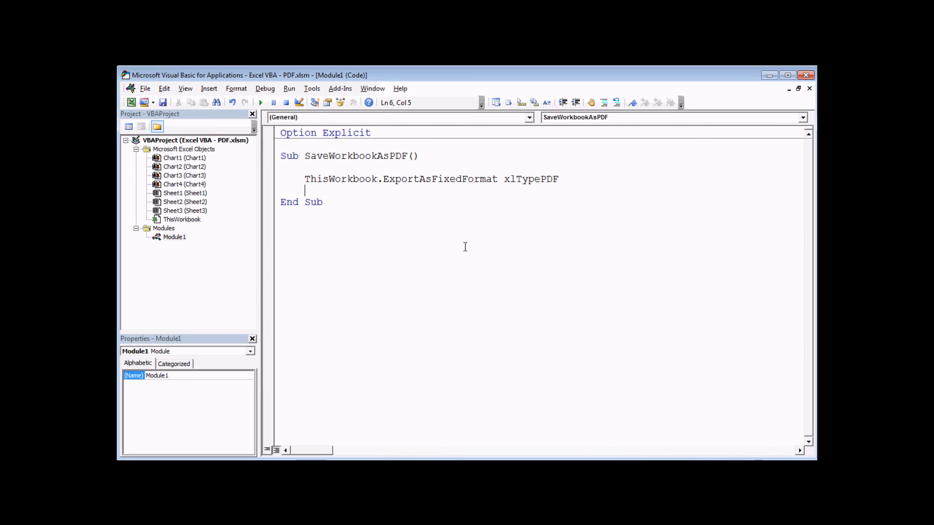
mouse_move(462, 200)
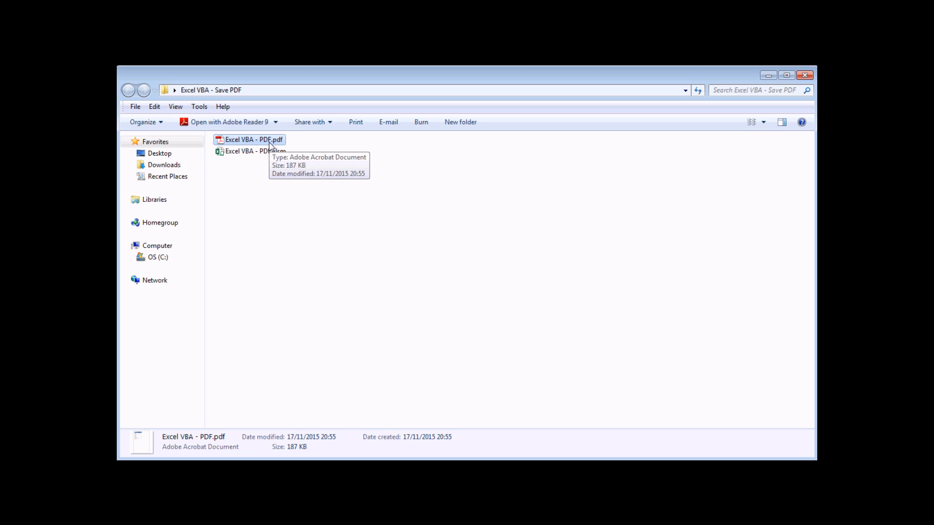
mouse_move(317, 155)
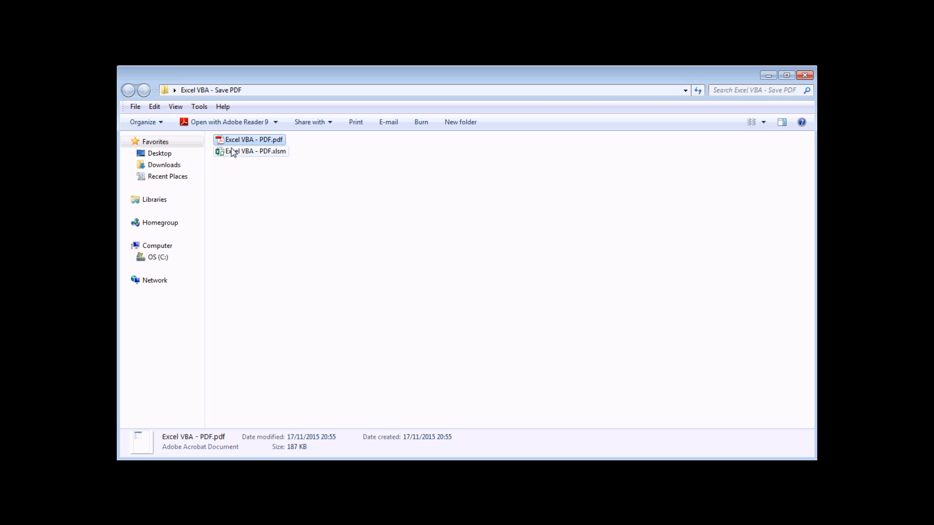
- Open Excel VBA - PDF.pdf in Adobe Reader from the Excel VBA - Save PDF folder
double_click(252, 139)
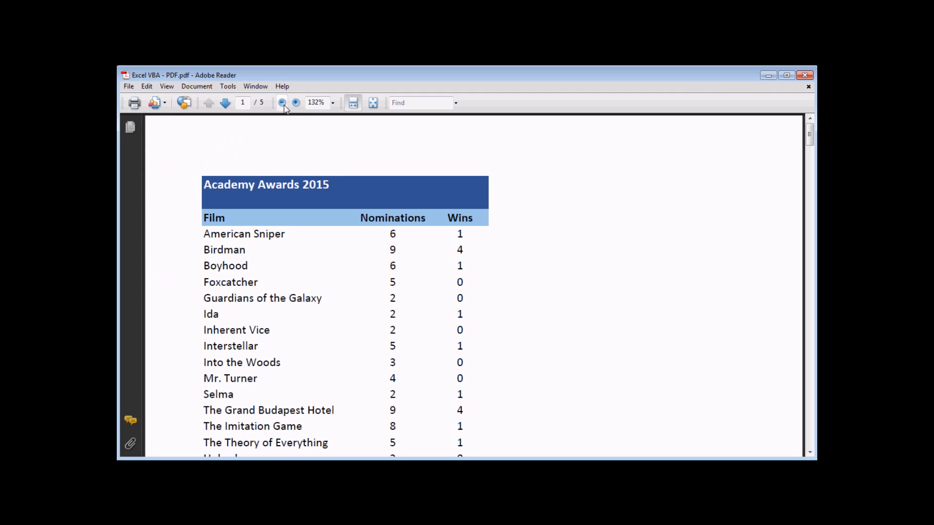
- Zoom the PDF to 100% and page through to page 5 of 5
click(282, 102)
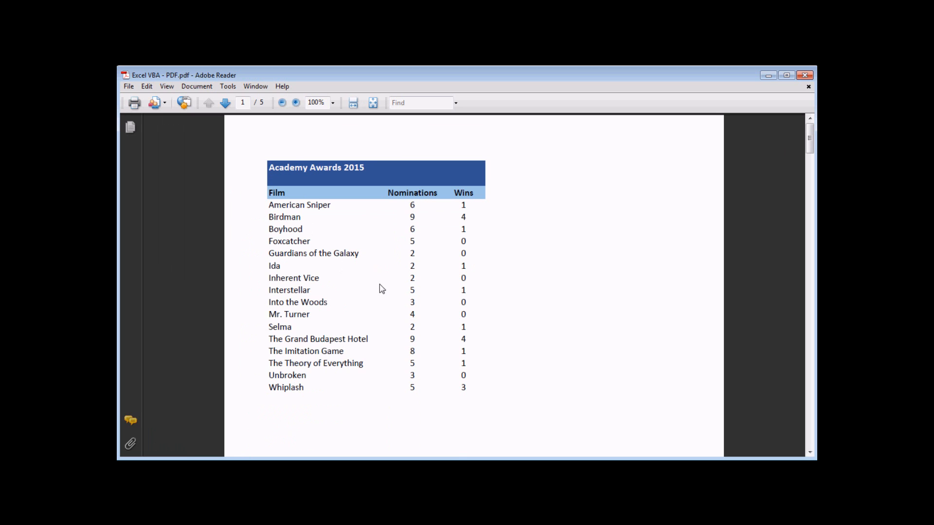
mouse_move(381, 286)
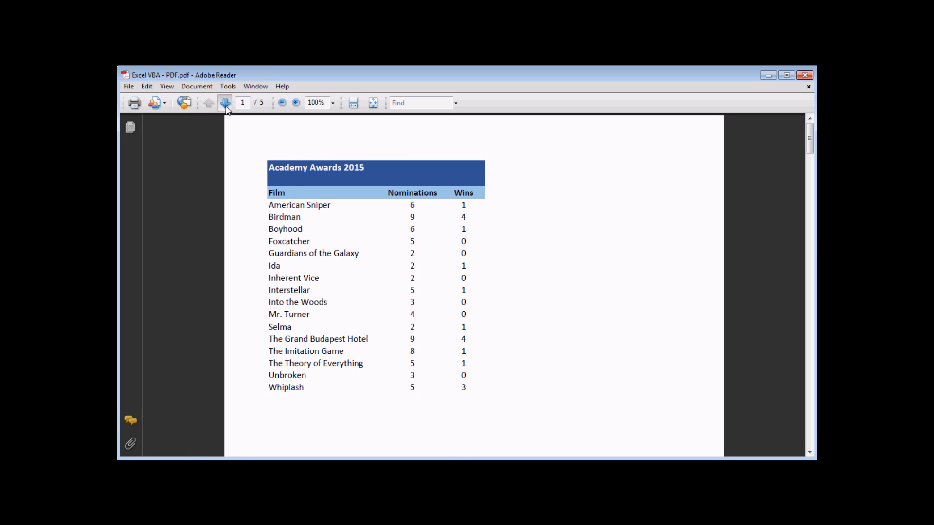
click(225, 103)
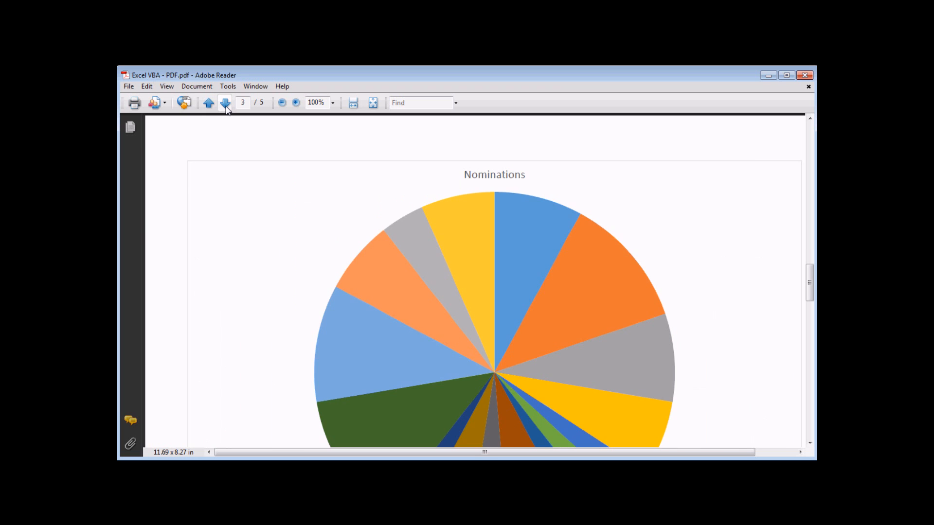
click(225, 103)
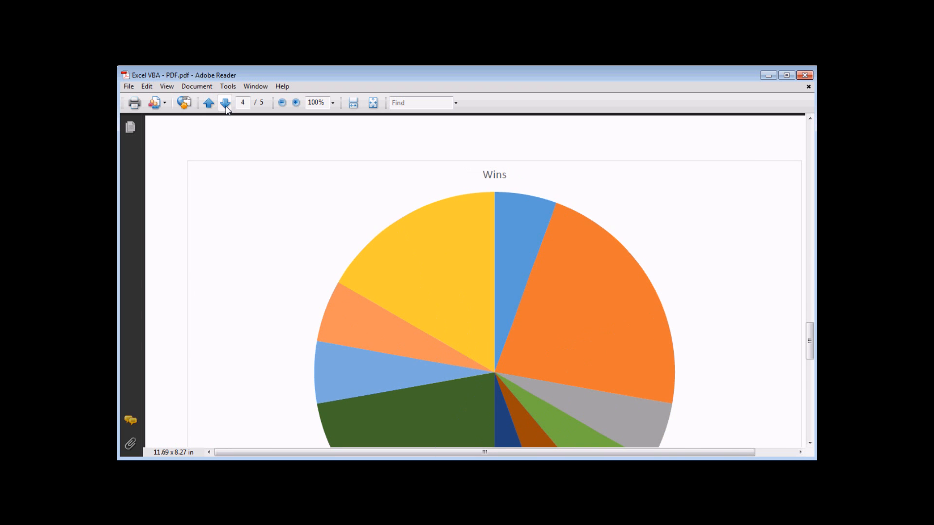
click(225, 103)
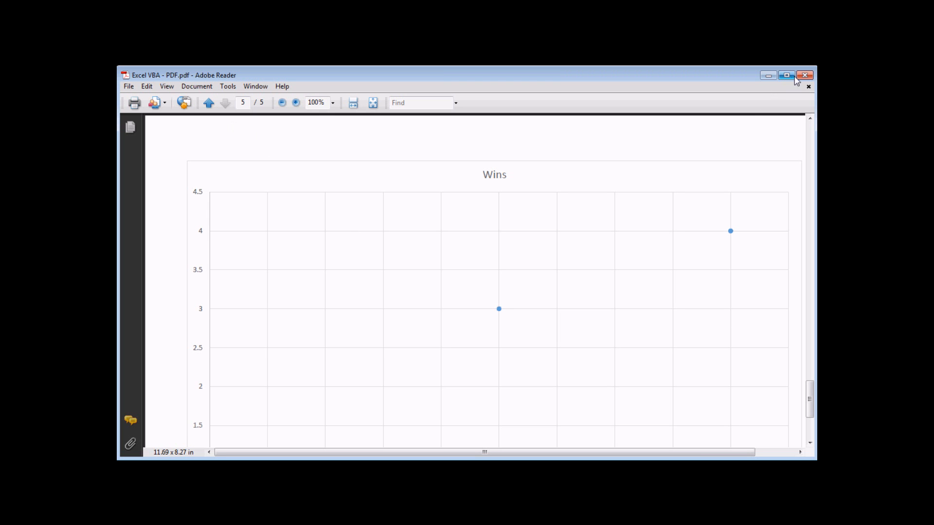
- Close the PDF, browse Sheet2, Sheet3 and Chart1, then return to Sheet1 with Developer shown
click(805, 75)
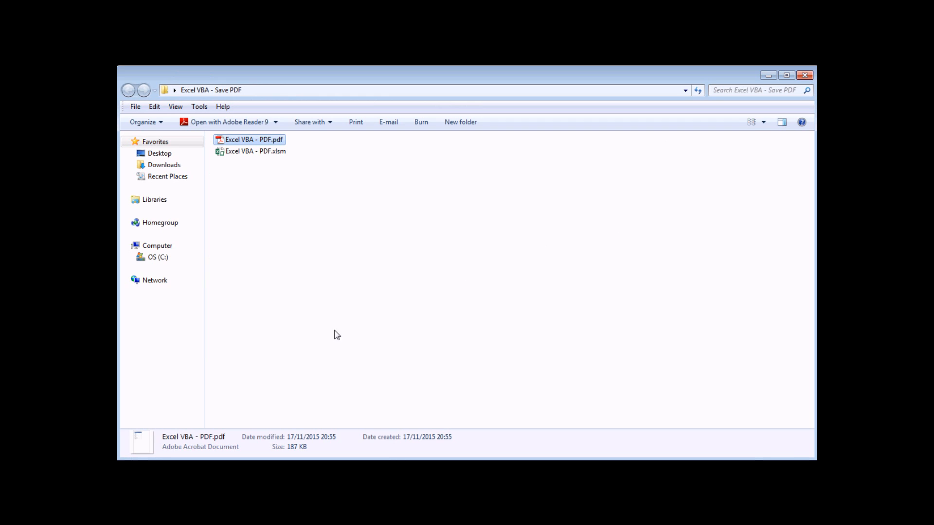
double_click(255, 151)
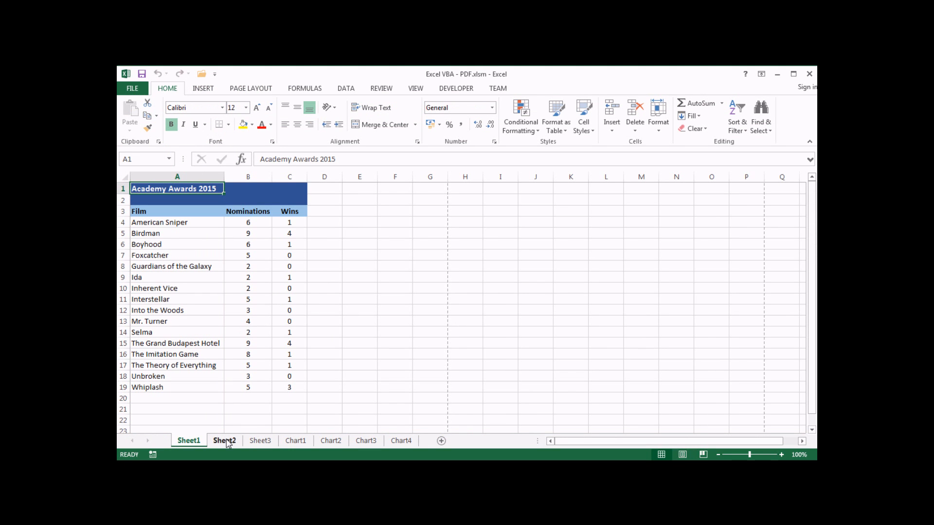
click(260, 440)
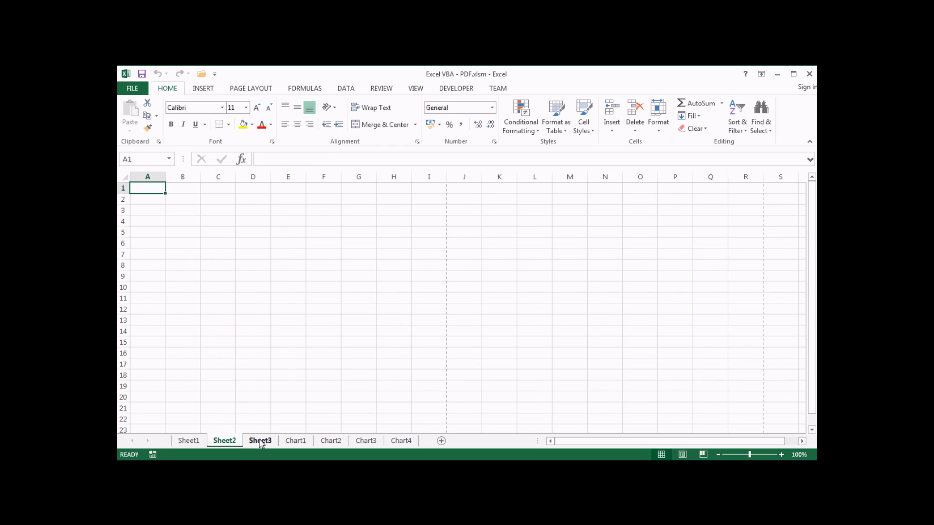
click(260, 440)
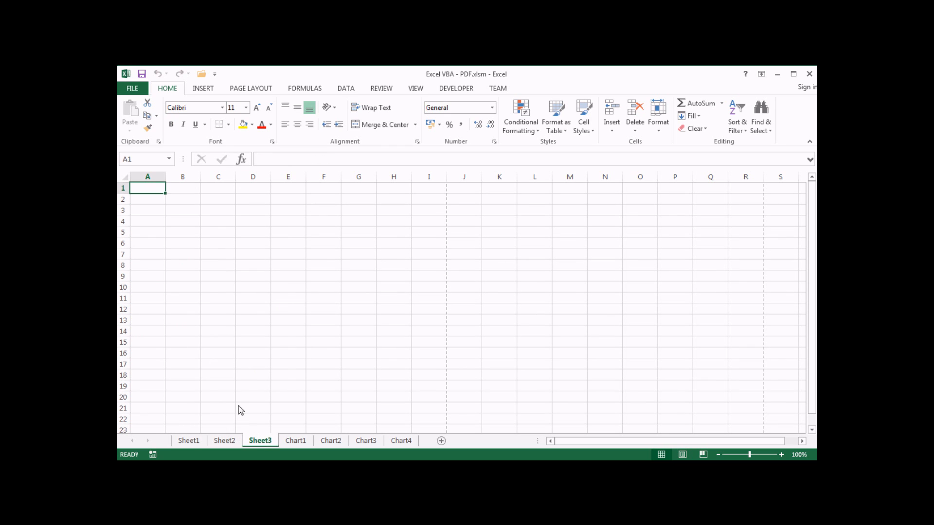
click(295, 440)
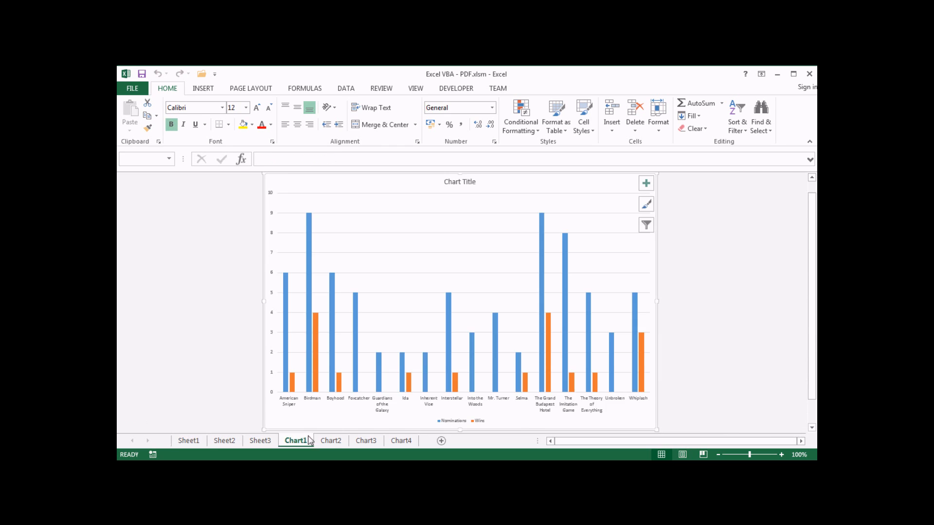
click(401, 441)
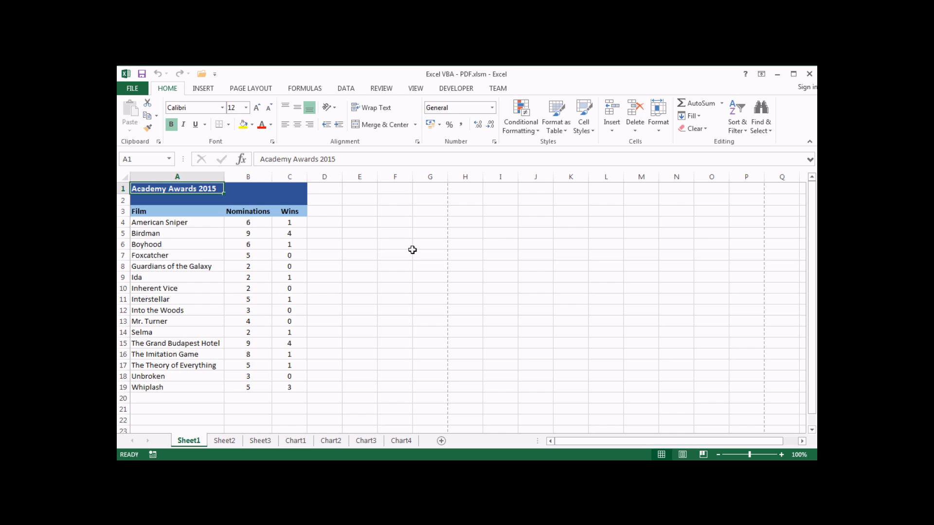
click(455, 88)
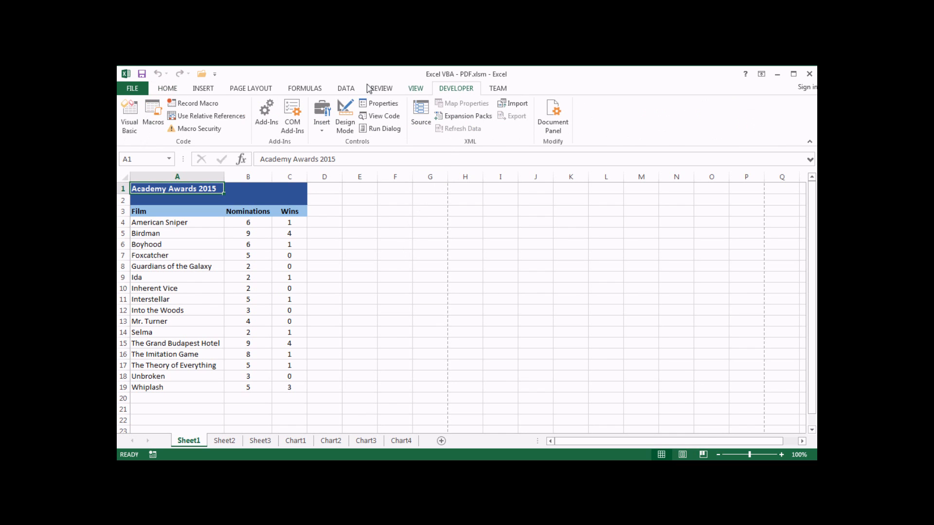
- In the VBA editor, add the filename argument "C:\EgPDF.pdf" after xlTypePDF
click(128, 117)
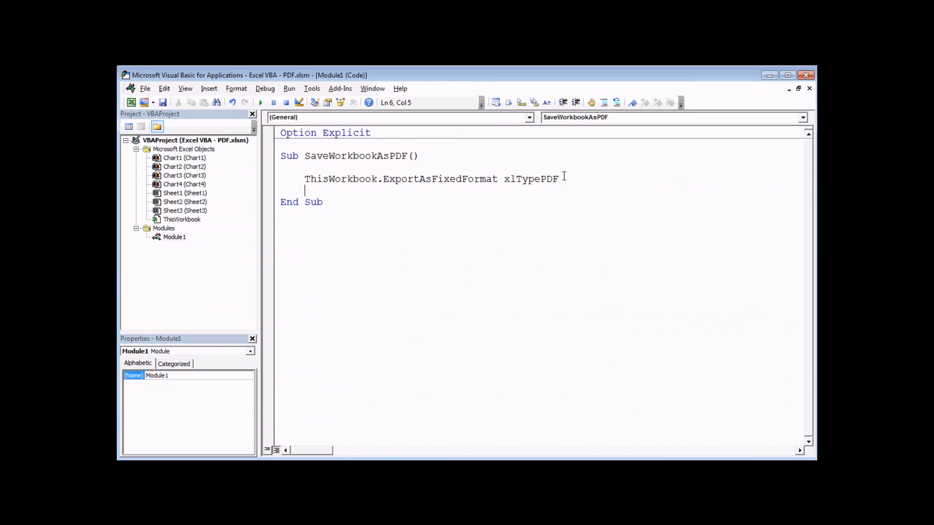
text(,)
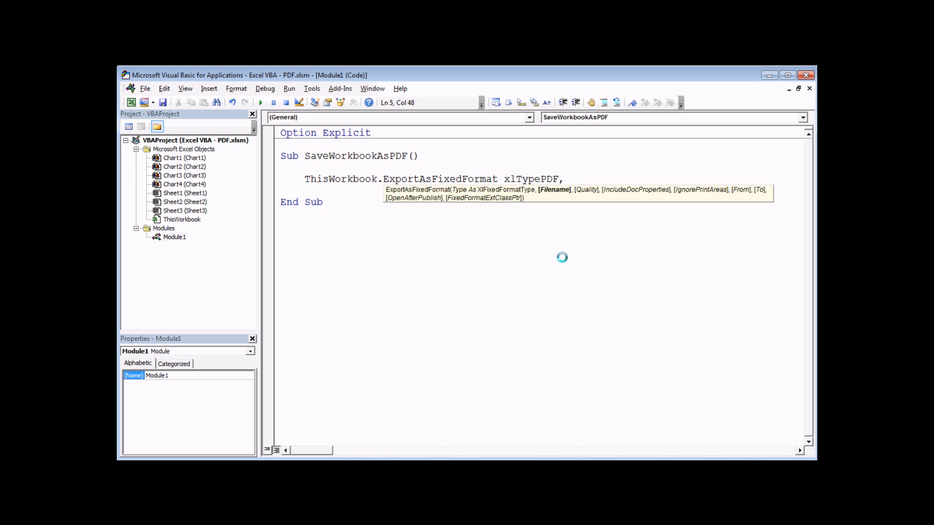
text(")
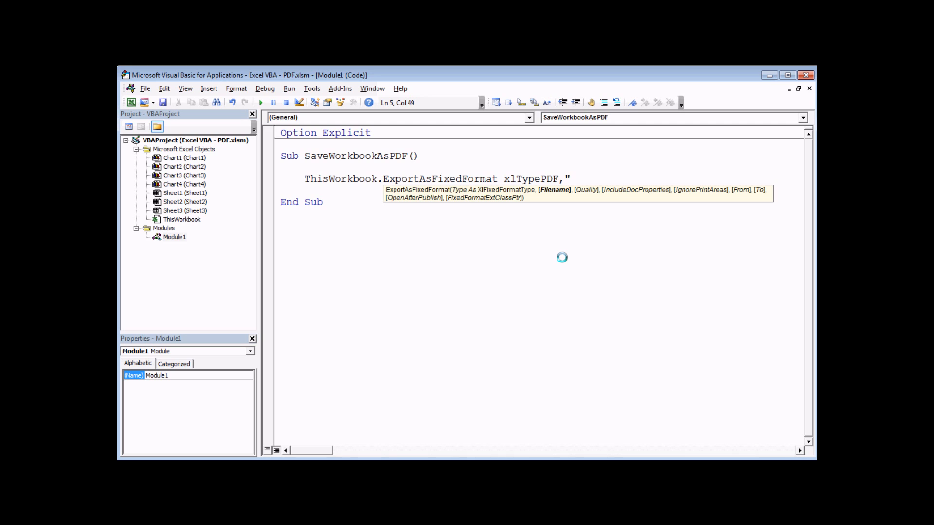
text(C:\)
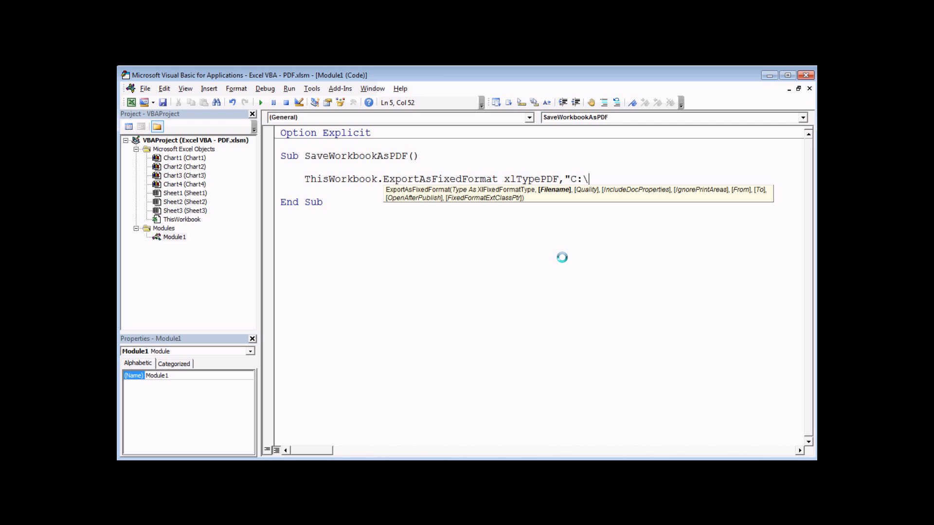
text(E)
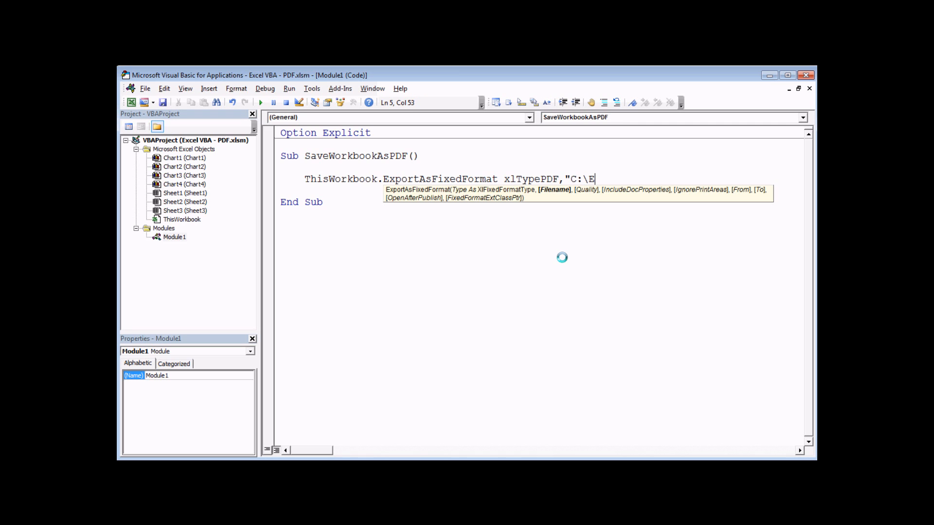
text(gPDF.p)
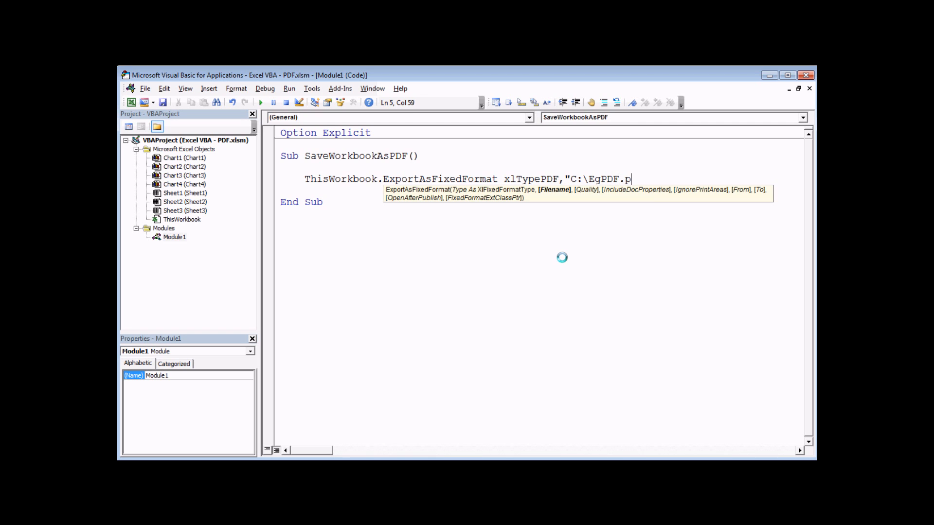
text(df")
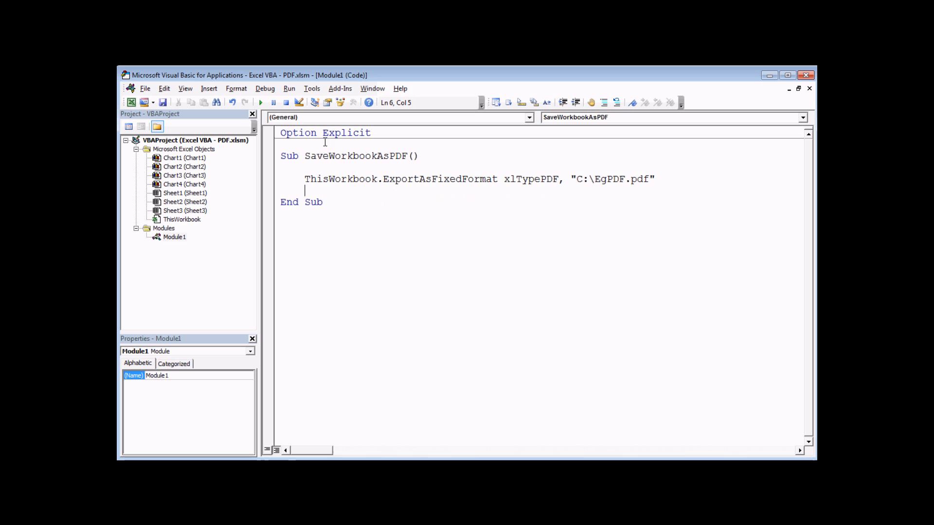
mouse_move(380, 231)
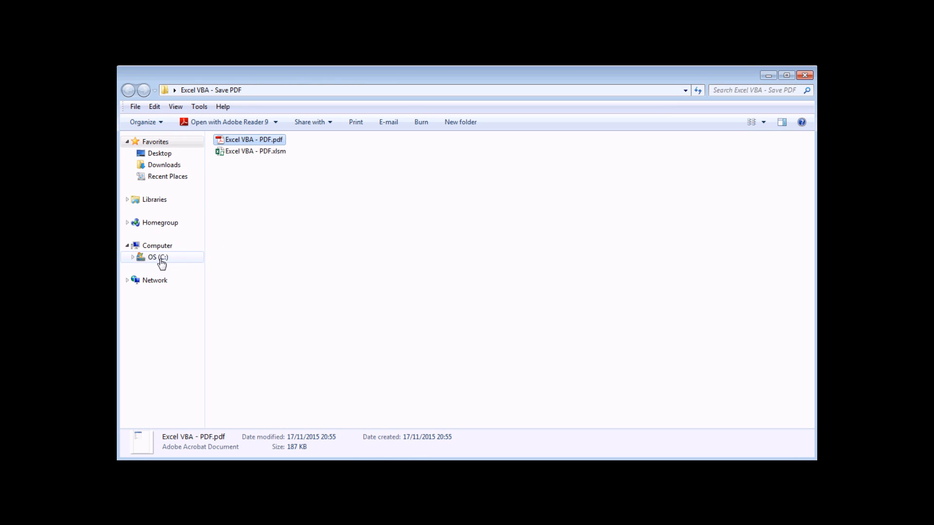
- Check the C: drive for EgPDF.pdf, then browse the Documents library folders
click(158, 256)
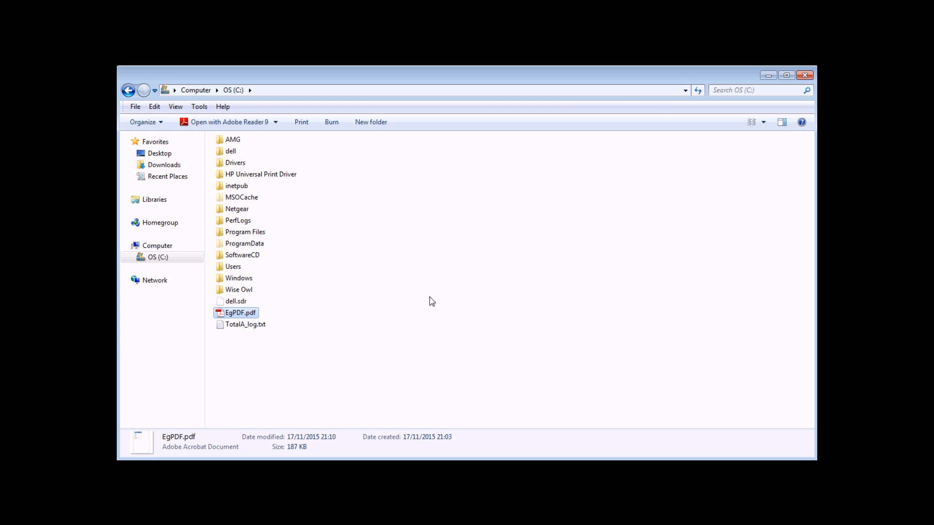
mouse_move(424, 303)
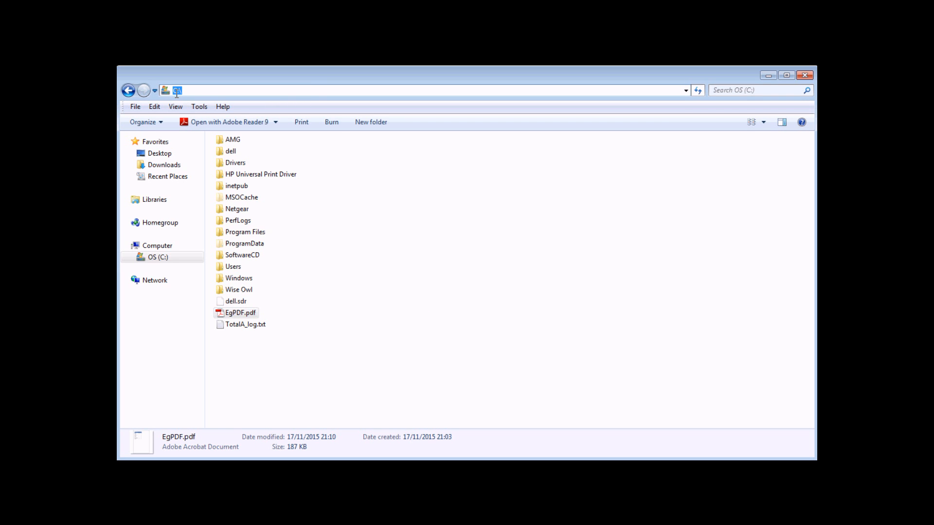
mouse_move(345, 289)
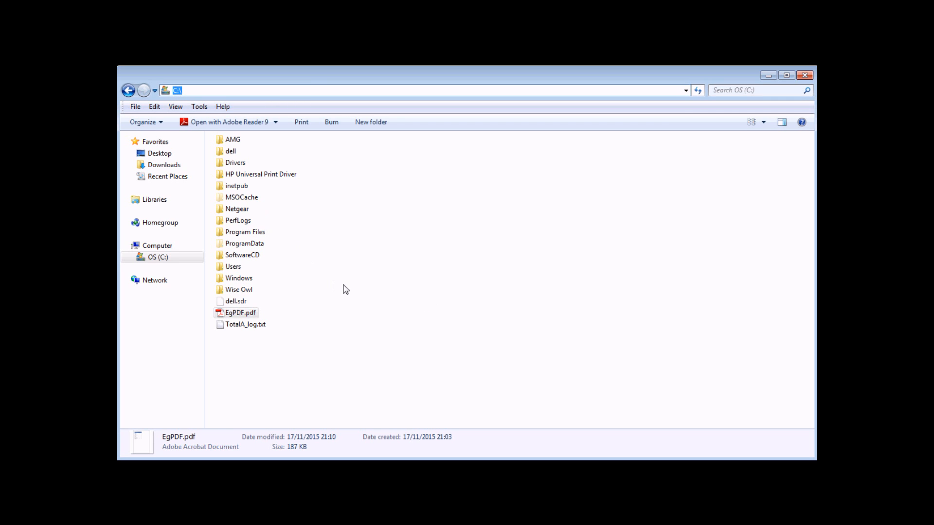
click(159, 153)
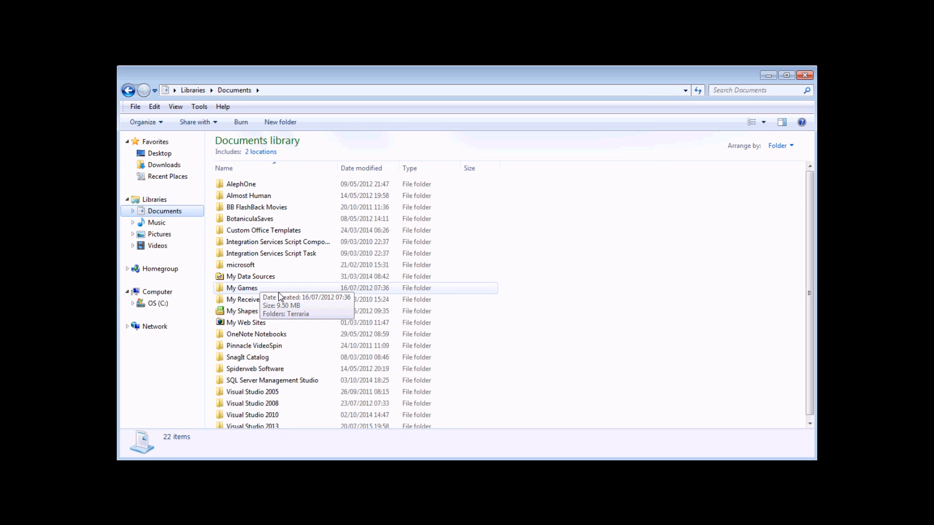
mouse_move(566, 248)
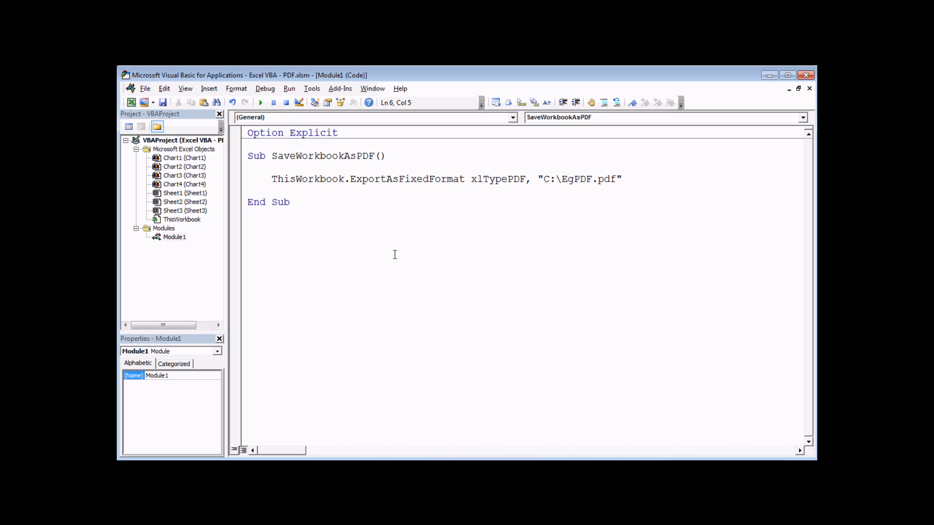
mouse_move(304, 199)
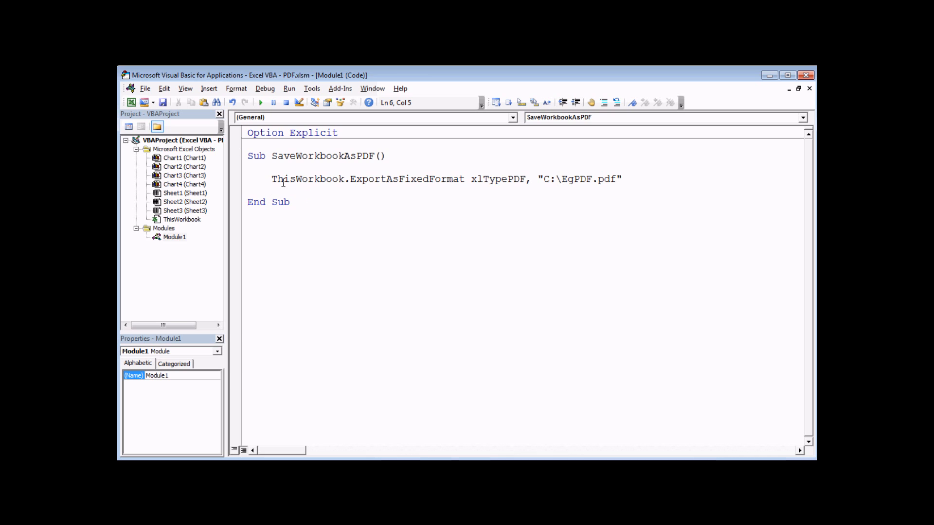
- Show the Immediate window from the View menu beneath the SaveWorkbookAsPDF code
click(185, 88)
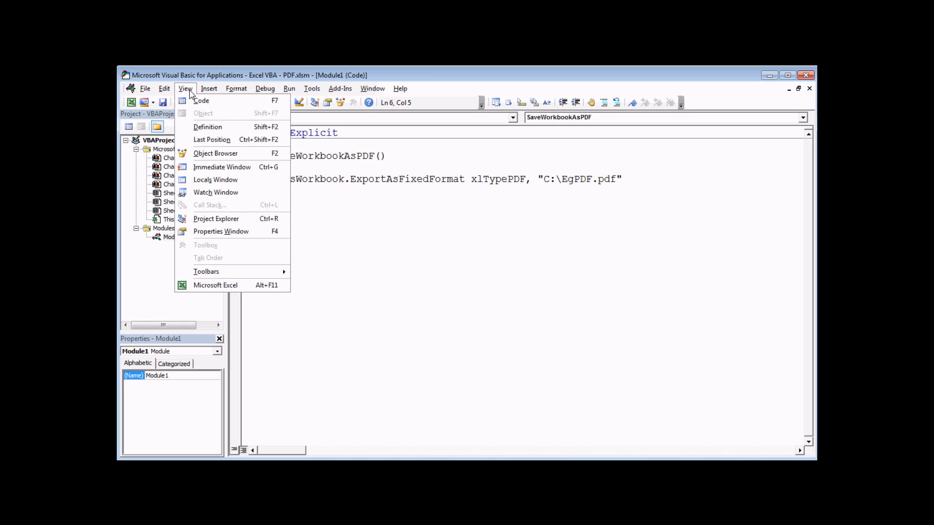
click(222, 167)
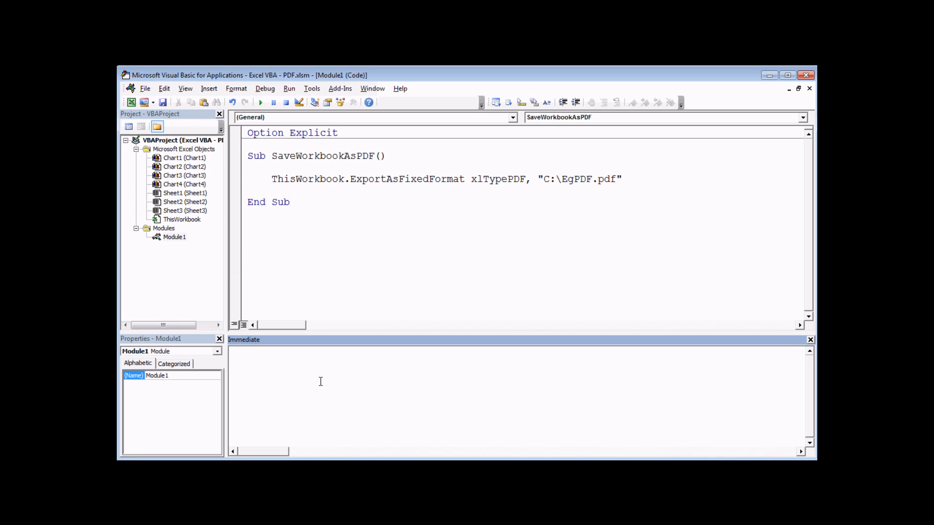
- Evaluate ?Environ("UserProfile") in the Immediate window to print the profile path
text(?)
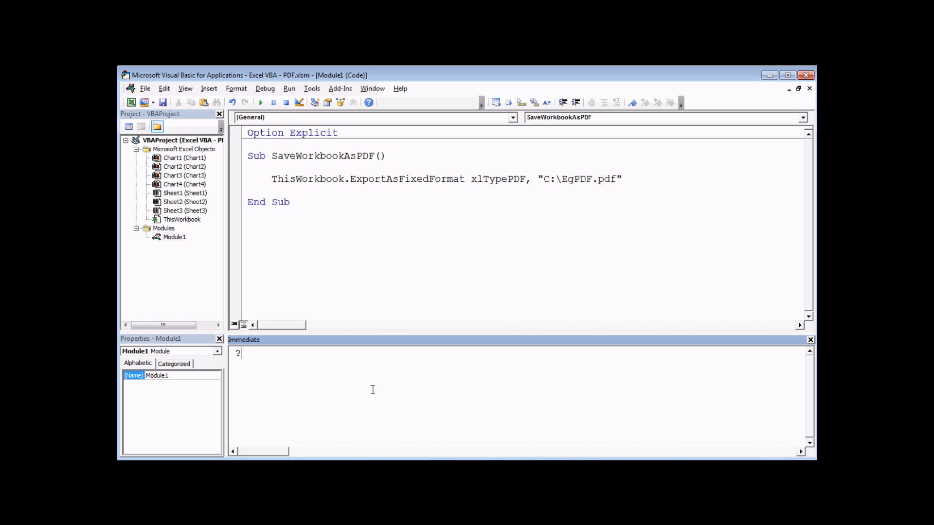
text(environ()
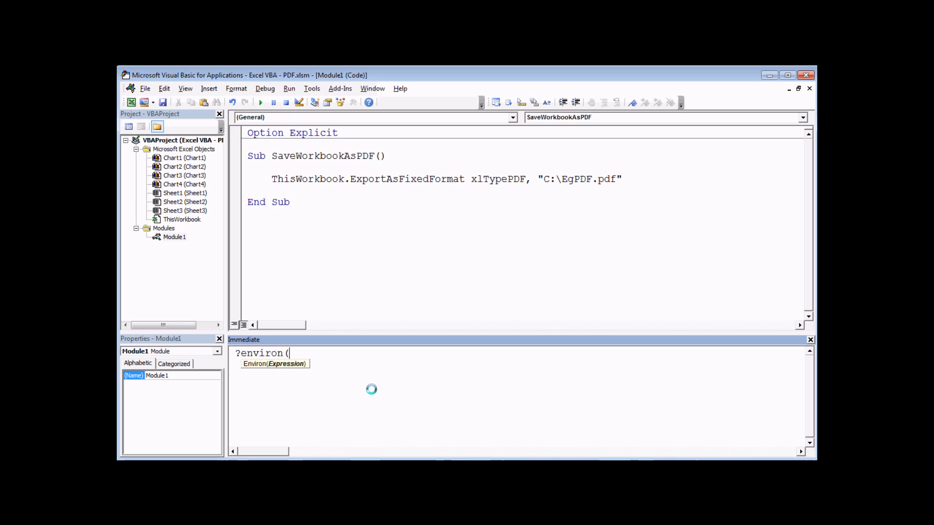
text("UserPr)
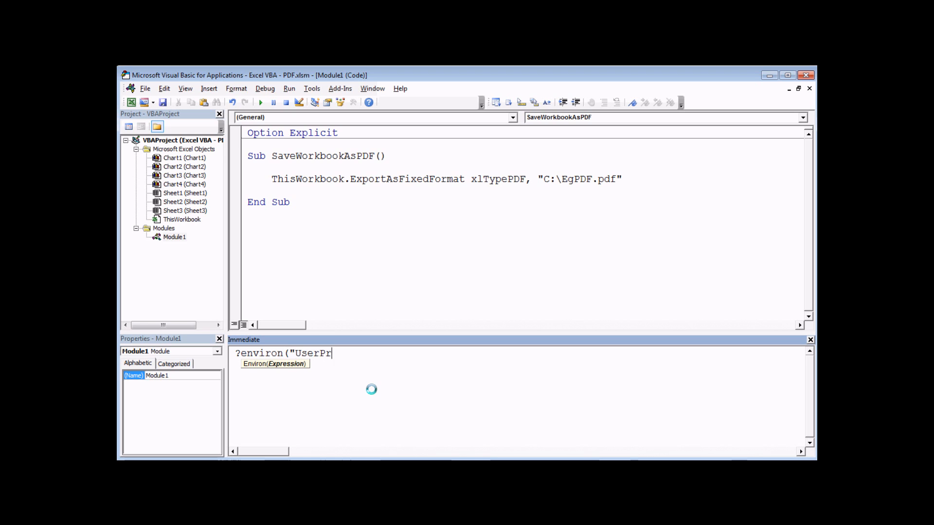
text(ofile"))
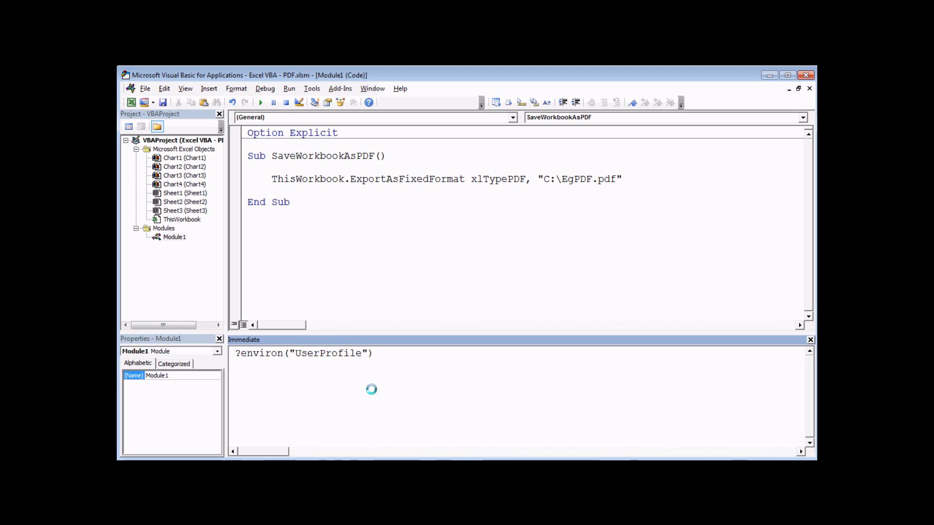
key(Enter)
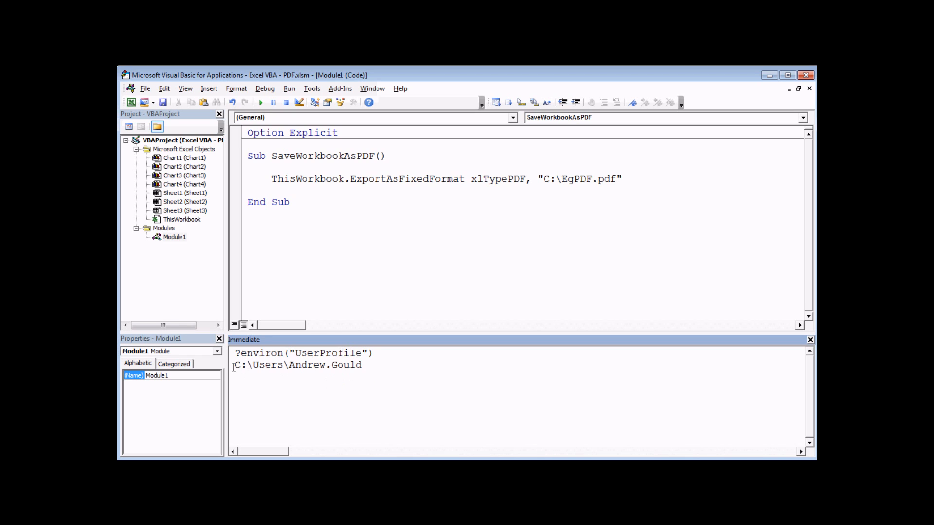
mouse_move(231, 368)
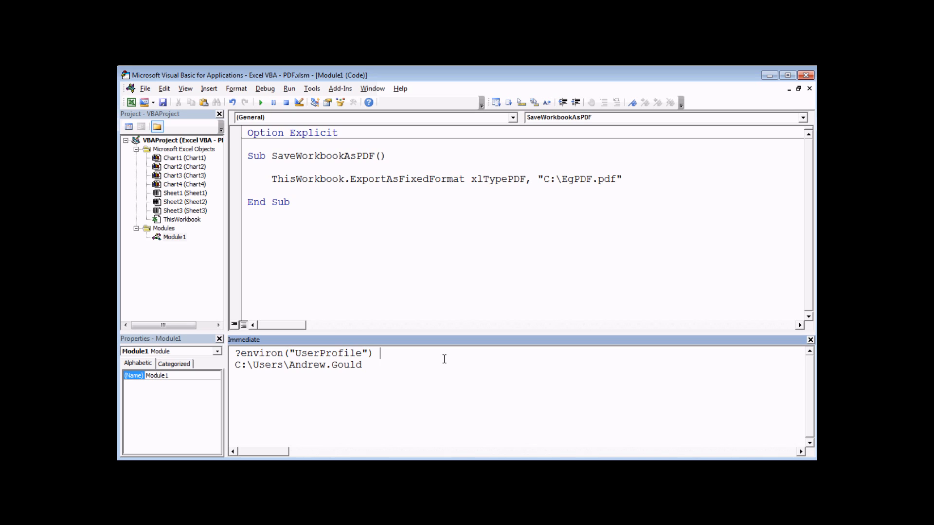
- Extend the expression with & "\Documents\EgPDF.pdf" to build the full Documents path
text(& ")
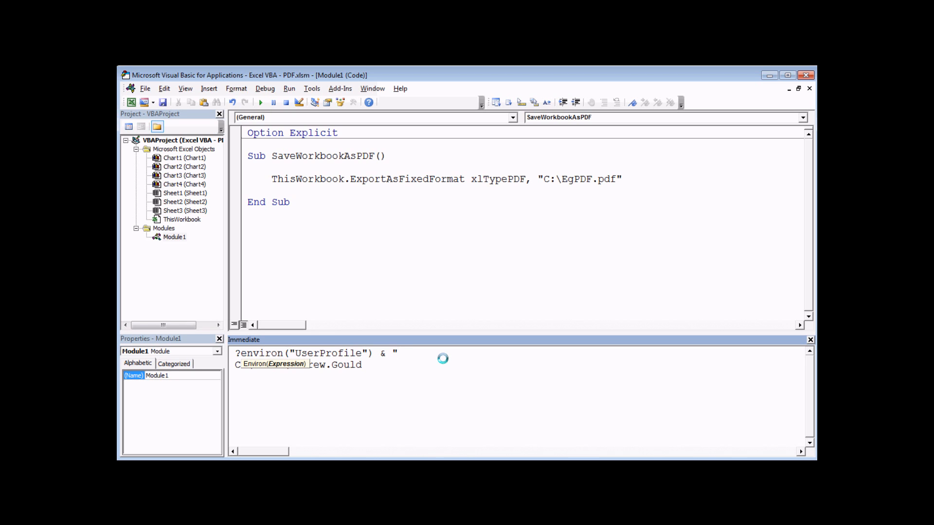
text(\DES)
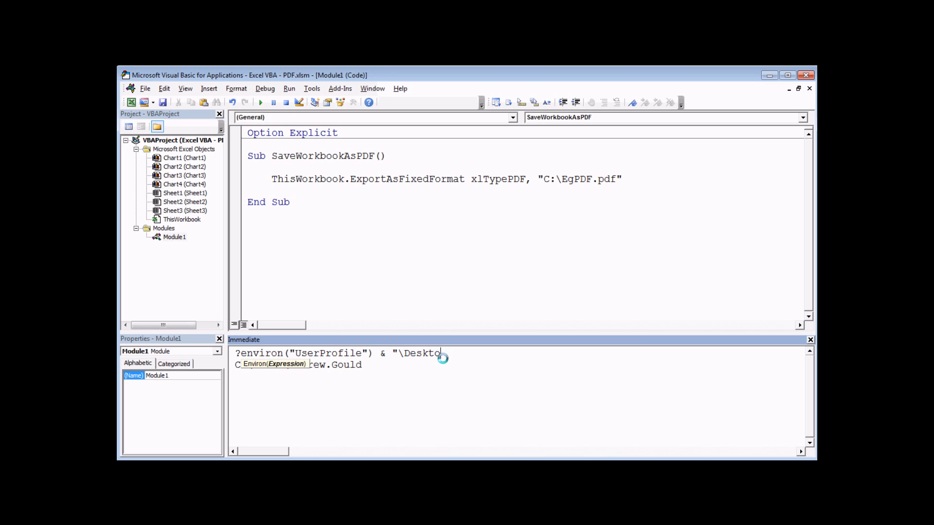
text(Docu)
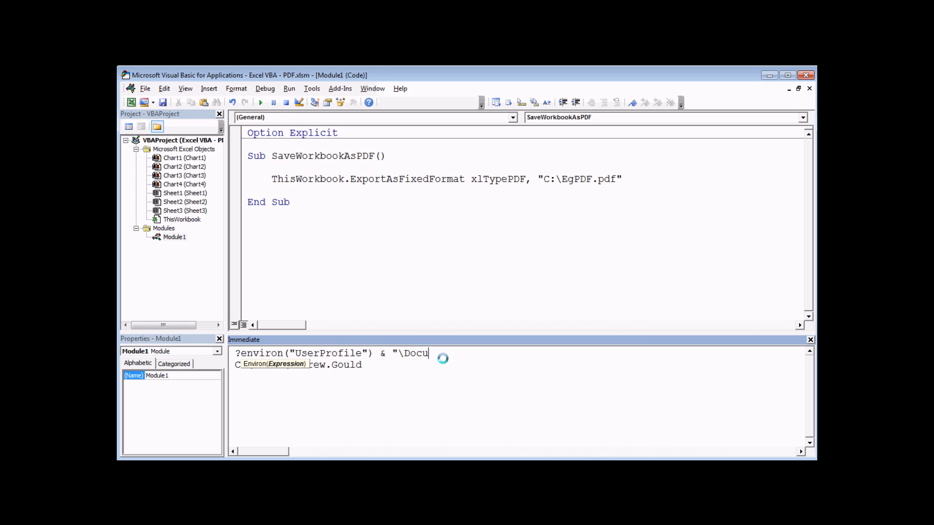
text(ments\)
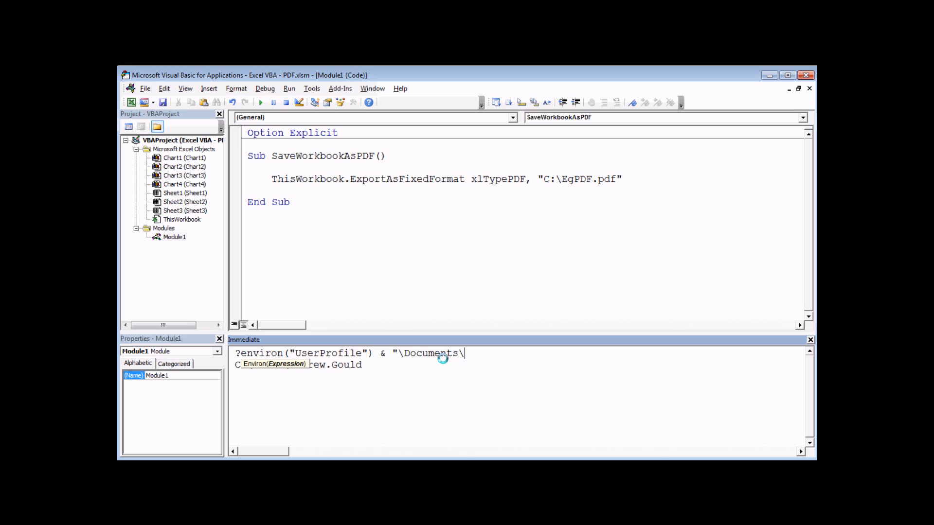
text(EgP)
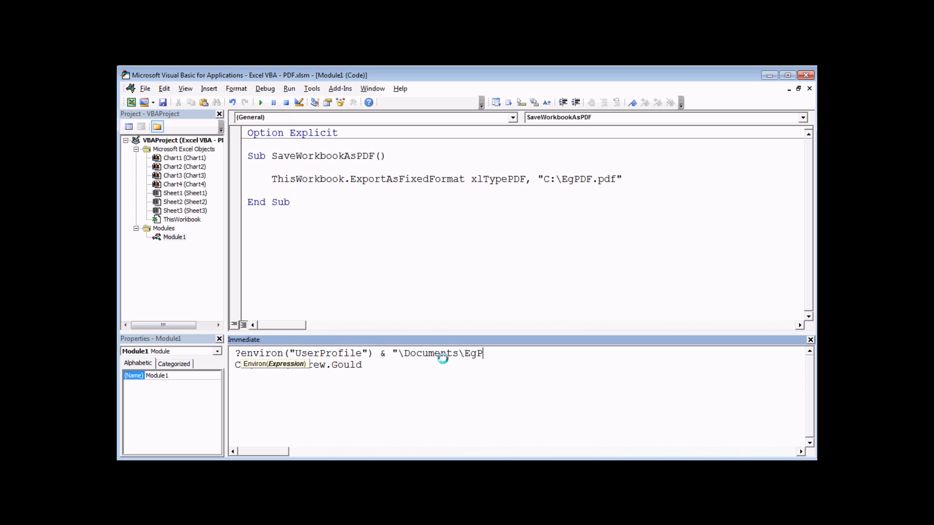
text(DF.pdf")
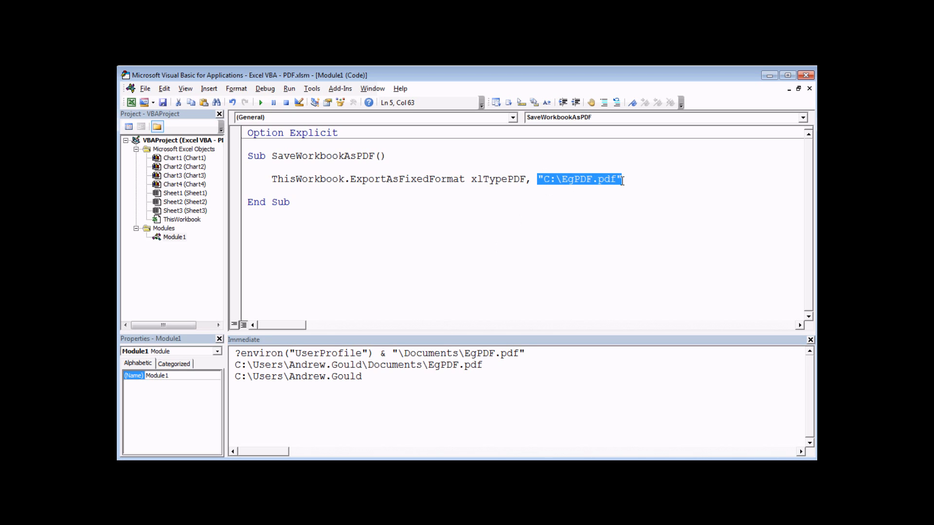
- Replace the hard-coded C:\EgPDF.pdf with the tested Environ("UserProfile") Documents path
key(Delete)
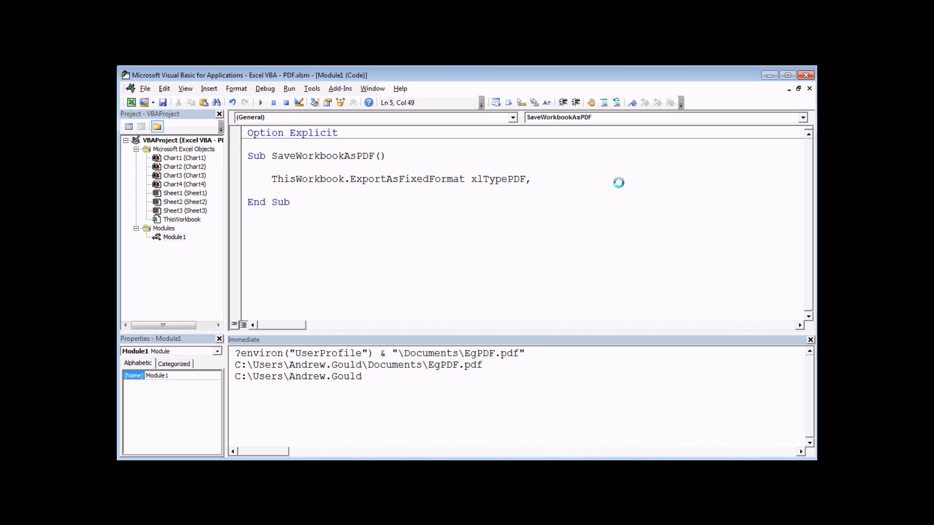
drag(241, 354, 438, 353)
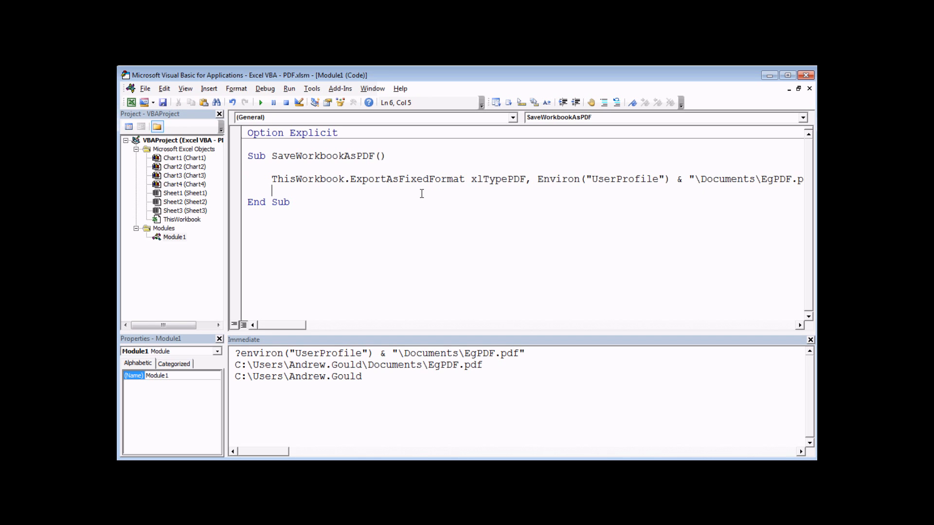
click(260, 102)
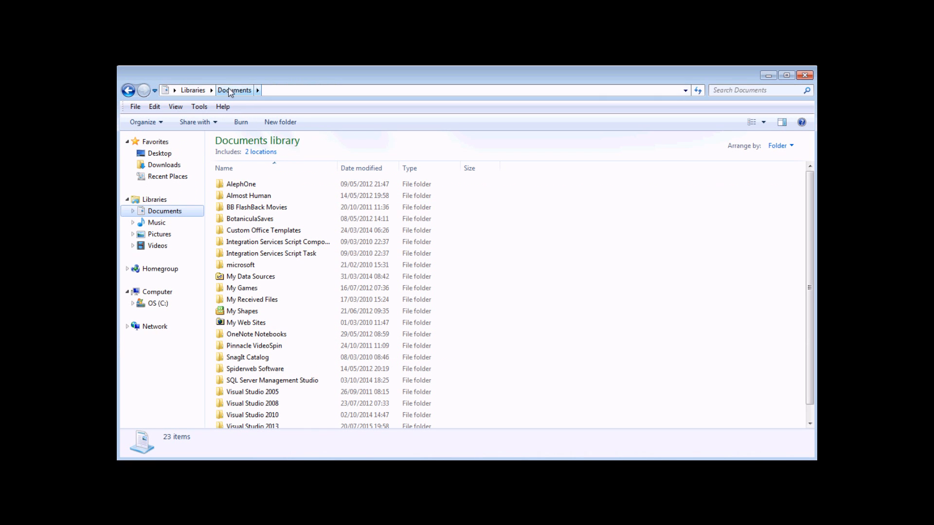
- Scroll the Documents library to locate the newly saved EgPDF.pdf
scroll(down, 3)
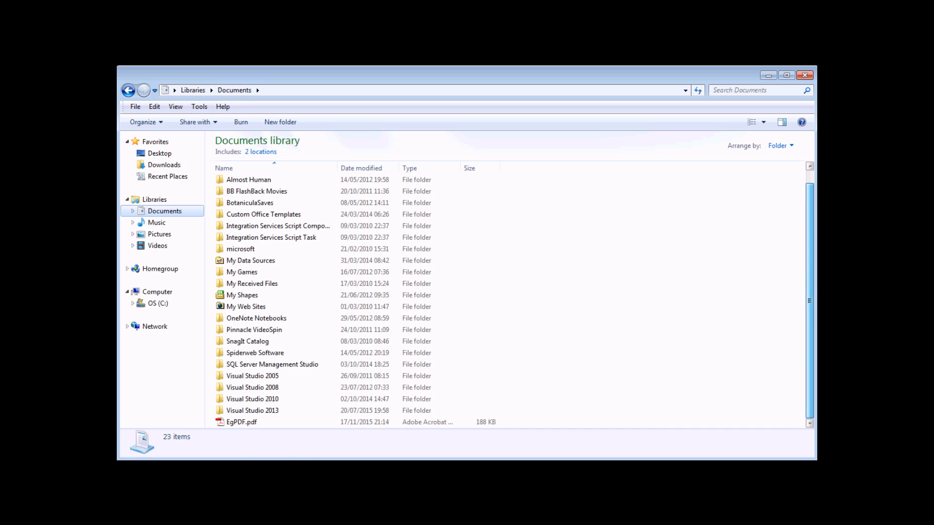
click(241, 421)
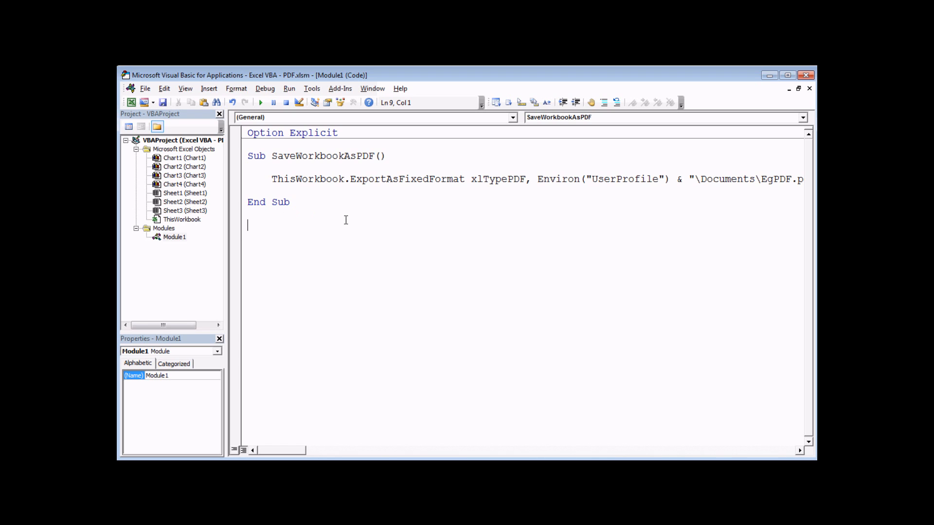
mouse_move(361, 184)
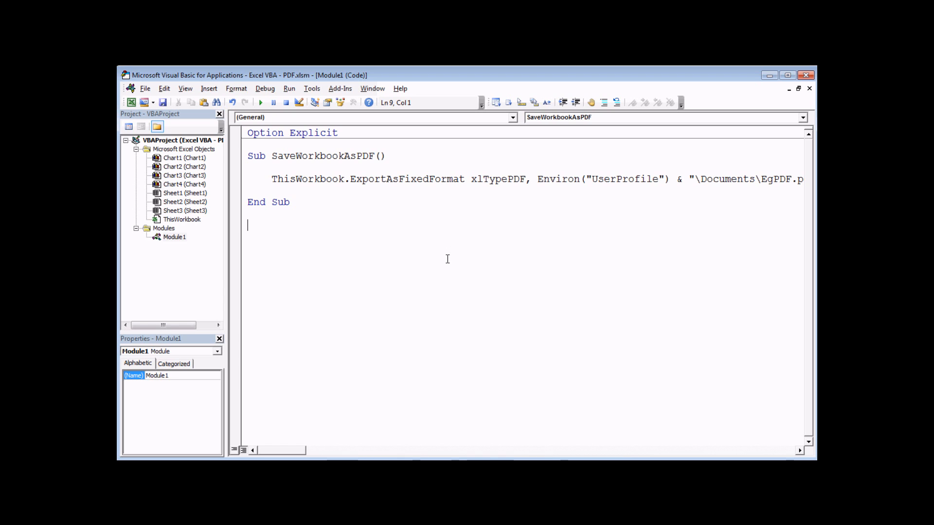
- Create a new Sub saveOtherItemsAsPDFs in the module
text(sub)
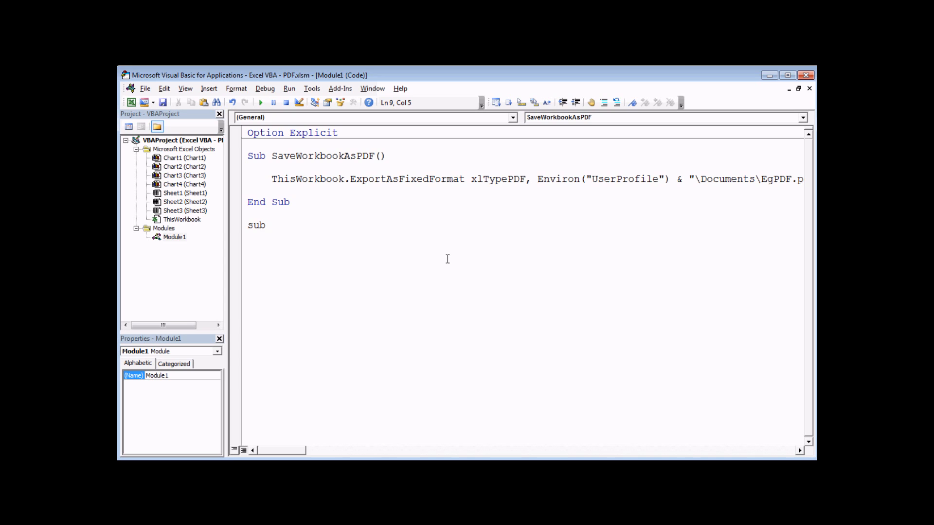
text(saveOtherItems)
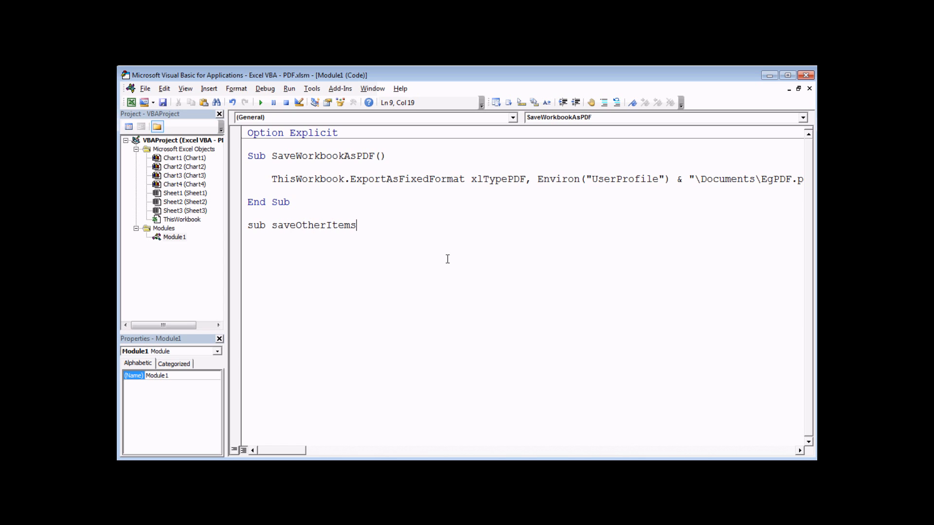
text(AsPDFs()
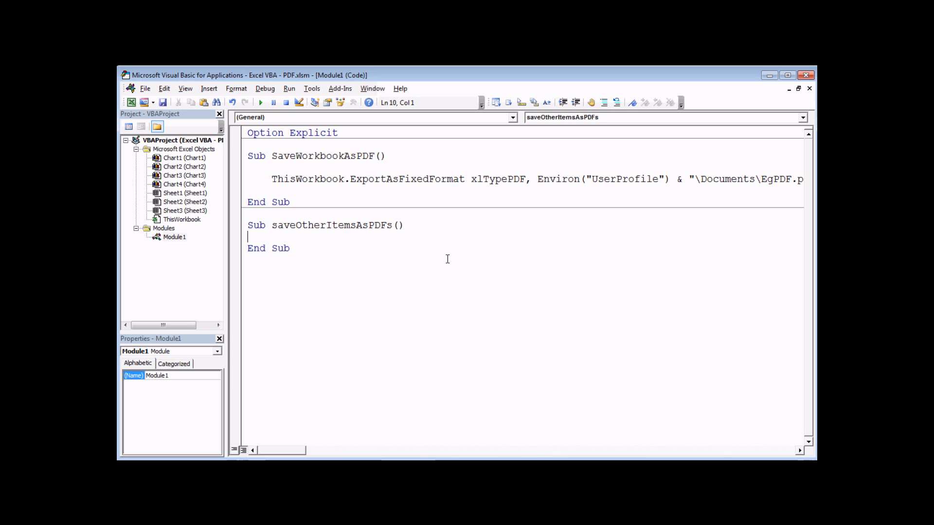
key(enter)
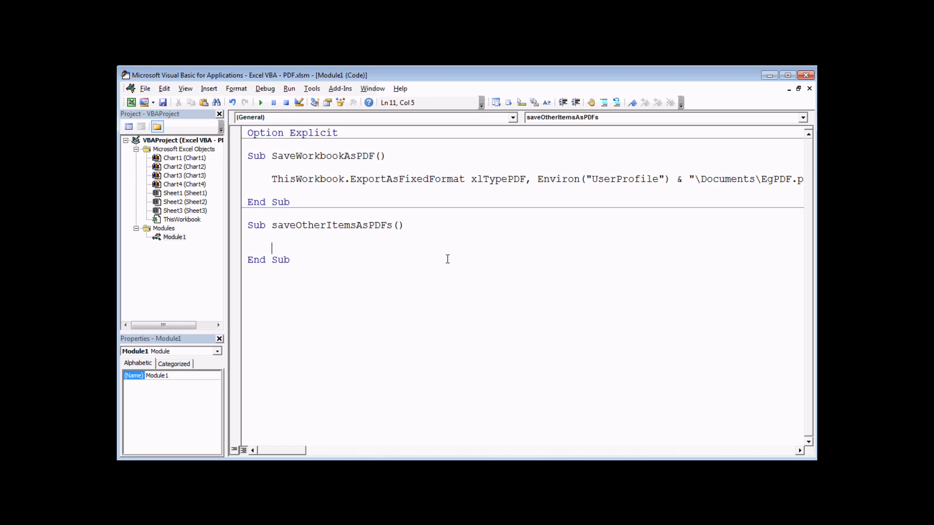
mouse_move(178, 201)
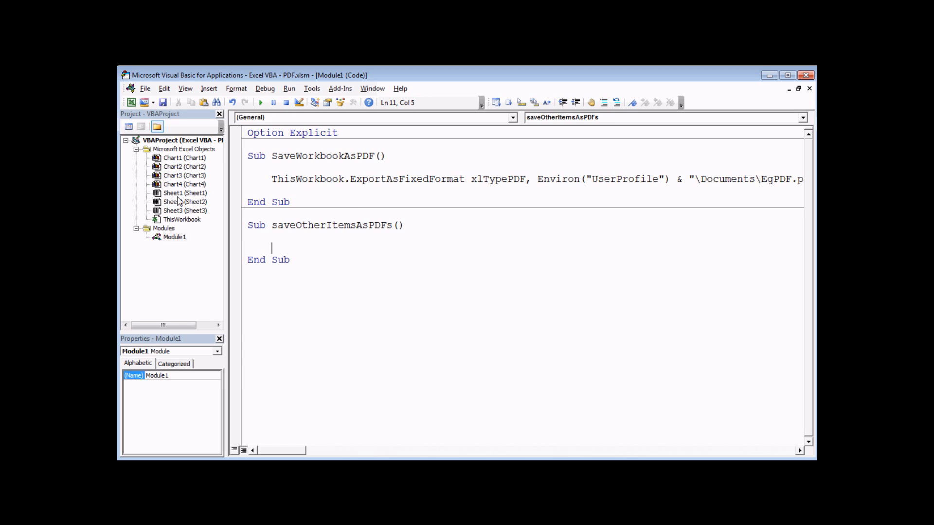
mouse_move(176, 201)
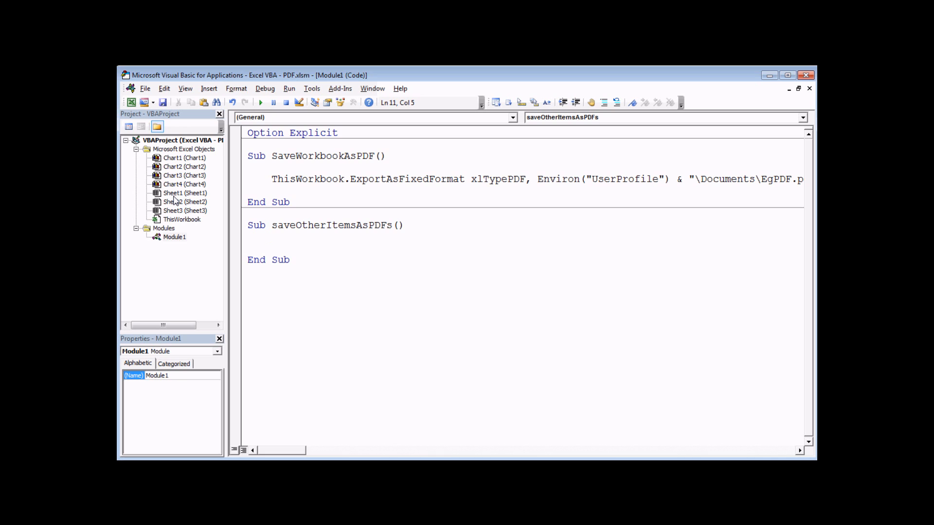
- Add Sheet1.ExportAsFixedFormat xlTypePDF with the Environ("UserProfile") Documents path
text(she)
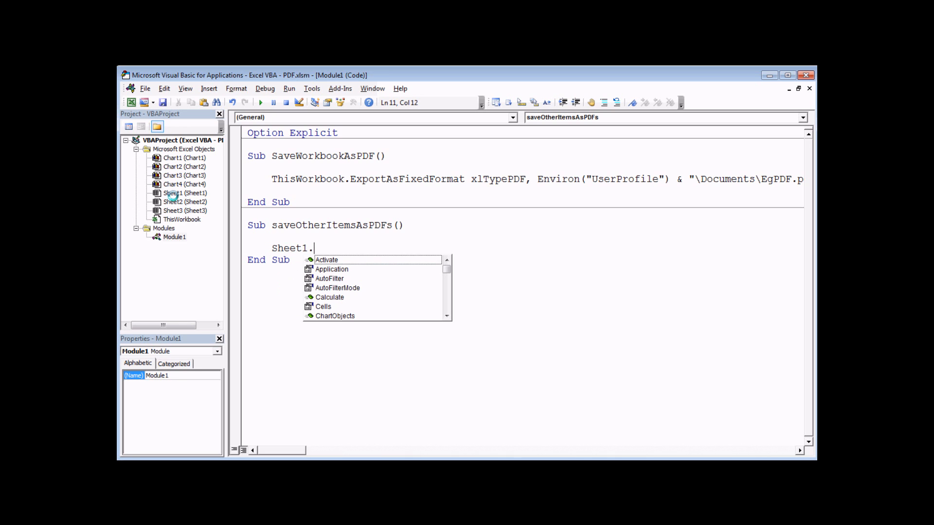
text(ex)
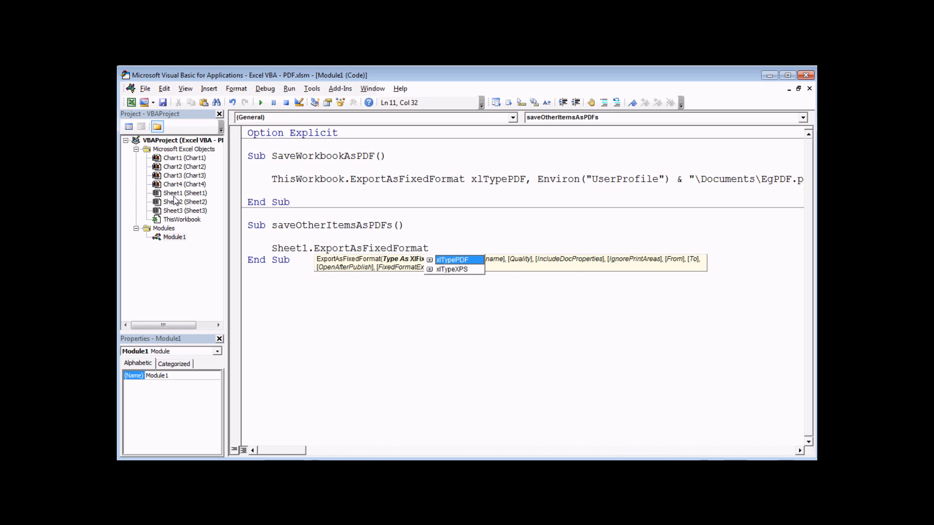
text(xlTypePDF,)
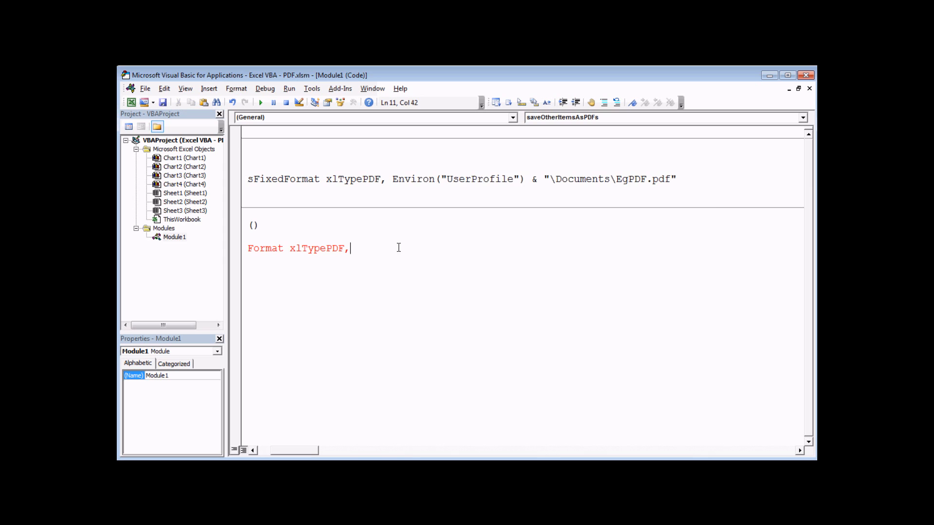
text(Environ("UserProfile") & "\Documents\EgPDF.pdf")
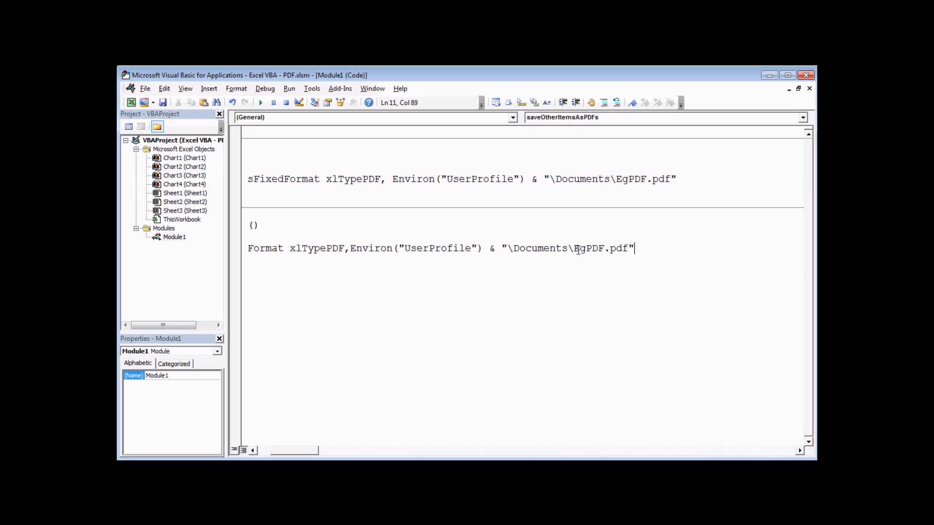
text(Sheet1.ExportAsFixed)
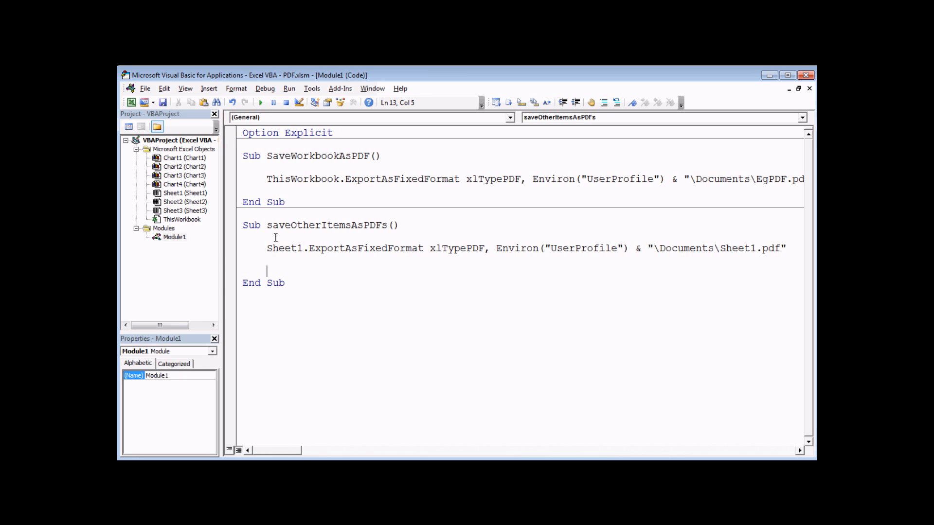
- Type a Chart1.ExportAsFixedFormat line targeting Documents\Chart1.pdf
text(c)
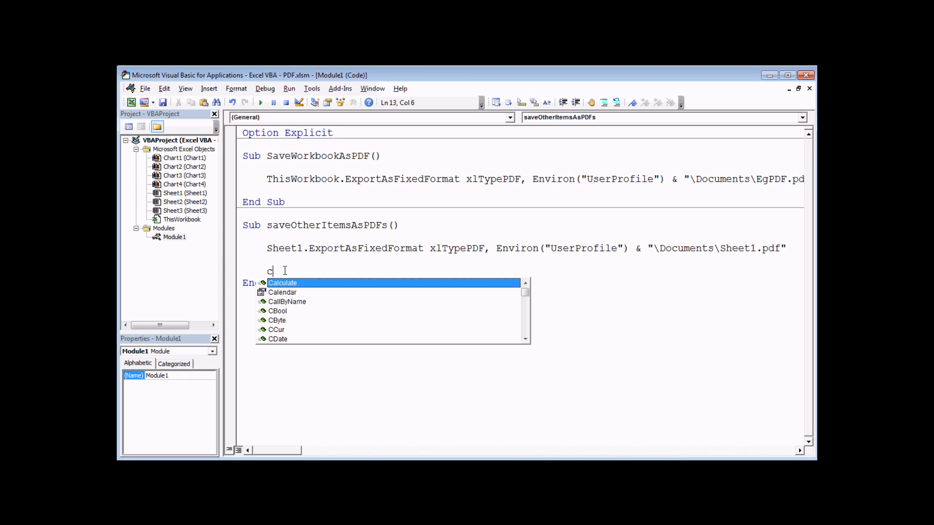
text(hart1.e)
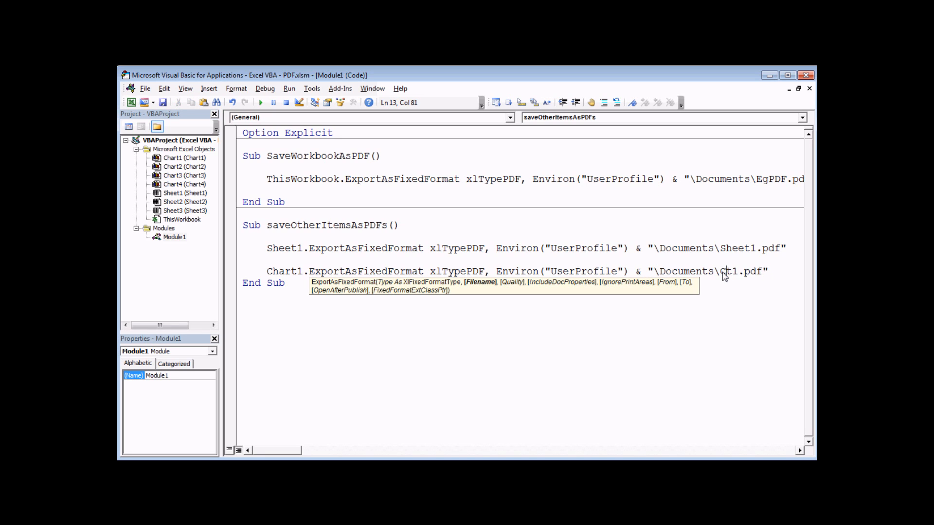
text(har)
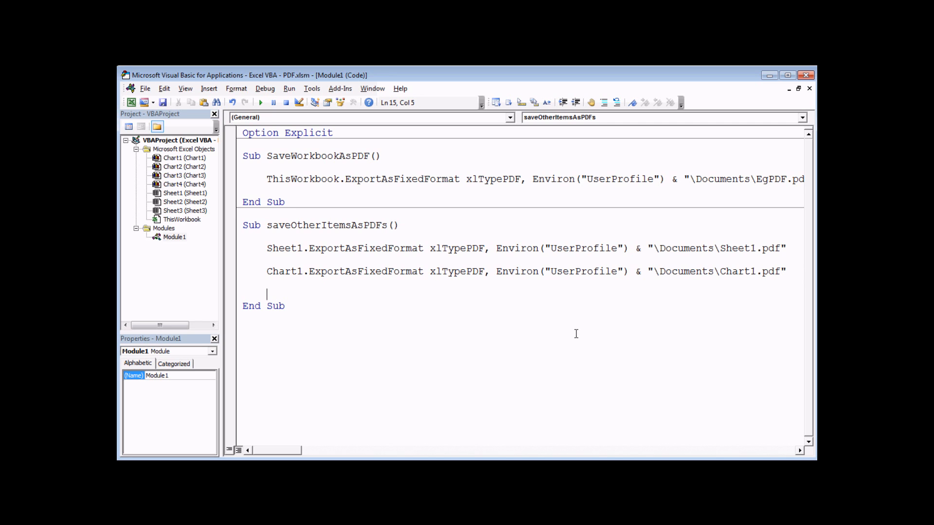
- Type Sheet1.Range("A1:C19").ExportAsFixedFormat with the Documents path
text(sheet1.range)
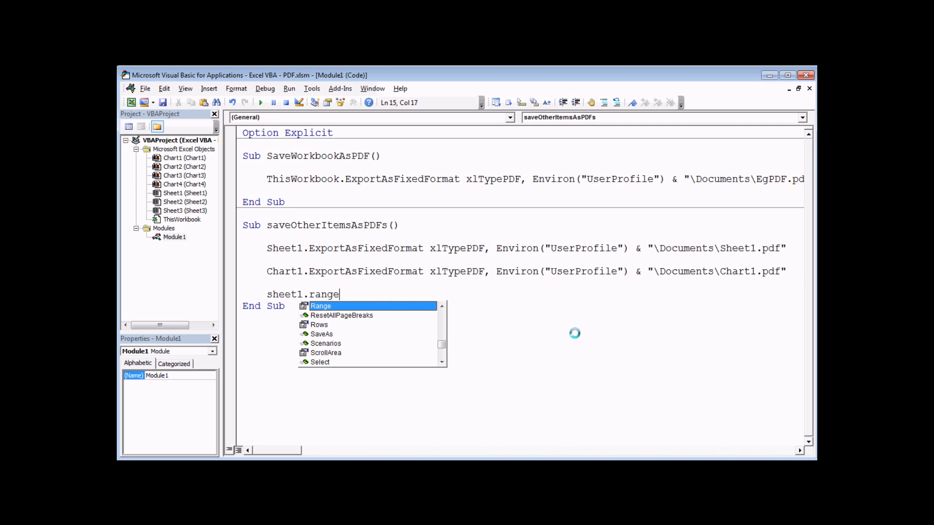
text(("A1)
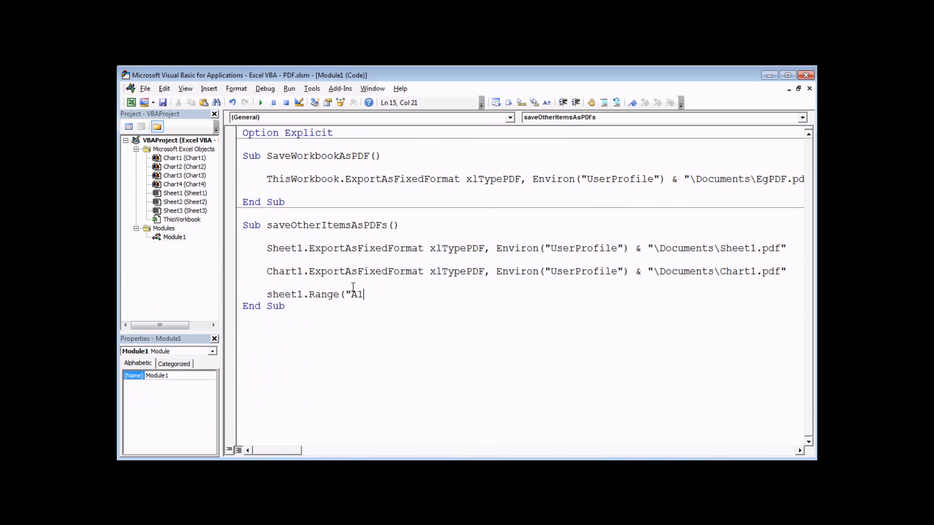
text(:C19)
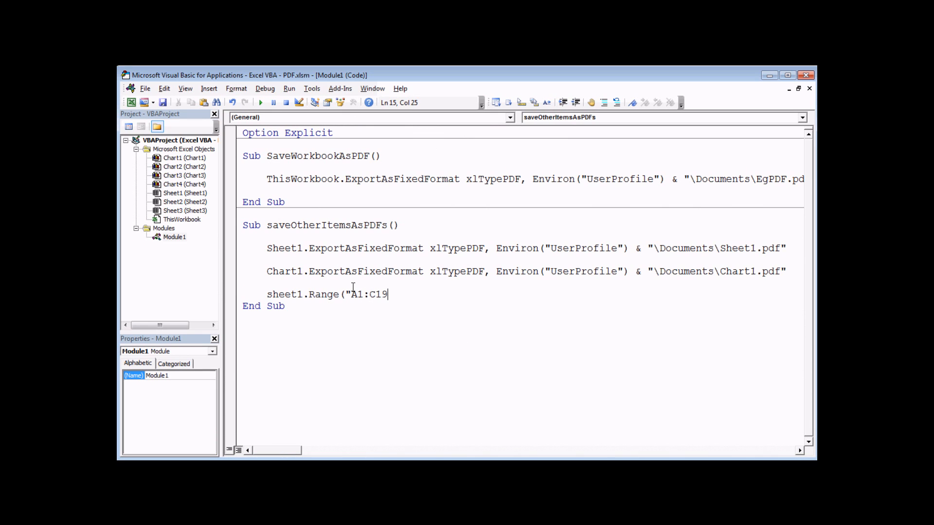
text(")
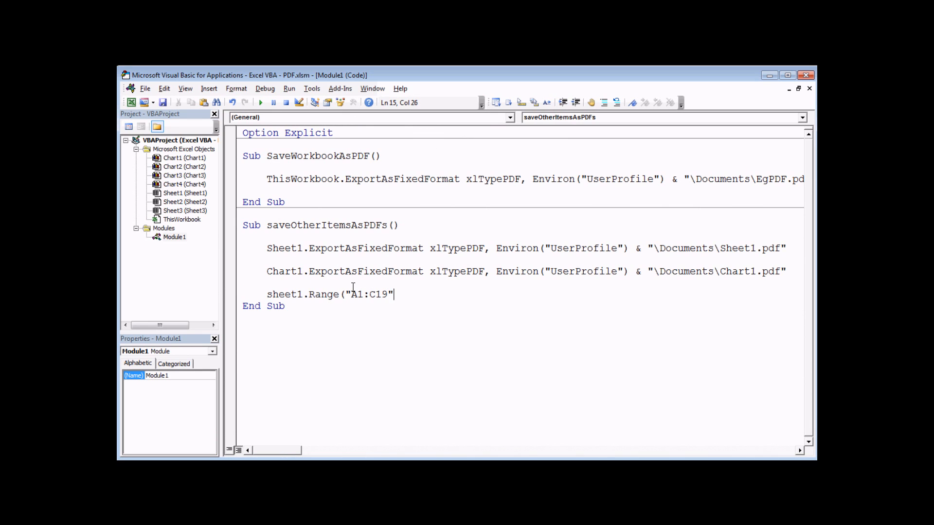
text())
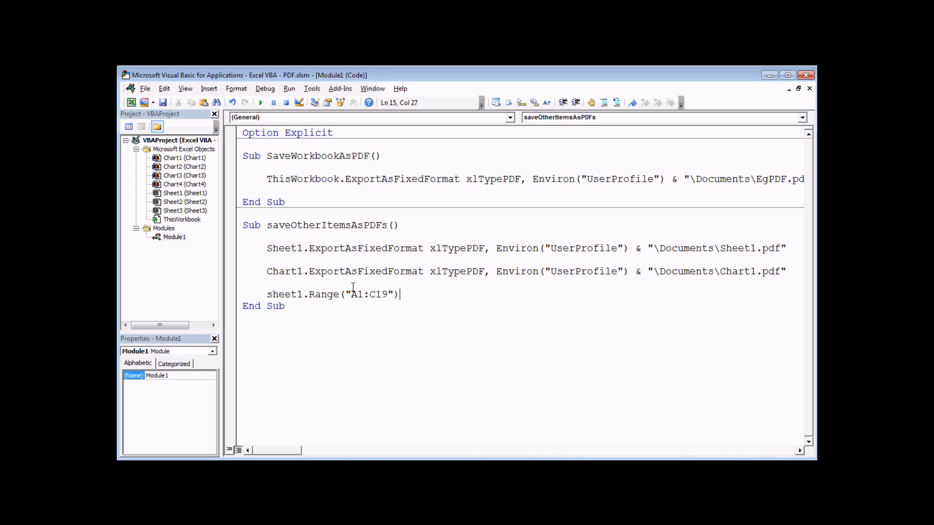
text(.)
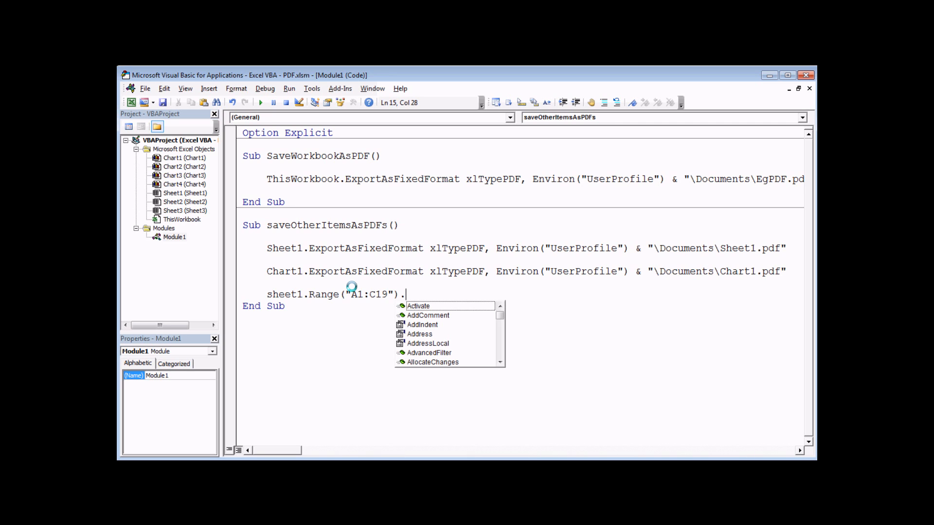
text(expo)
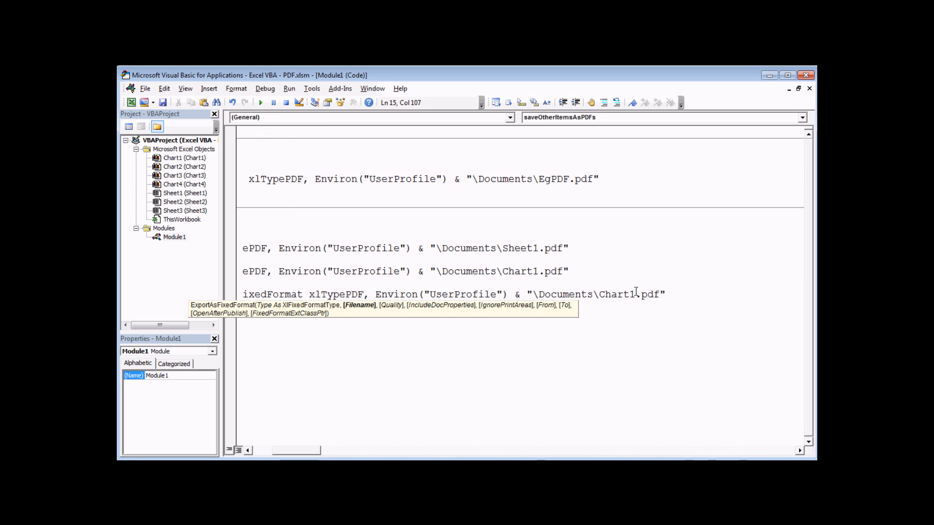
- Rename the copied Chart1 file name to Range.pdf and run the macro
double_click(616, 294)
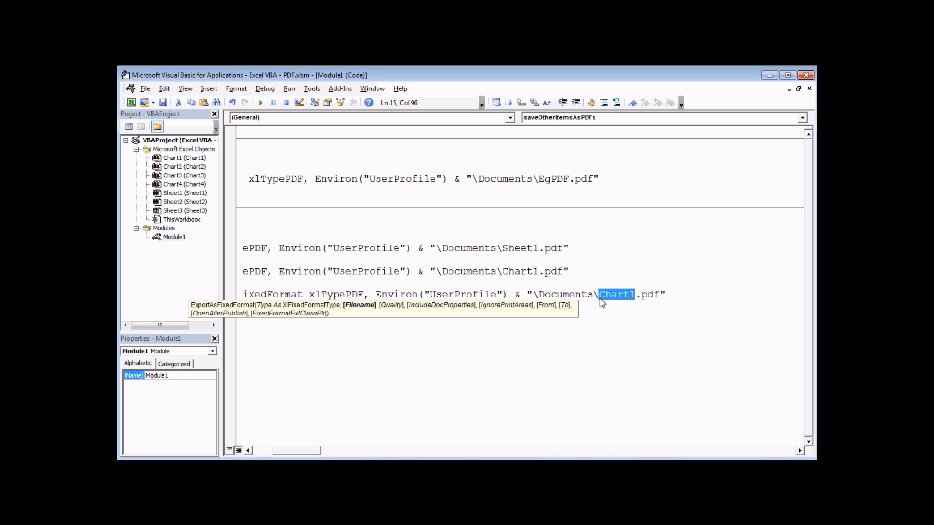
text(Range("A1:C19").ExportAsF)
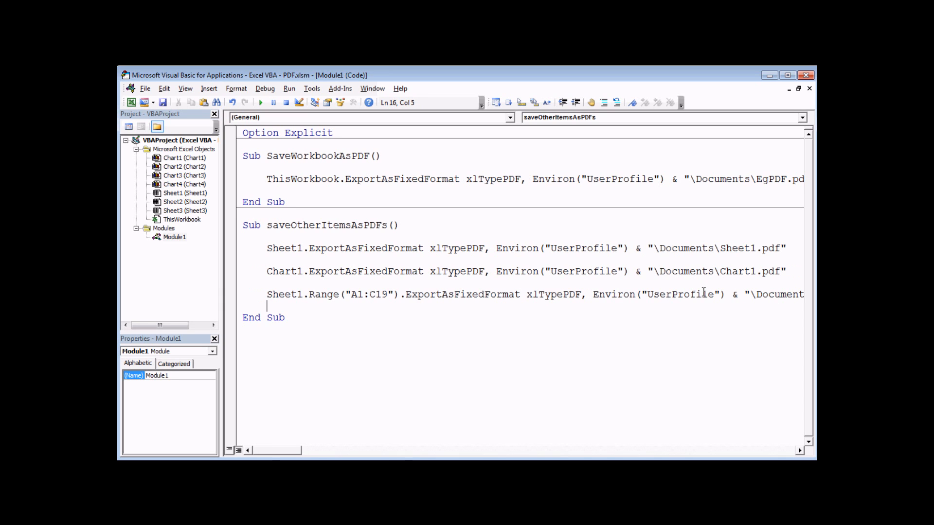
click(272, 225)
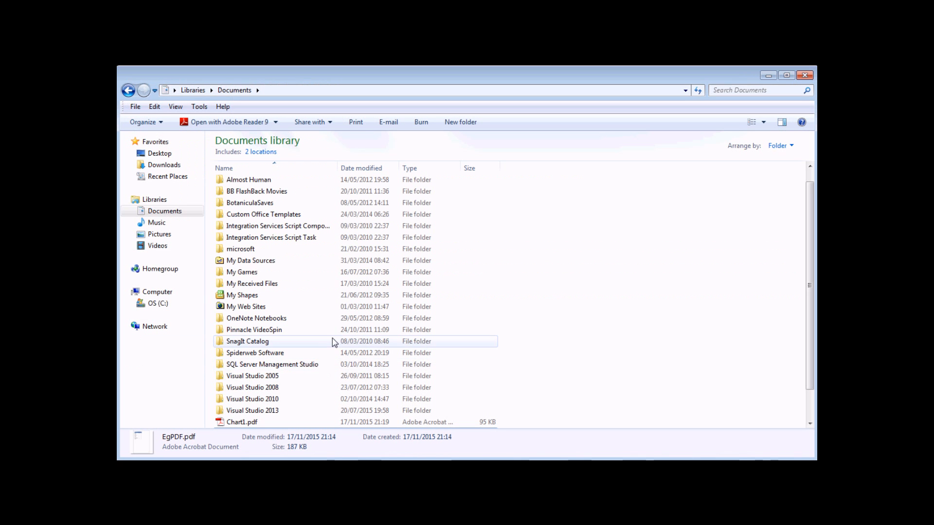
- Open Sheet1.pdf and Range.pdf from Documents and scroll through the Academy Awards table
scroll(down, 3)
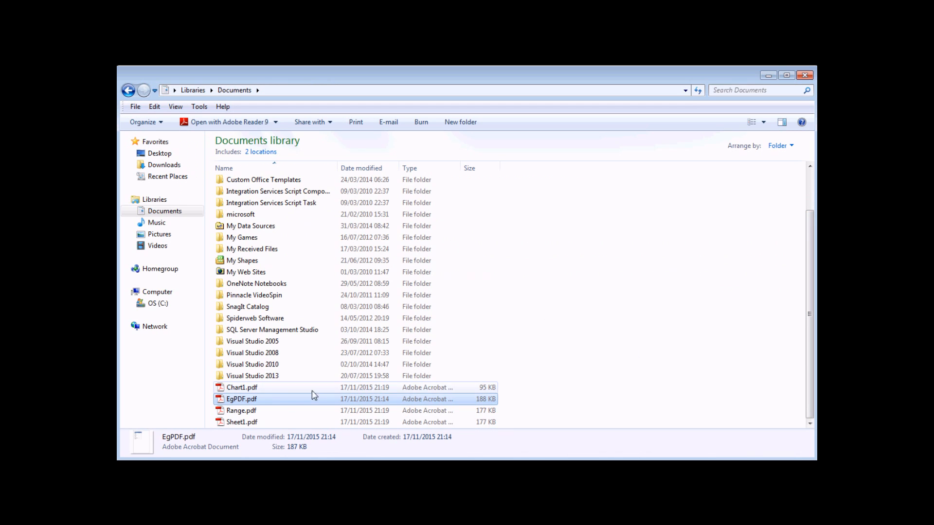
double_click(242, 422)
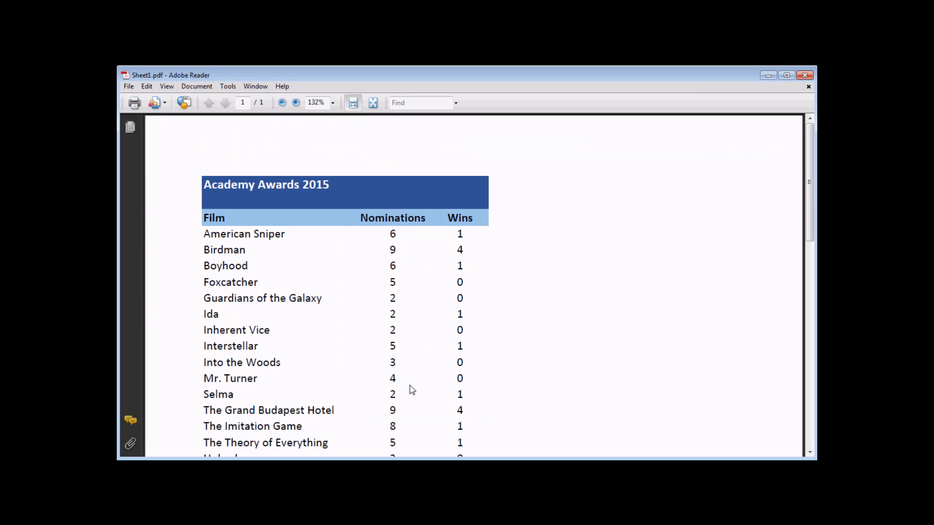
mouse_move(303, 228)
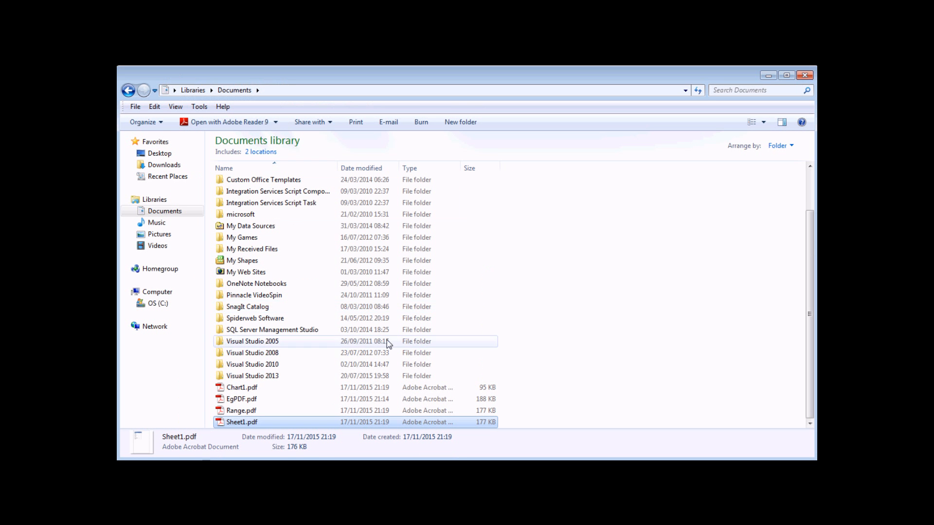
double_click(241, 387)
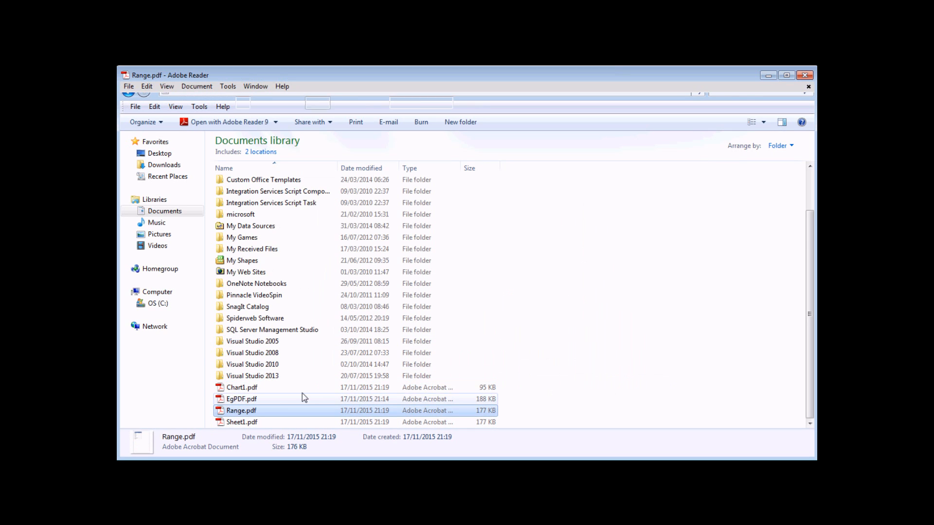
double_click(241, 410)
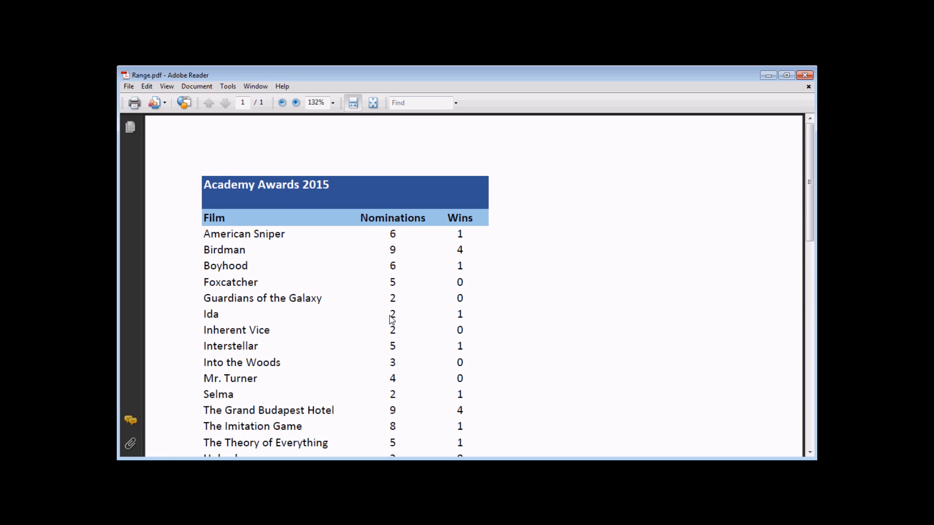
scroll(down, 3)
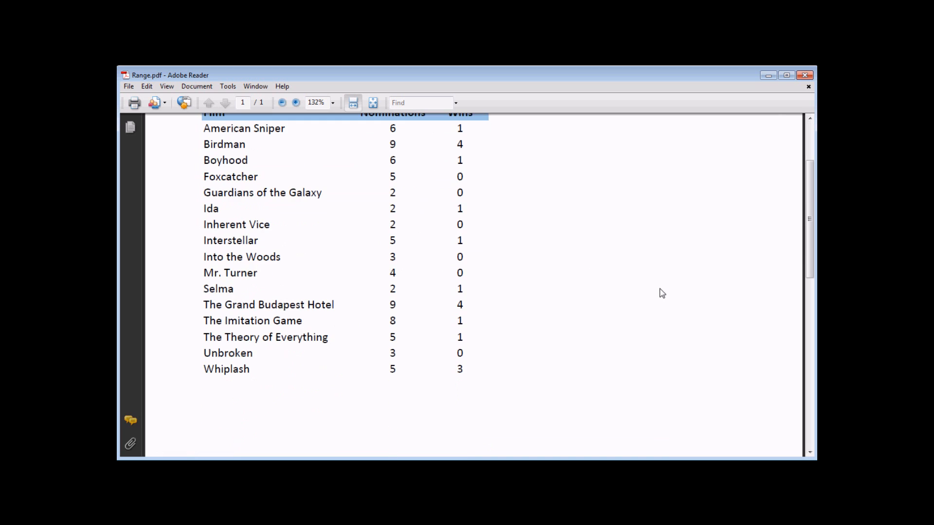
mouse_move(592, 263)
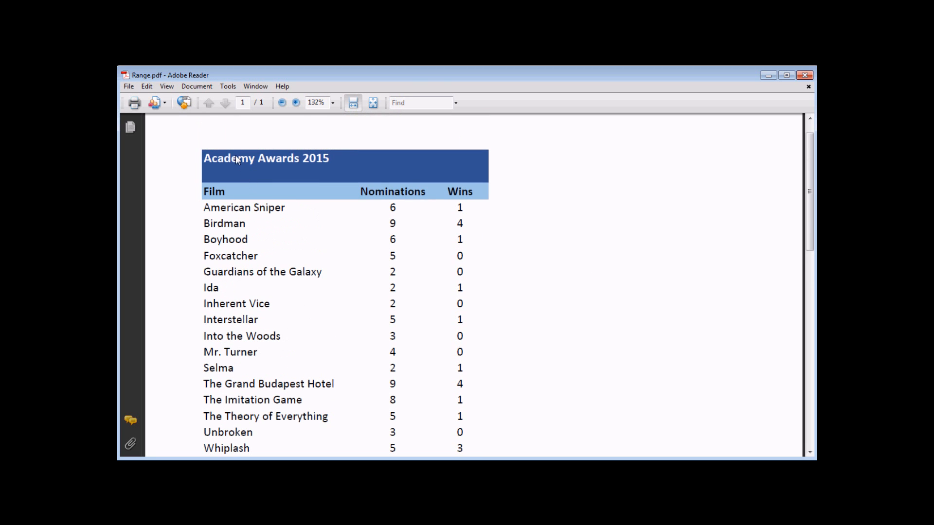
scroll(down, 3)
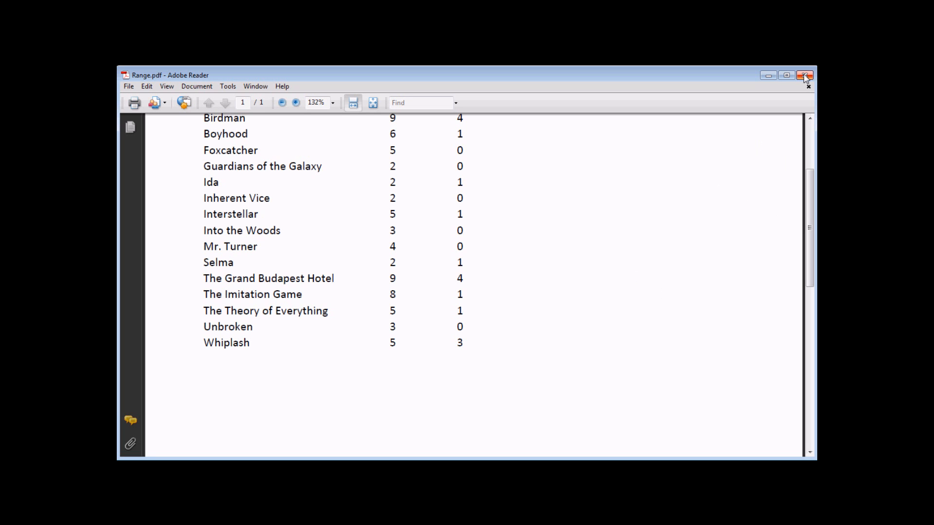
mouse_move(804, 75)
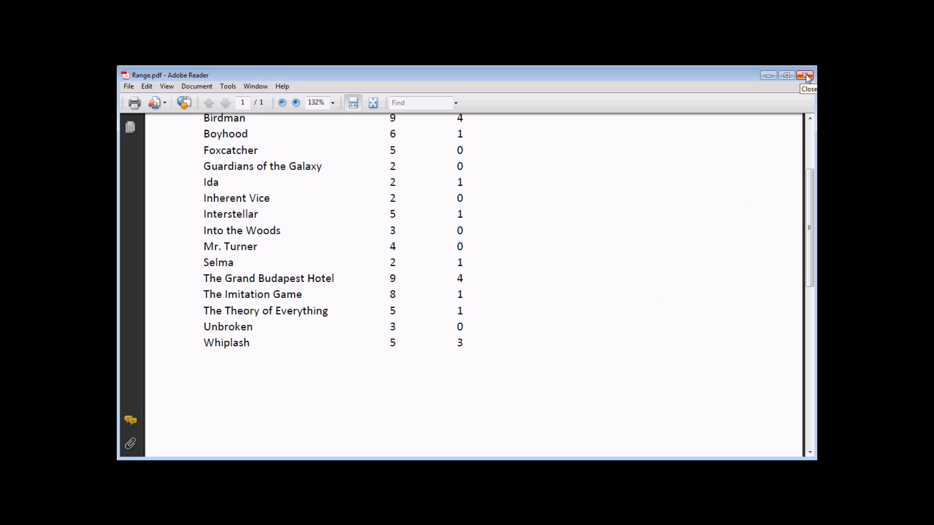
- Close the Range PDF and bring Module1's code back up in the VBA editor
click(806, 75)
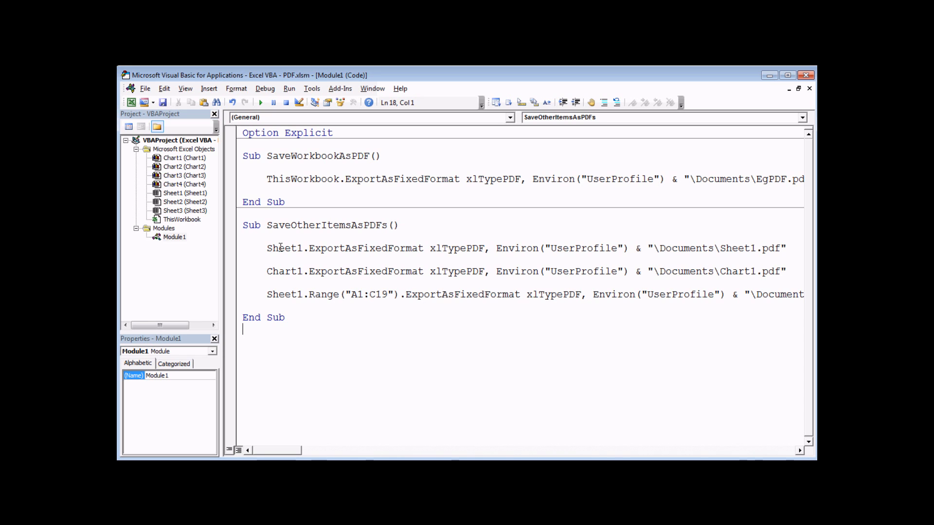
click(185, 166)
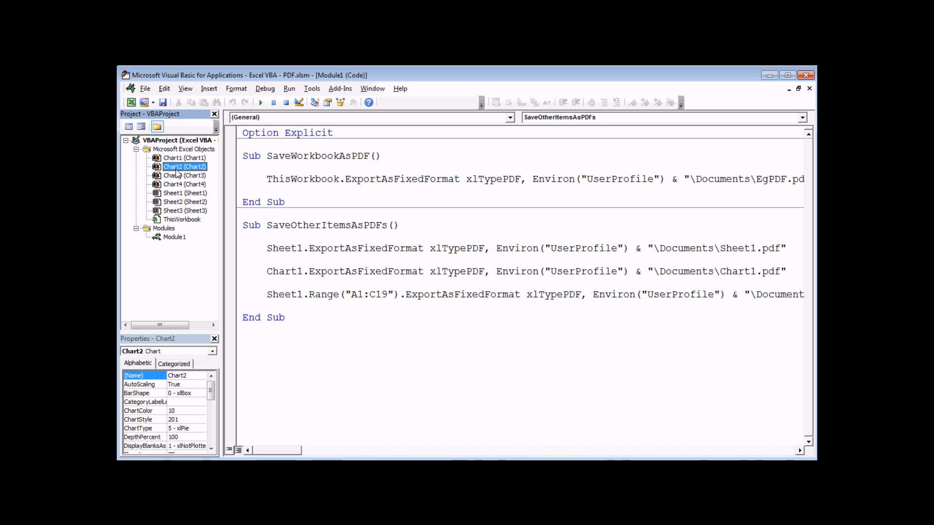
click(184, 184)
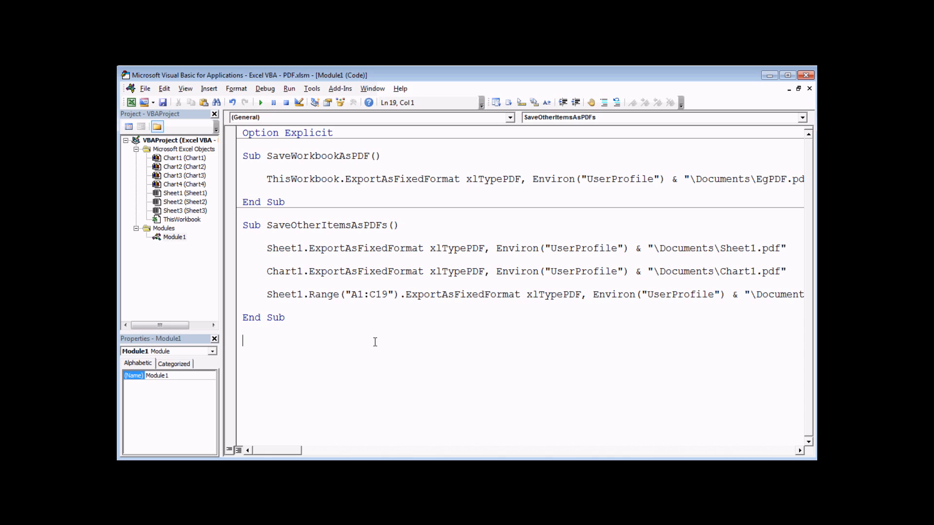
- Write Sub ExportEachChartAsPDF() with Dim ch As Chart and For Each ch In Charts…Next
text(sub Expo)
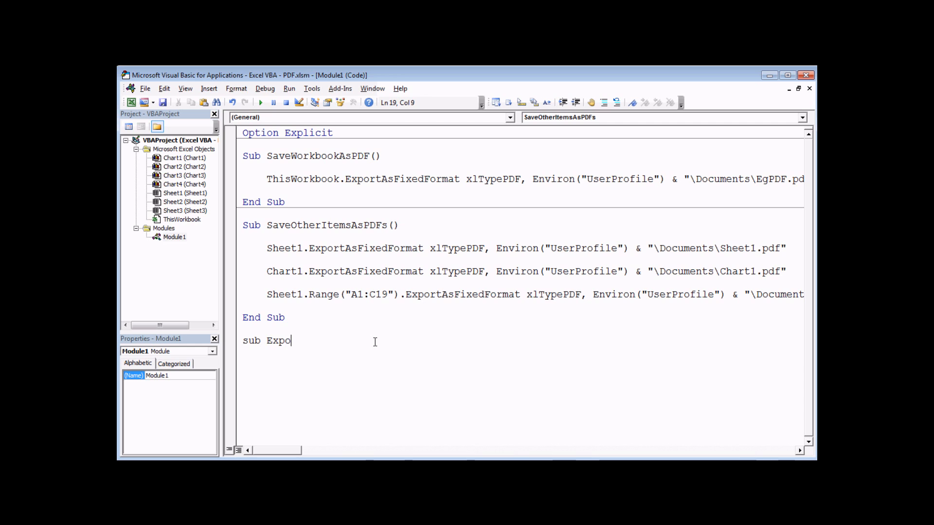
text(rtEzc)
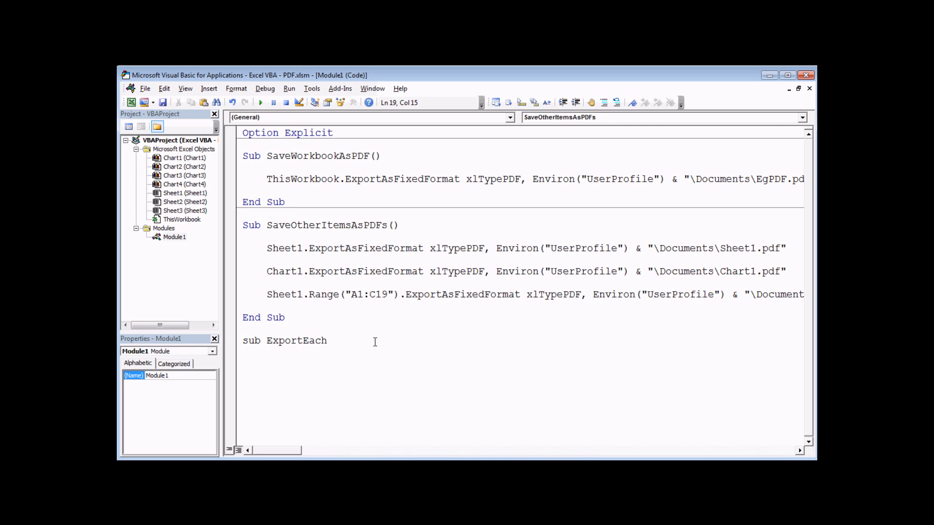
text(ChartAsPDF())
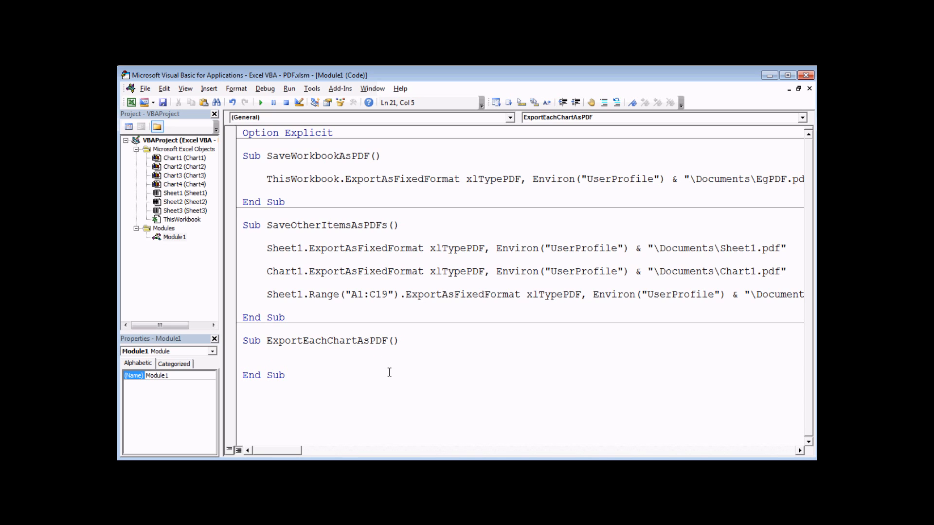
text(d)
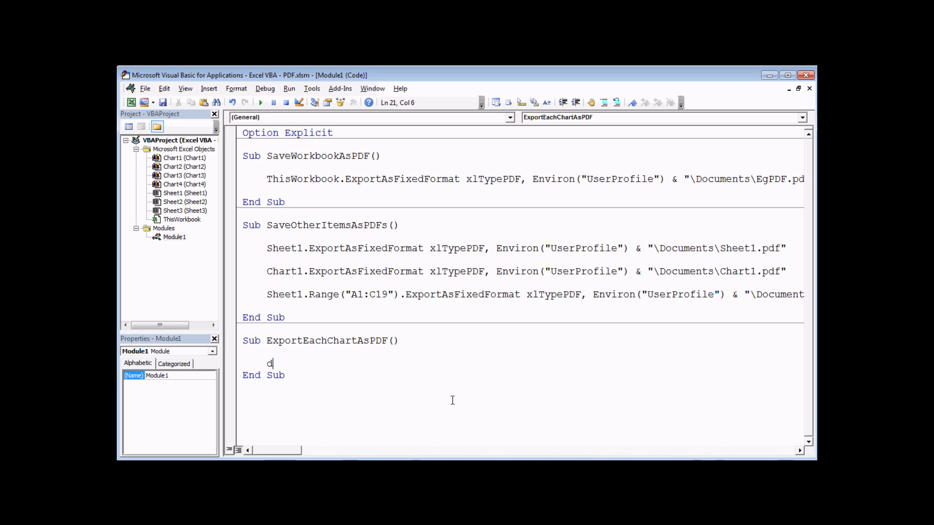
text(im)
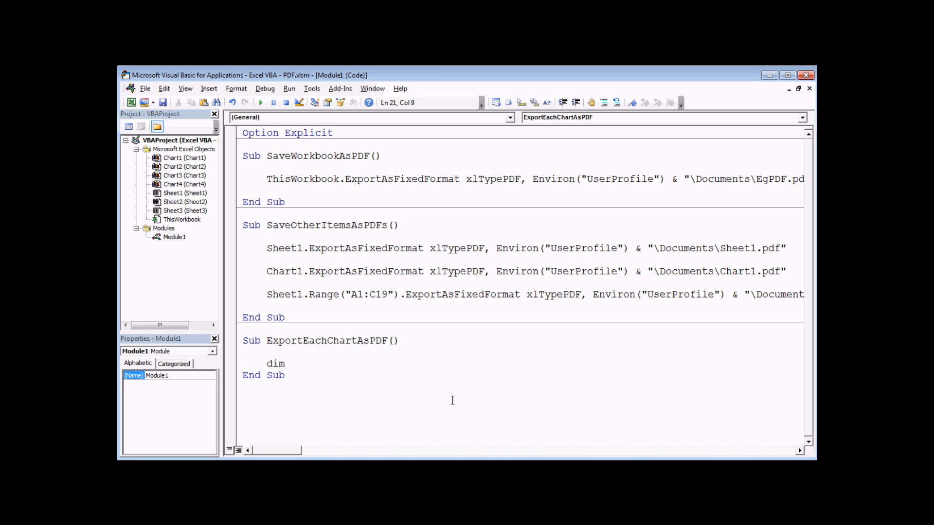
text(ch)
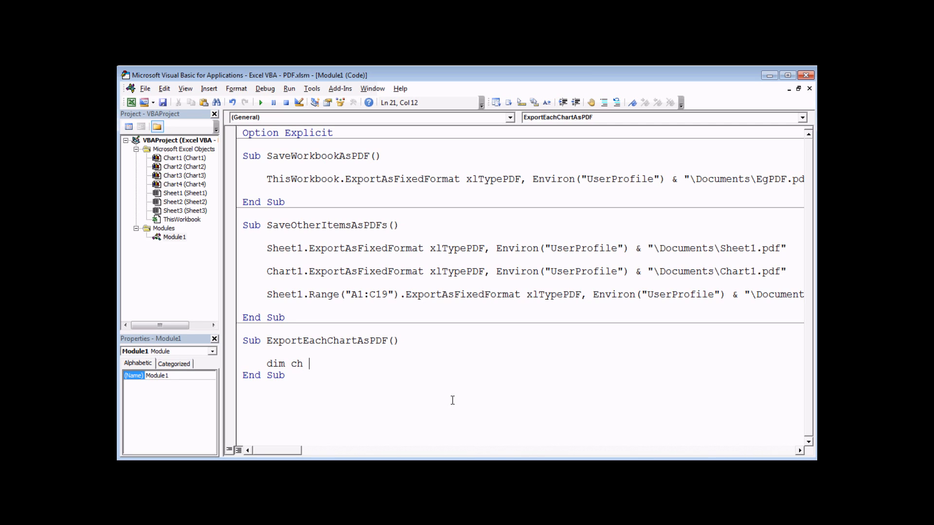
text(as cha)
text(f)
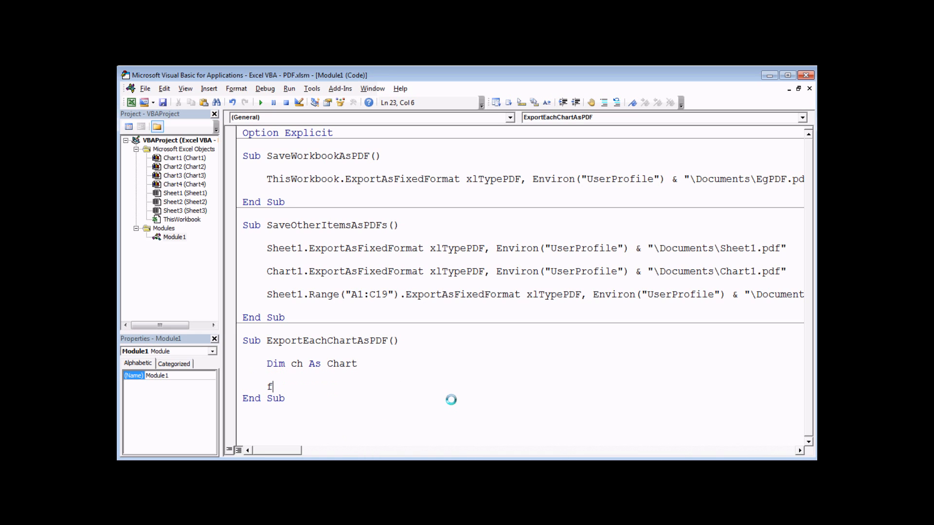
text(or ecah)
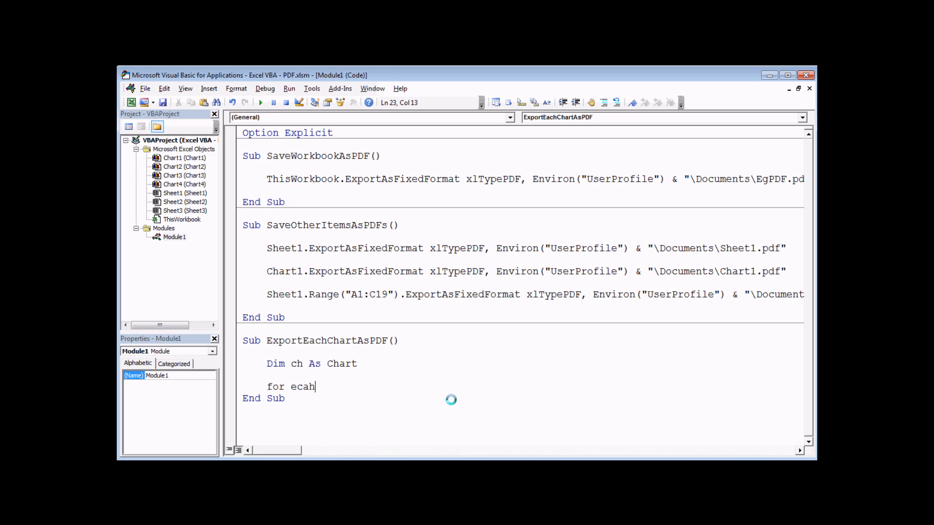
text(each ch in)
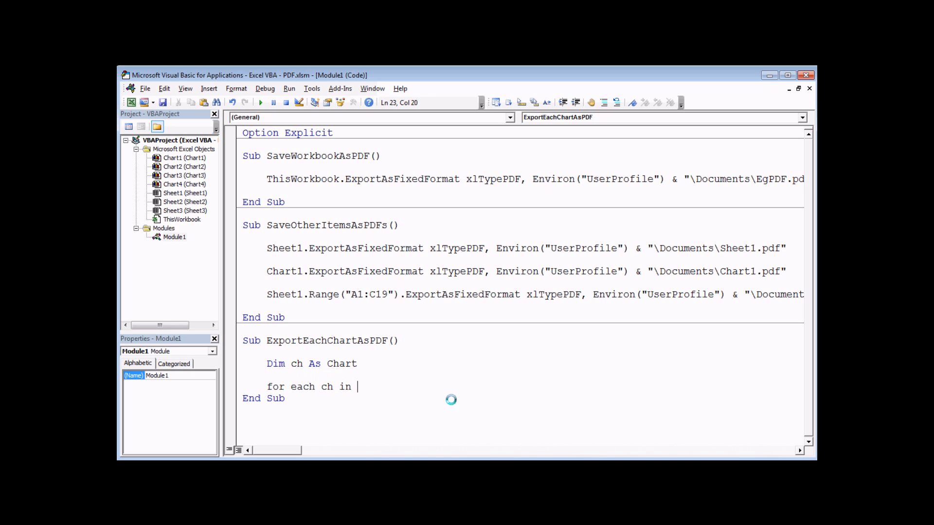
text(Charts)
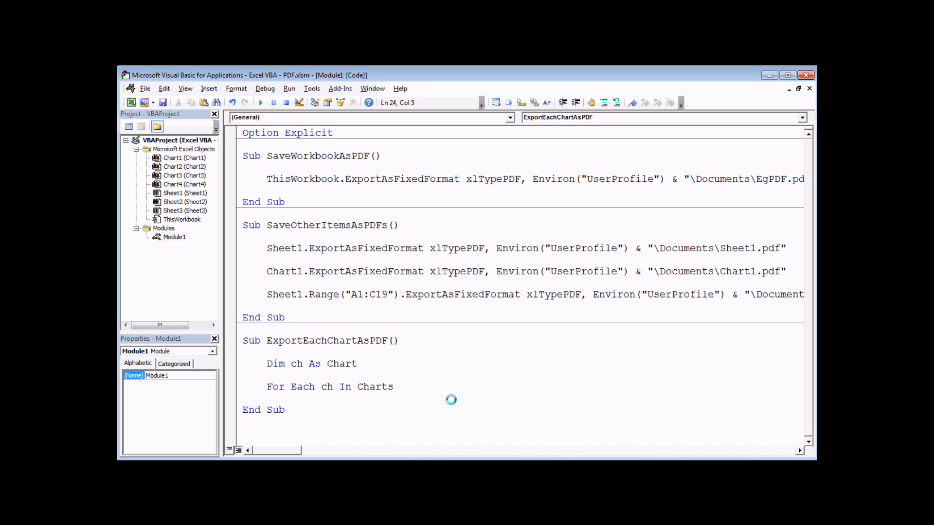
mouse_move(468, 405)
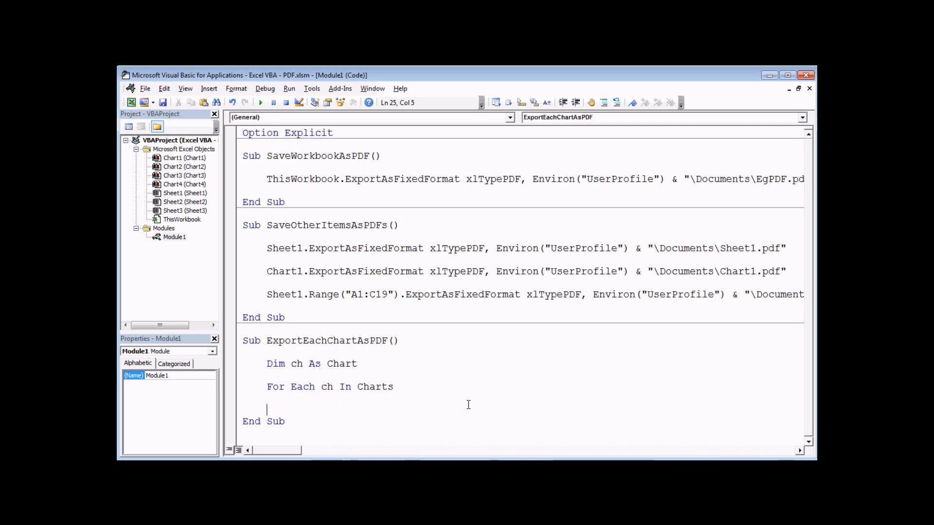
text(next)
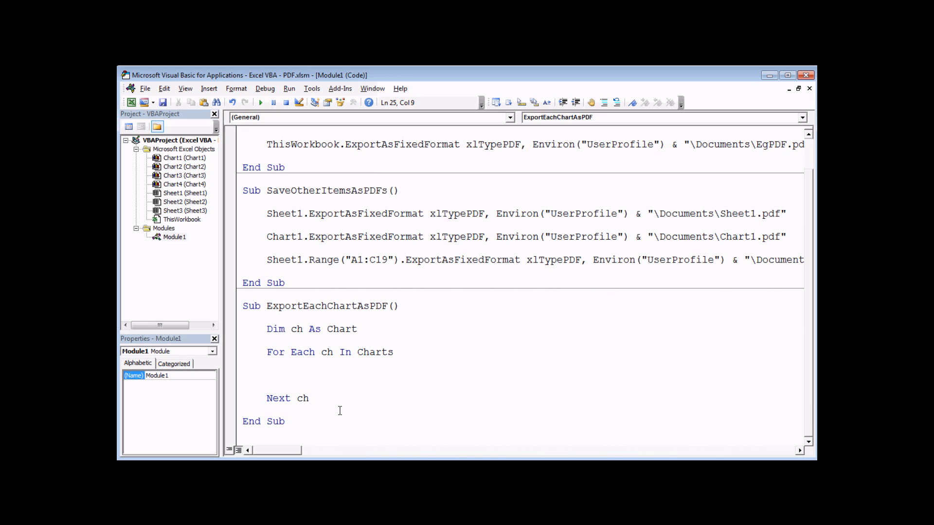
- Add ch.ExportAsFixedFormat xlTypePDF, Environ("UserProfile") & "\Documents\" & ch.Name & ".pdf" in the loop
text(ch.exportAsFixedFormat)
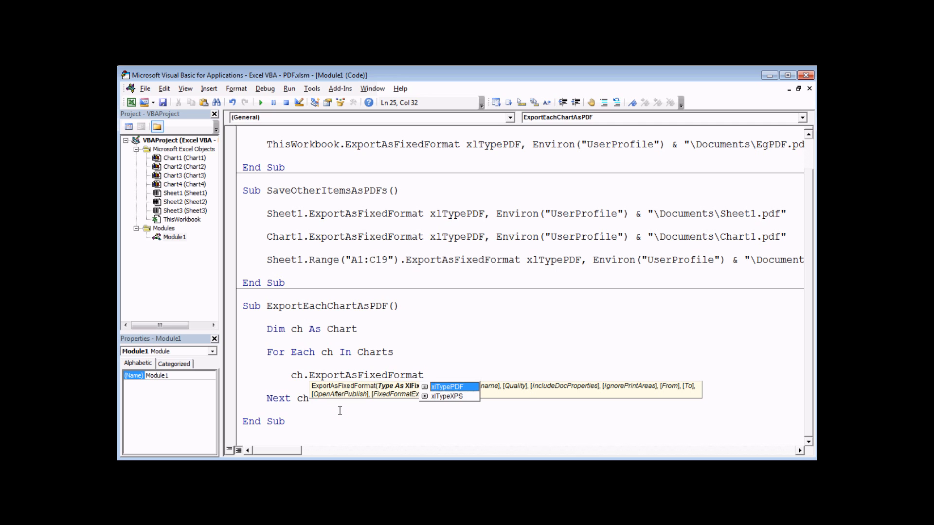
text(xlTypePDF,)
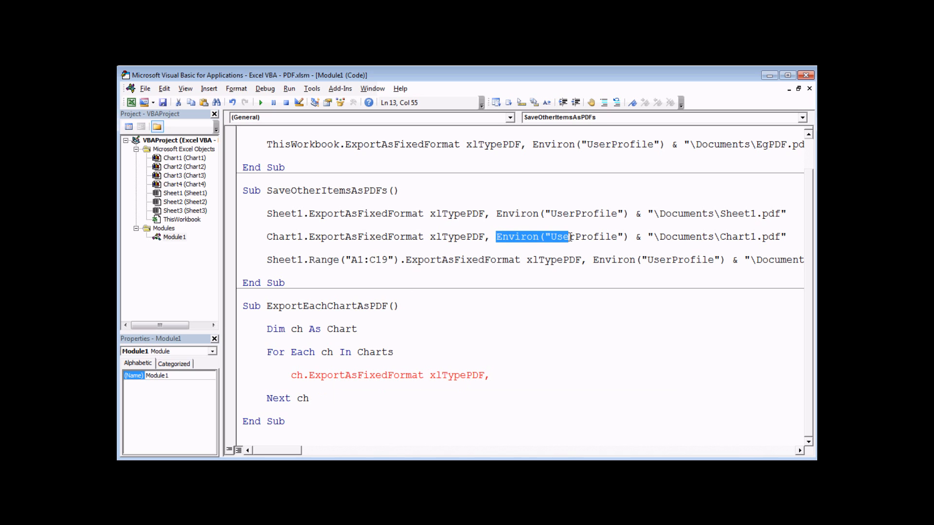
drag(569, 236, 703, 236)
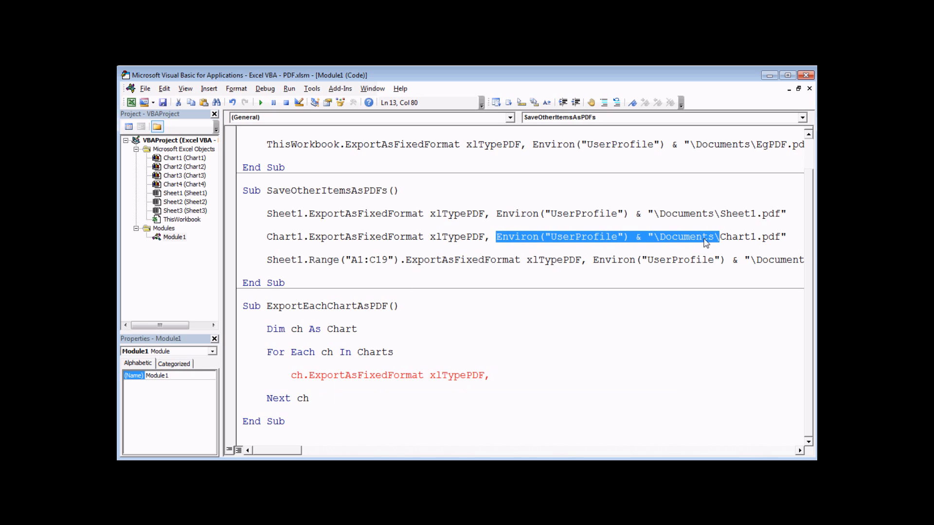
mouse_move(653, 243)
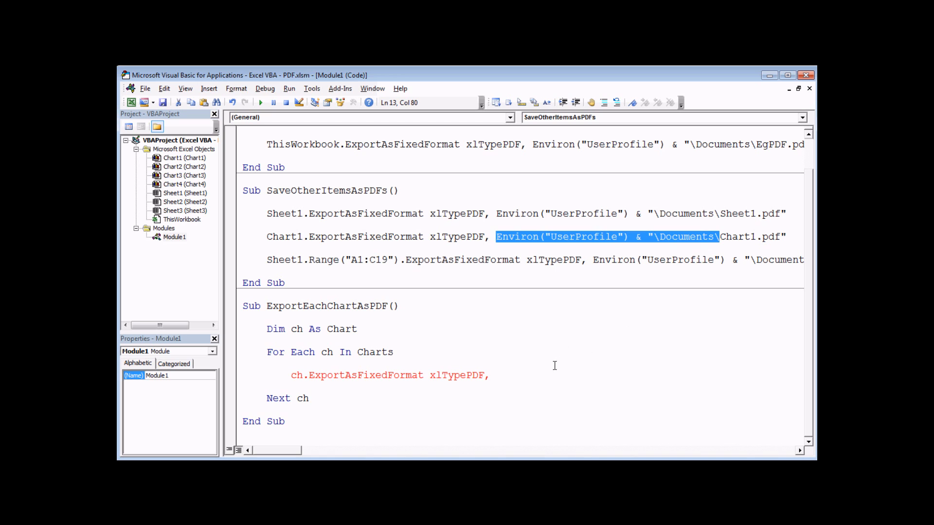
text(Environ("UserProfile") & "\Documents\)
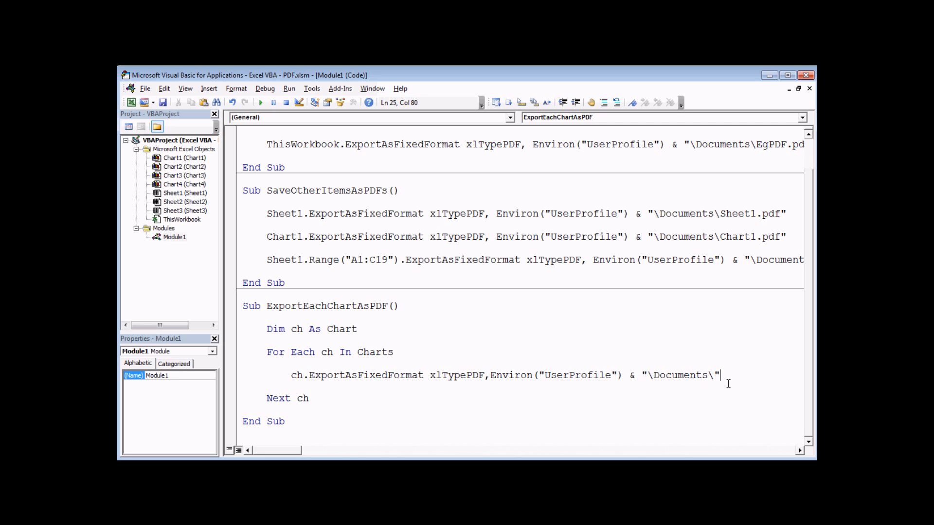
mouse_move(705, 404)
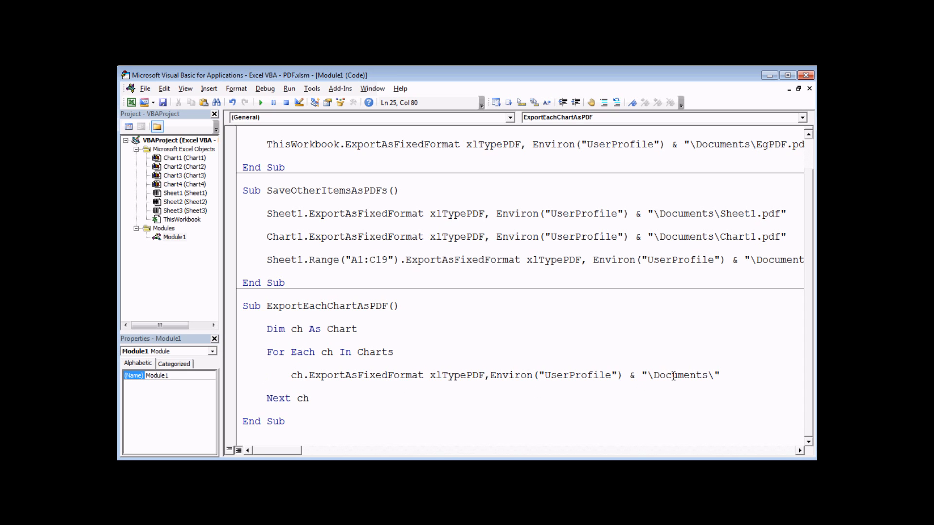
text(& ch.name & ")
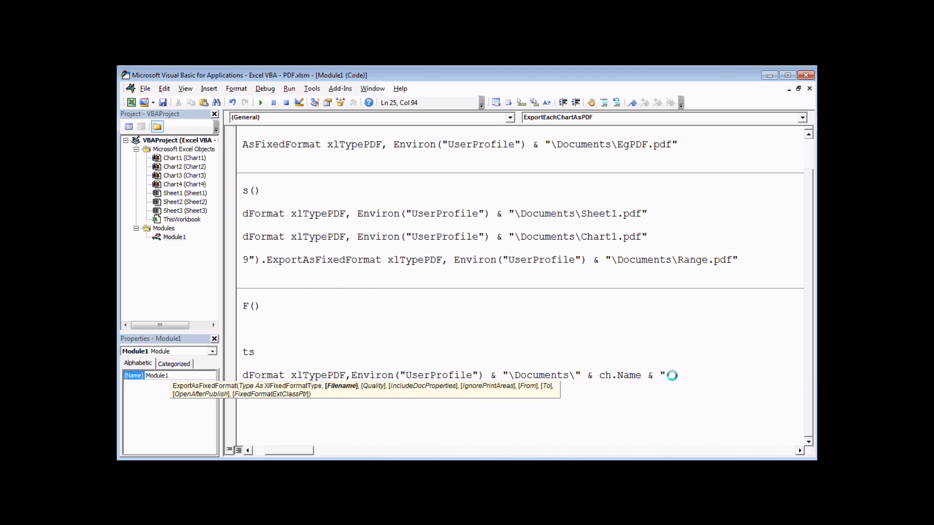
text(pdf)
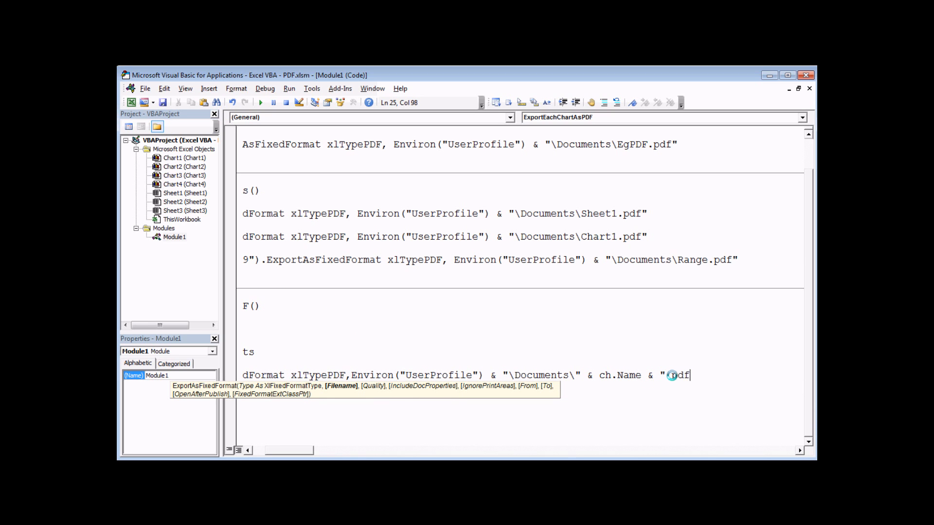
text(")
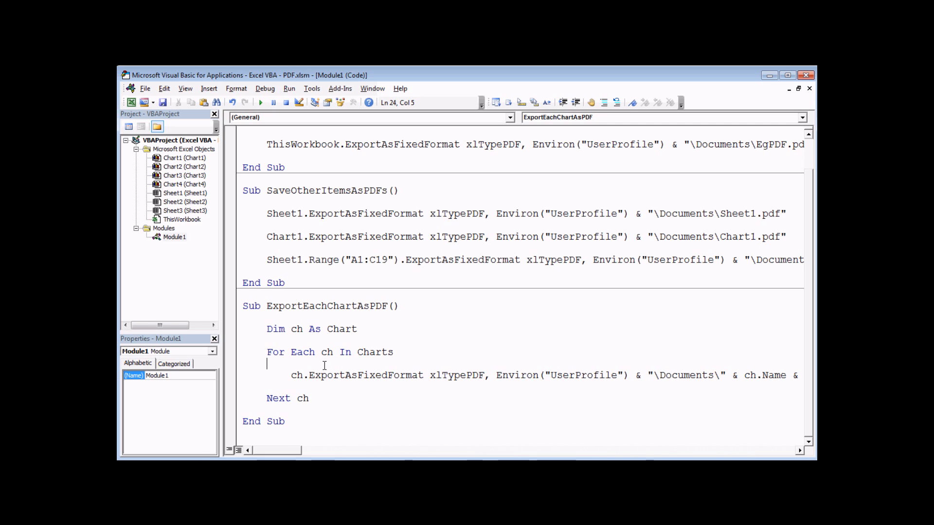
- Browse the exported Chart1.pdf through Chart4.pdf in Documents, then open Chart4.pdf in Adobe Reader
click(262, 101)
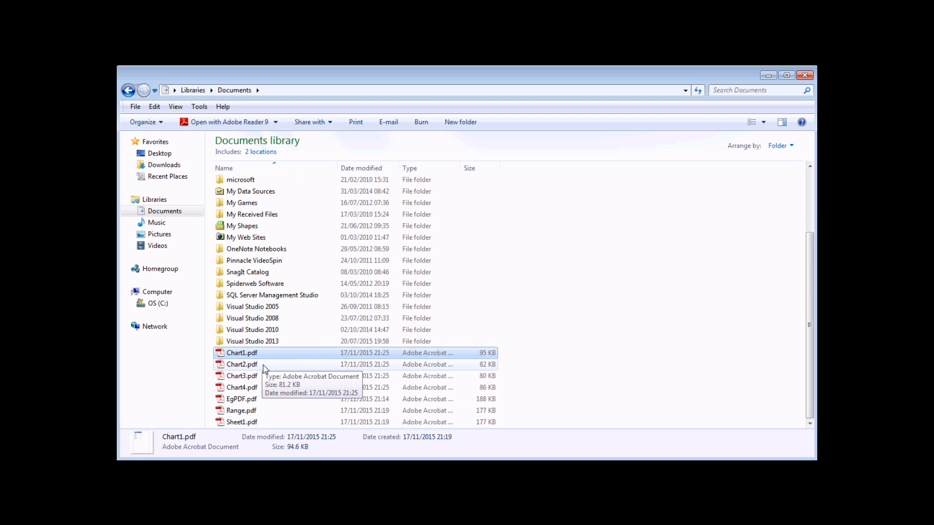
click(242, 375)
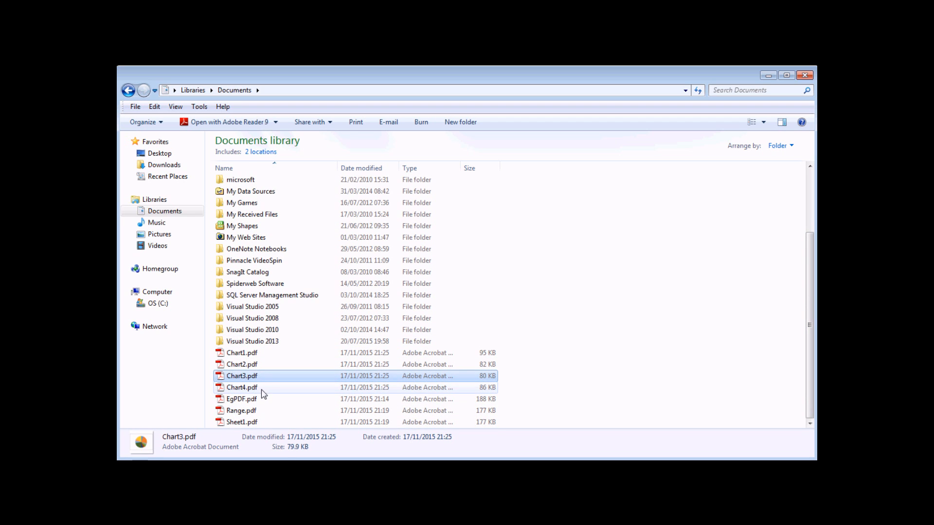
click(242, 353)
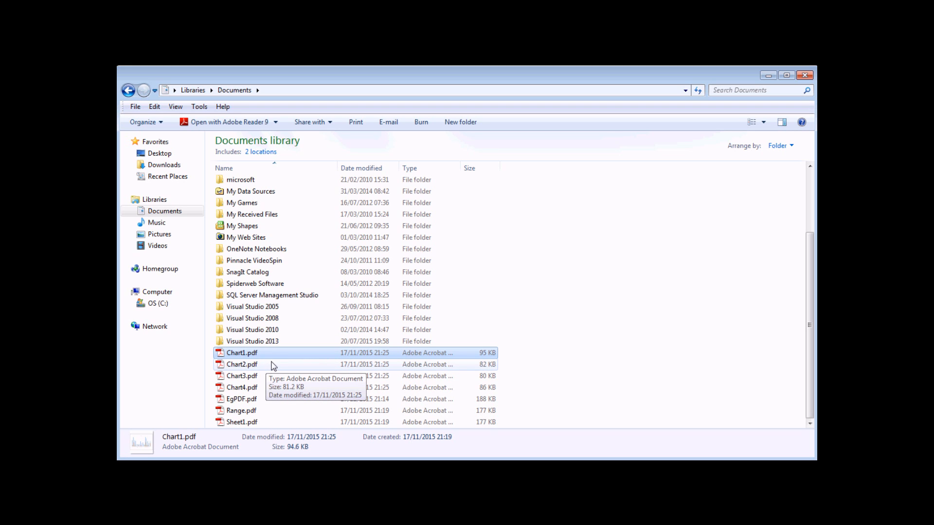
mouse_move(271, 369)
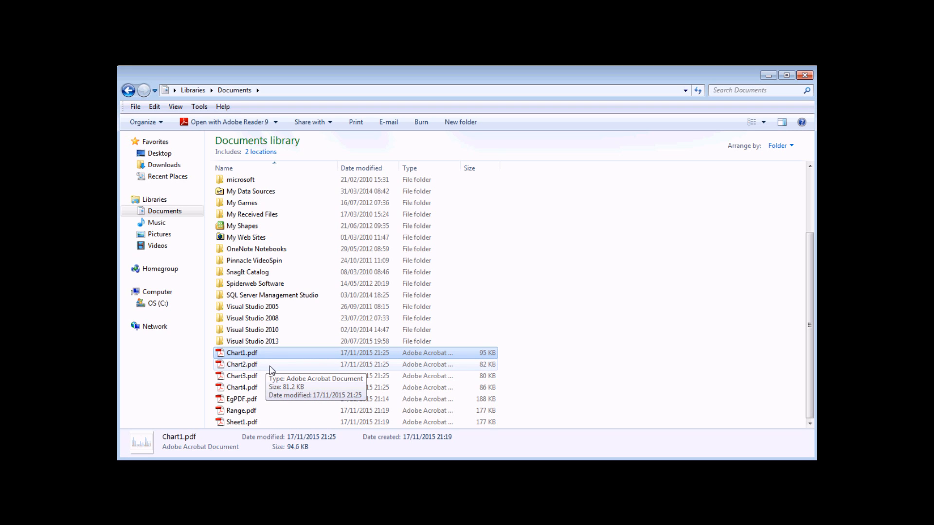
double_click(242, 363)
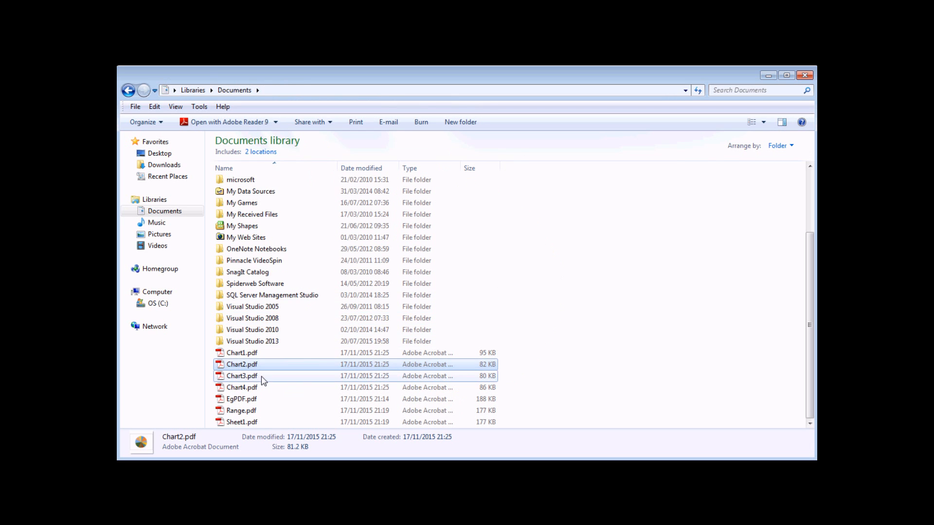
click(242, 376)
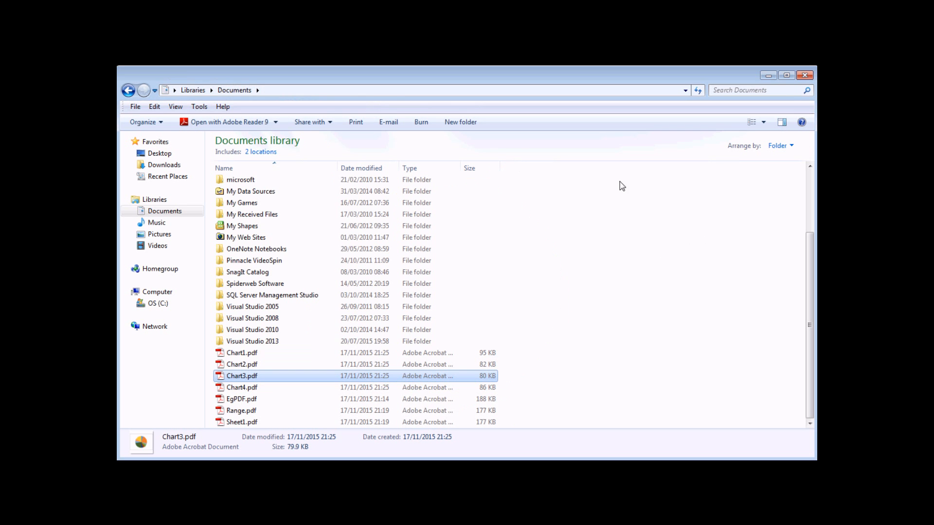
double_click(241, 387)
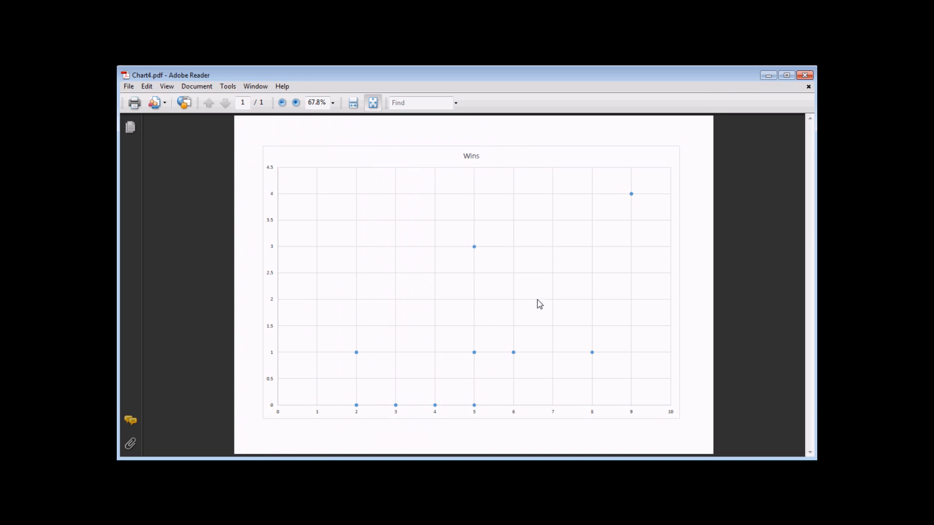